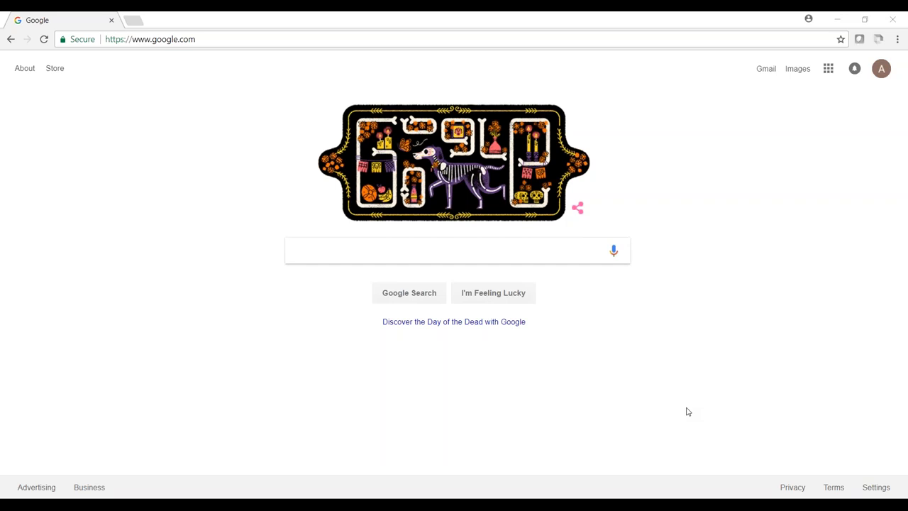
pyautogui.moveTo(667, 434)
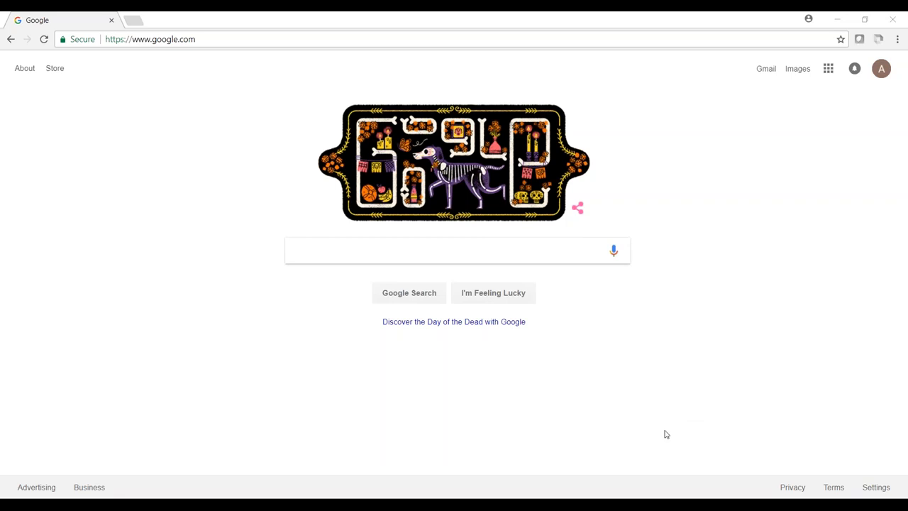
pyautogui.moveTo(236, 77)
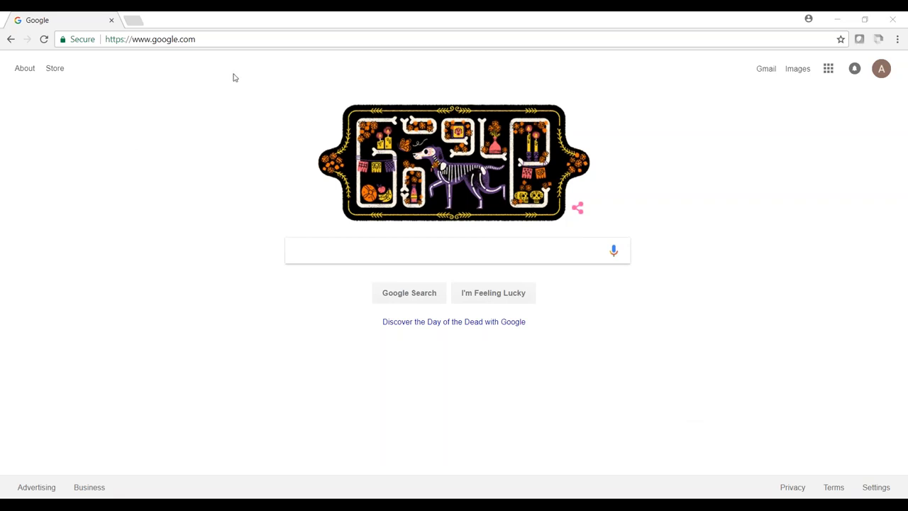
# Step: Enter the username and password in the firefly login boxes and submit with the green arrow
pyautogui.click(149, 40)
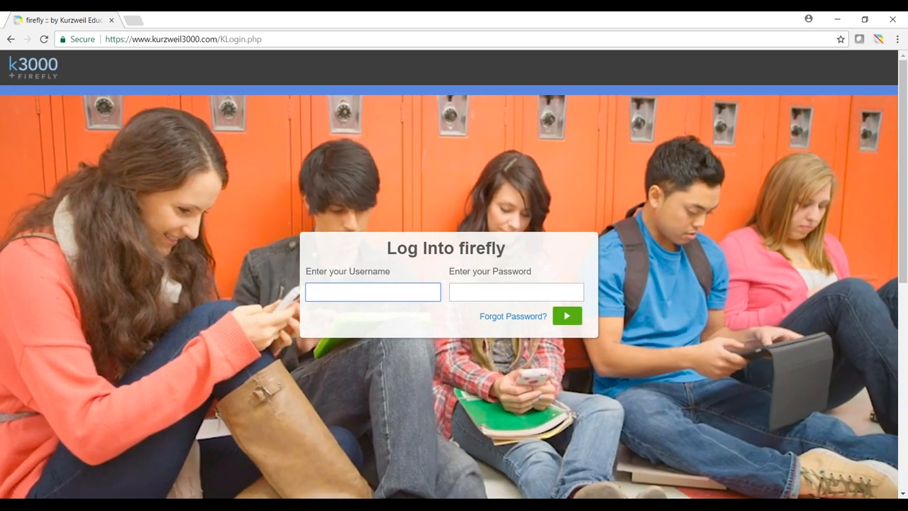
pyautogui.click(372, 293)
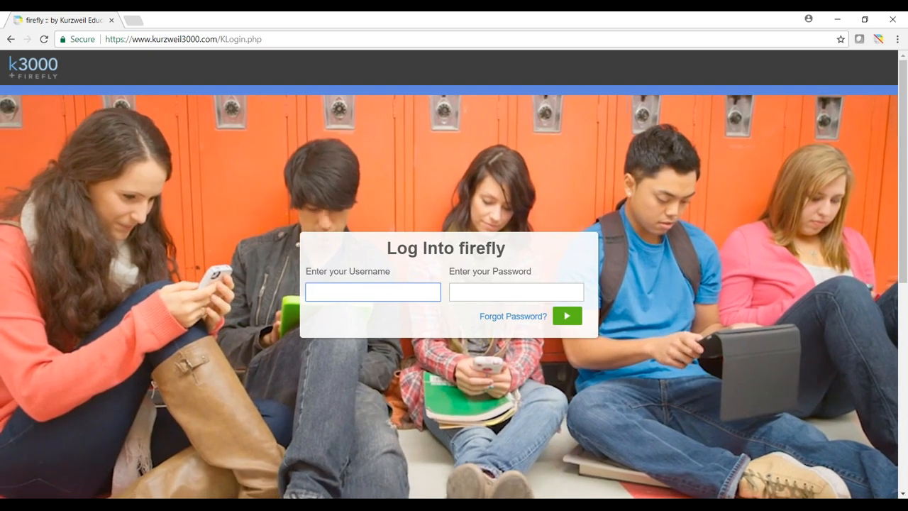
pyautogui.click(371, 292)
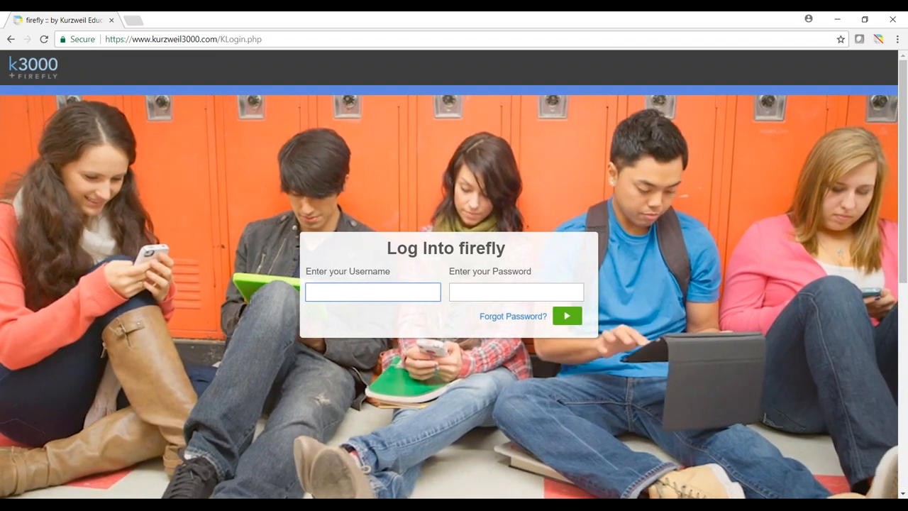
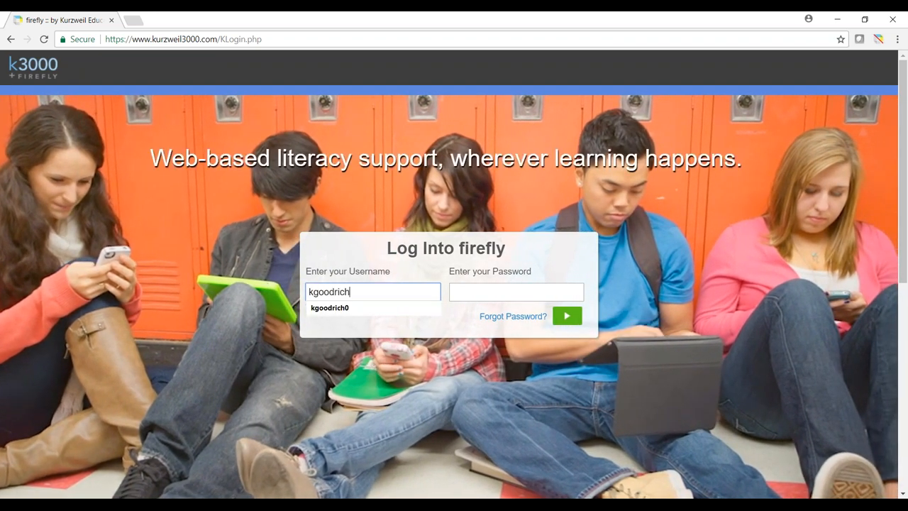
pyautogui.click(516, 292)
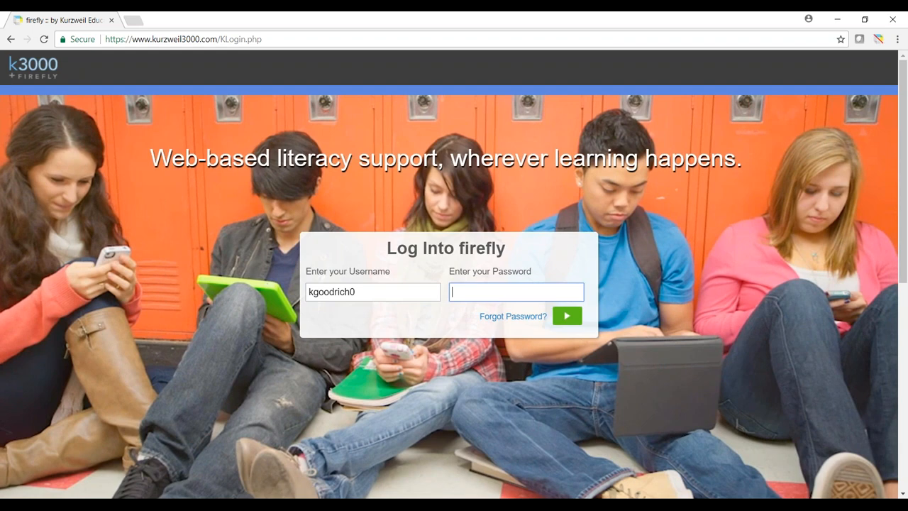
pyautogui.write('password')
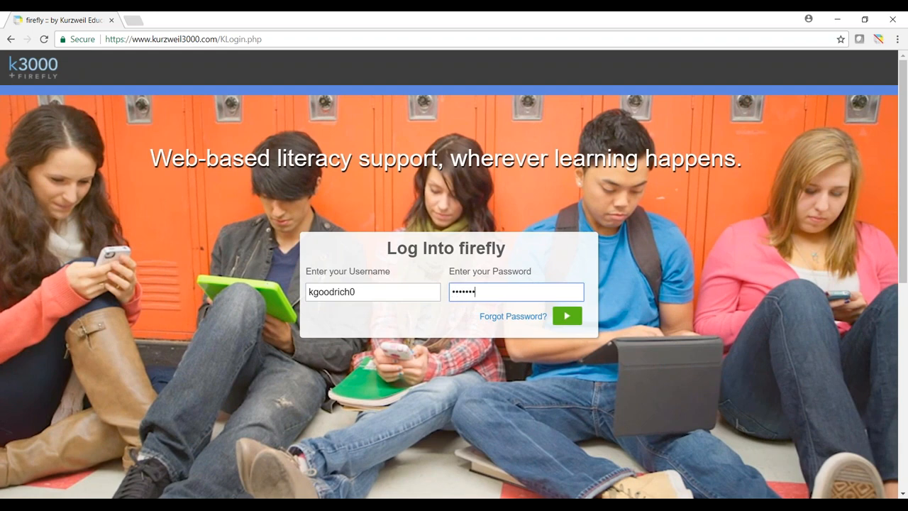
pyautogui.click(567, 315)
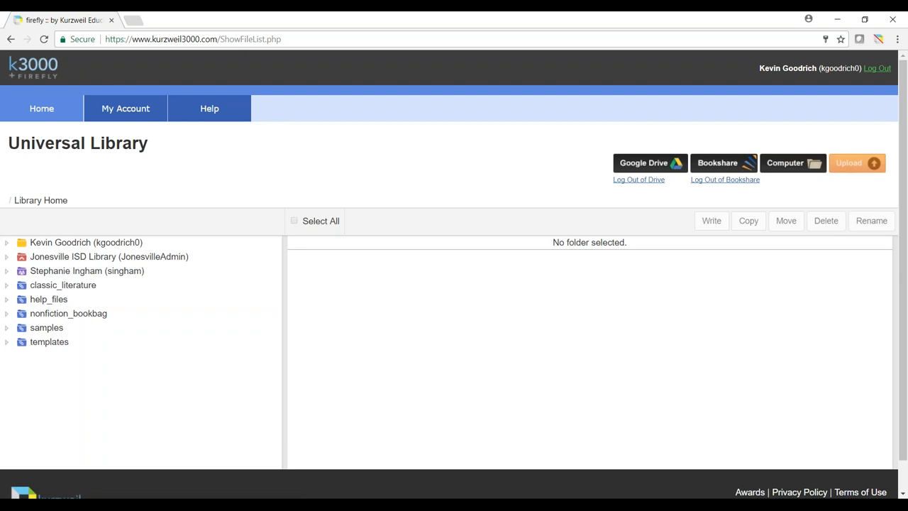
pyautogui.moveTo(209, 190)
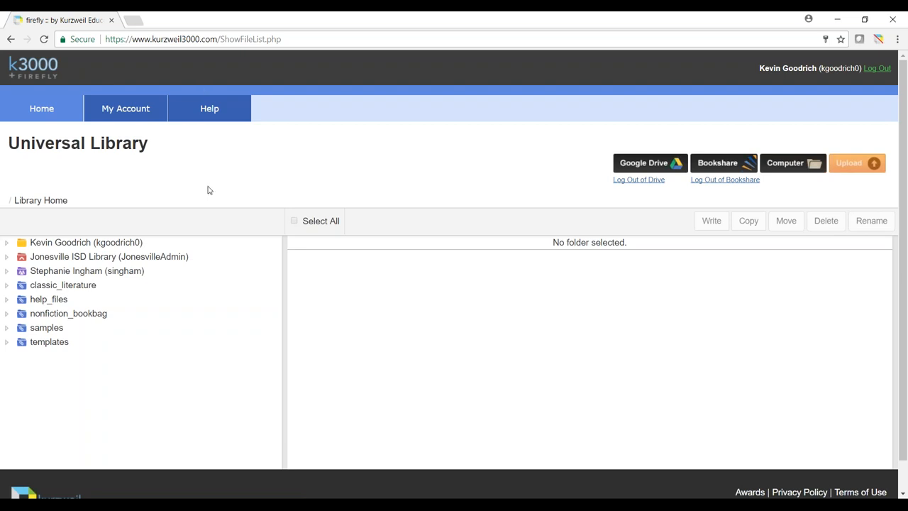
pyautogui.moveTo(267, 221)
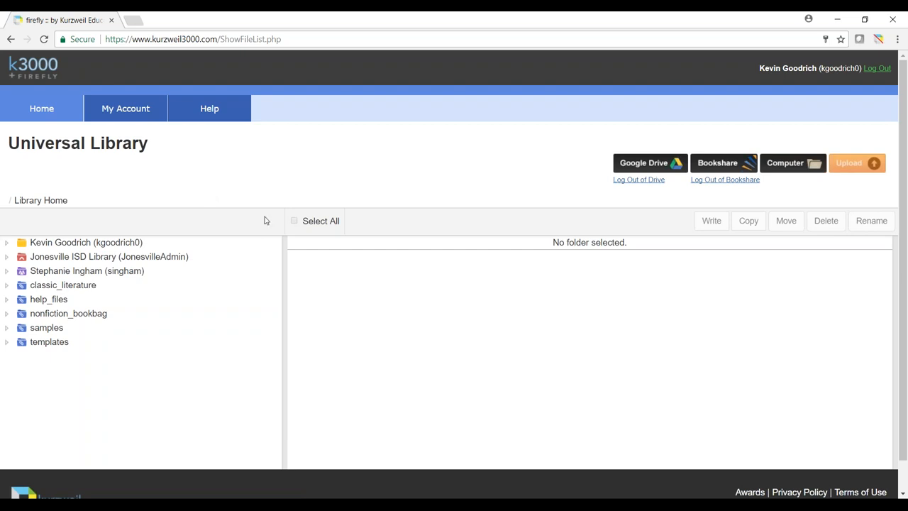
pyautogui.moveTo(196, 225)
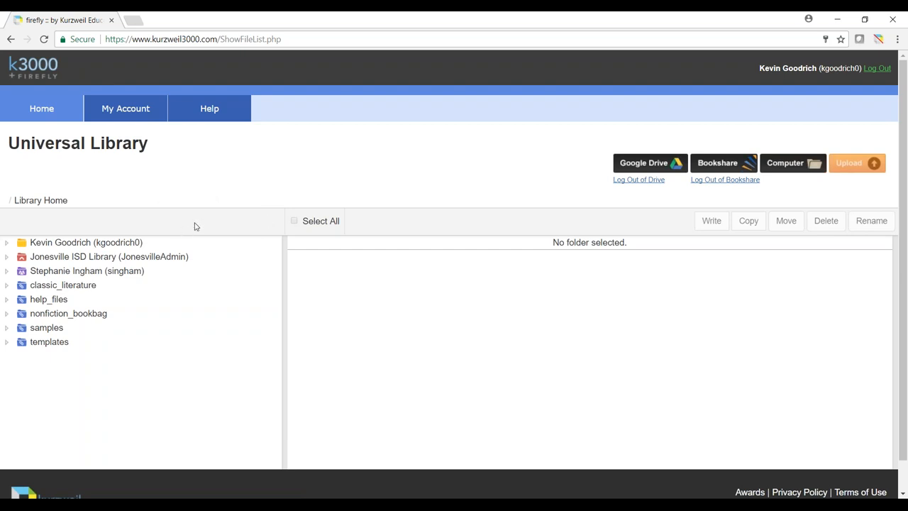
pyautogui.moveTo(207, 239)
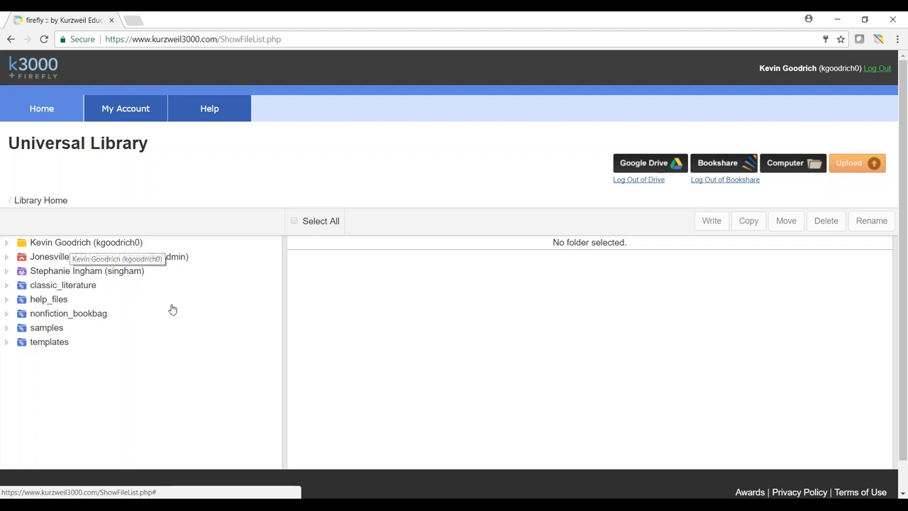
pyautogui.moveTo(233, 236)
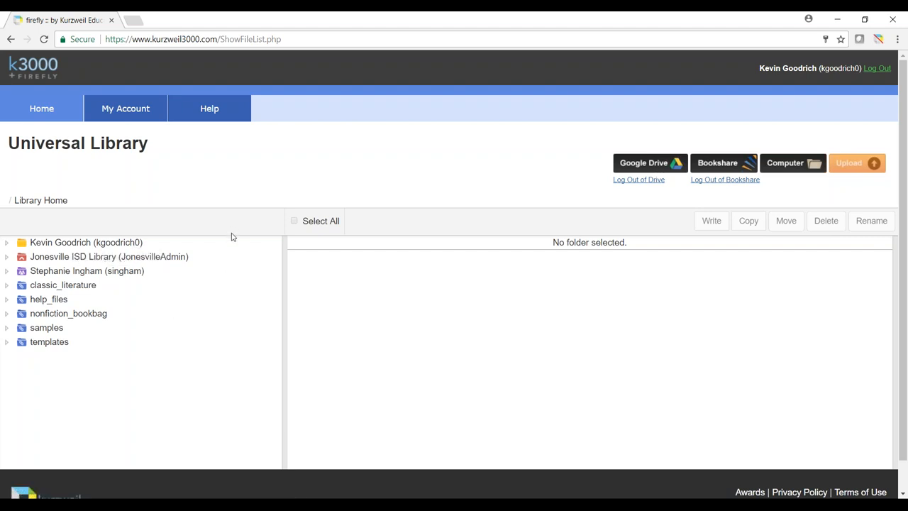
pyautogui.moveTo(230, 241)
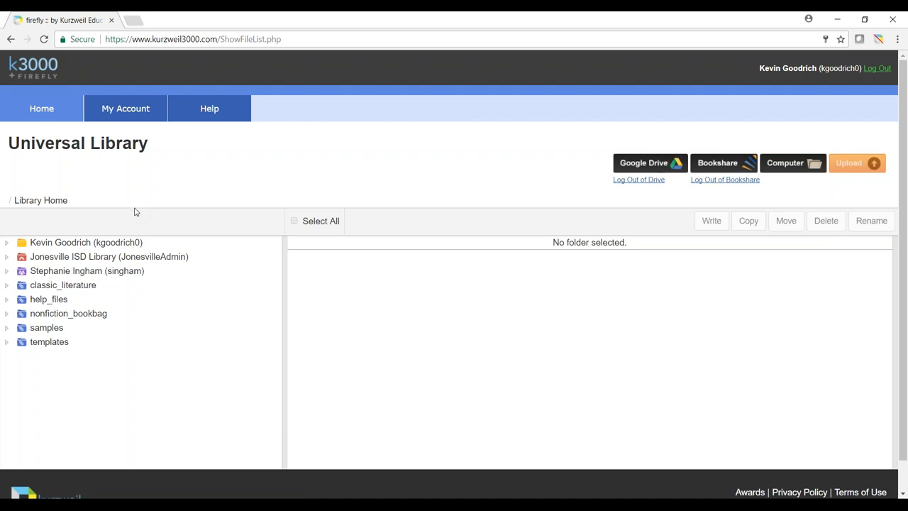
pyautogui.moveTo(145, 272)
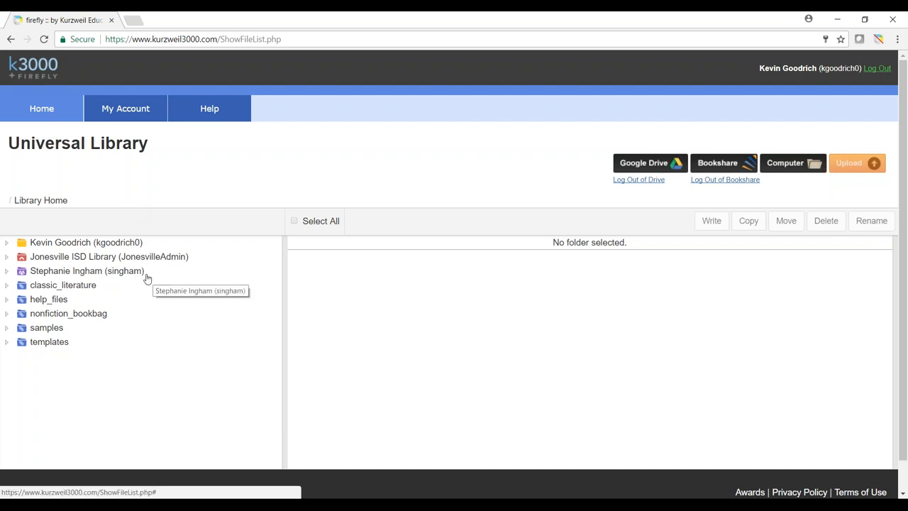
pyautogui.moveTo(142, 275)
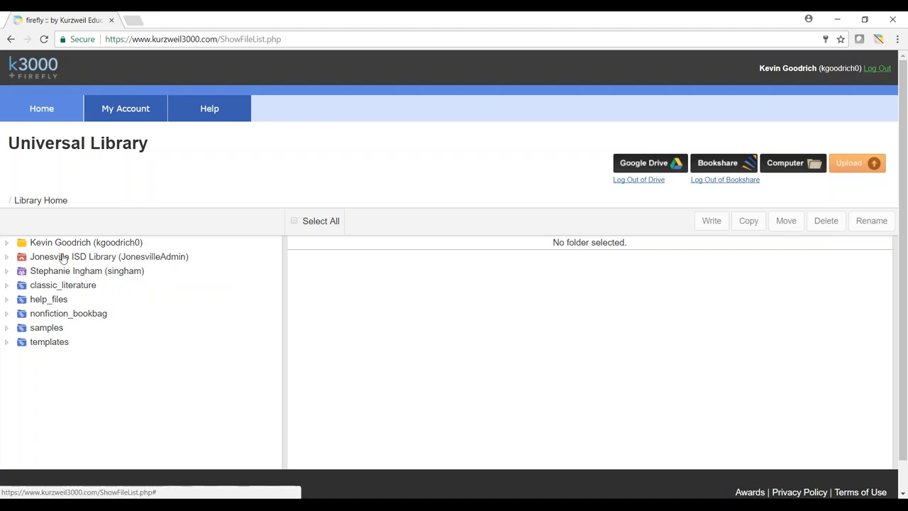
pyautogui.moveTo(69, 247)
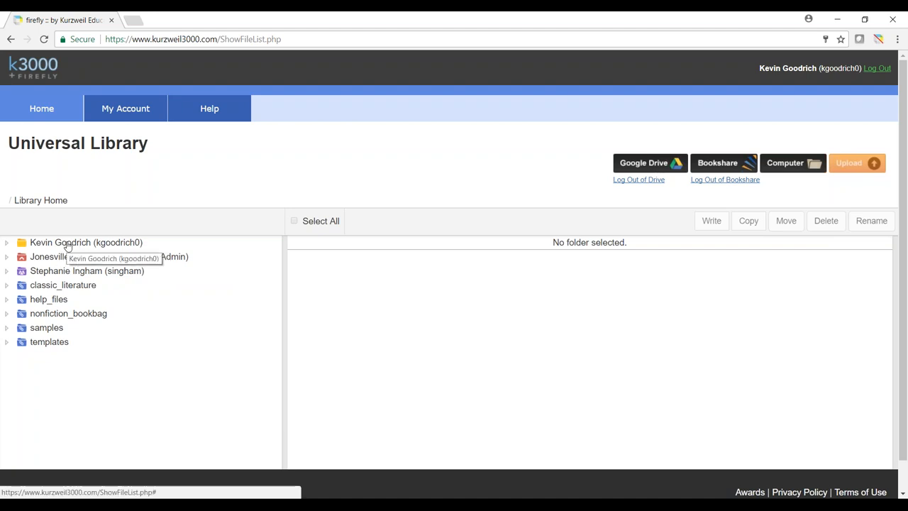
# Step: Expand the personal folder in the Universal Library tree to show its private, public and recent subfolders
pyautogui.click(86, 241)
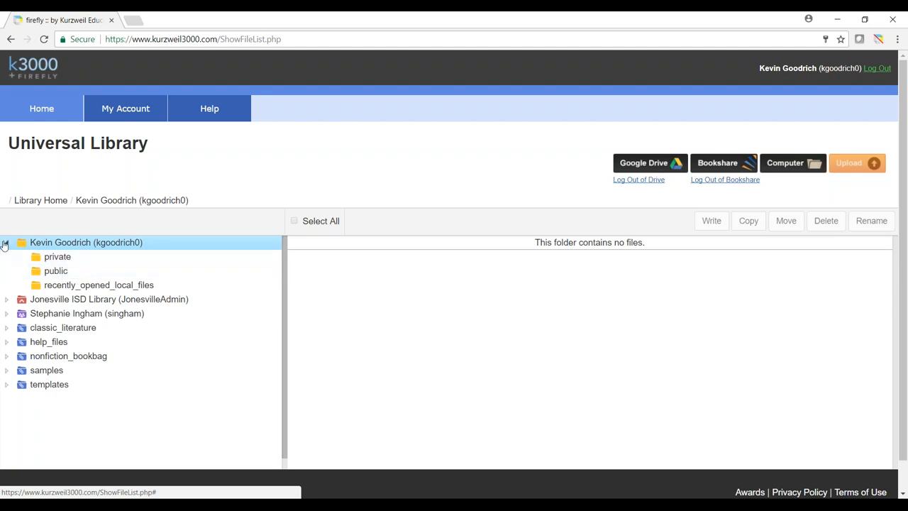
pyautogui.click(6, 242)
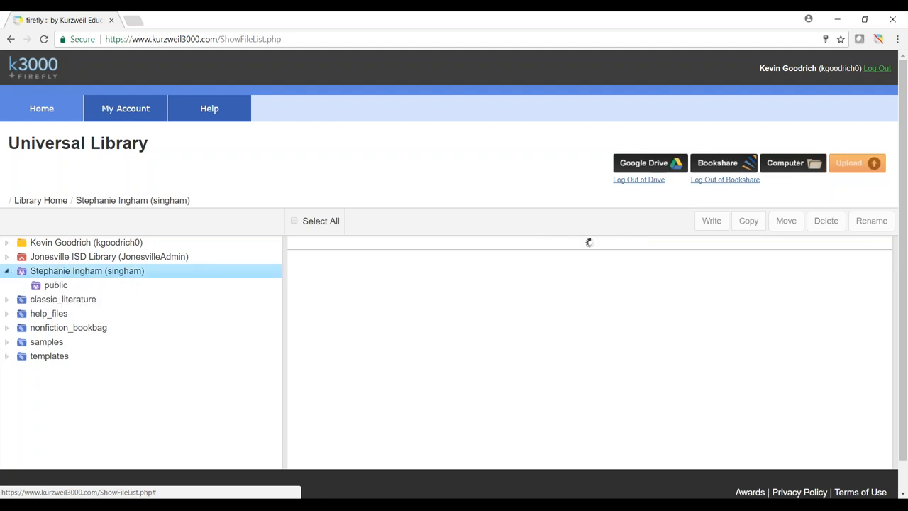
pyautogui.click(55, 284)
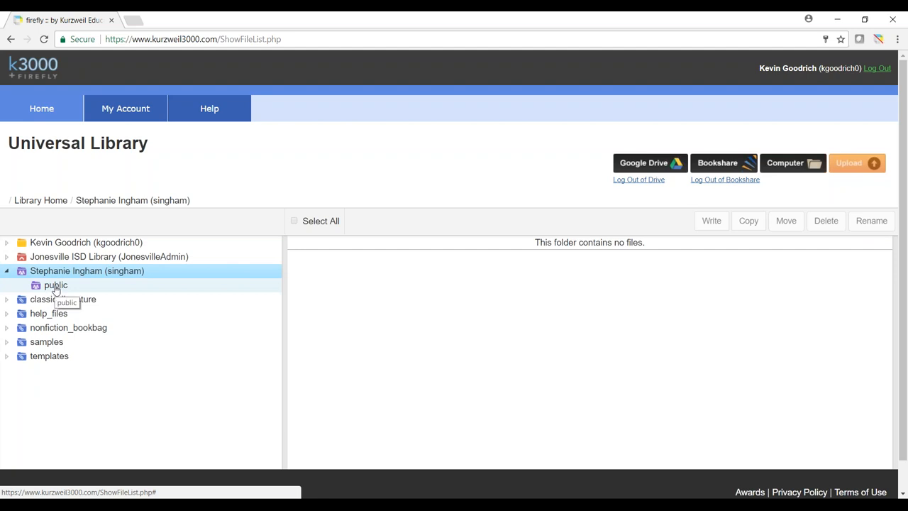
pyautogui.click(56, 284)
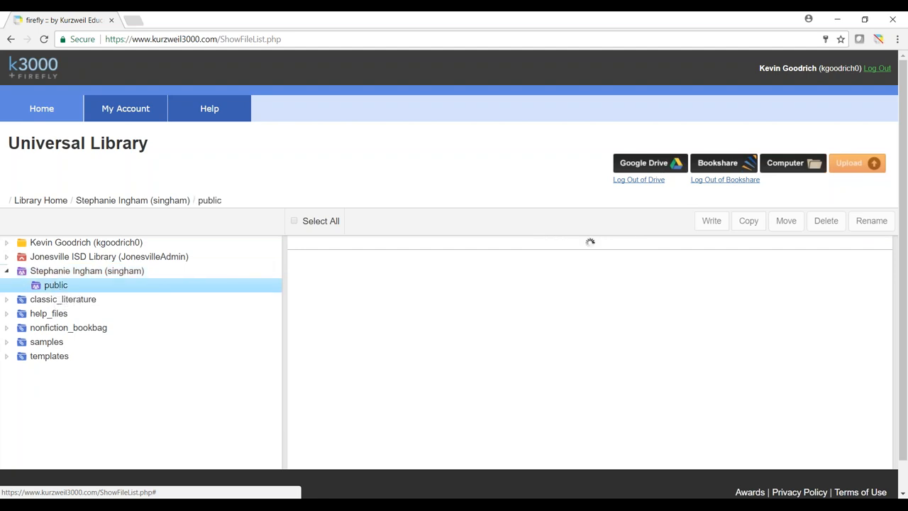
pyautogui.click(55, 283)
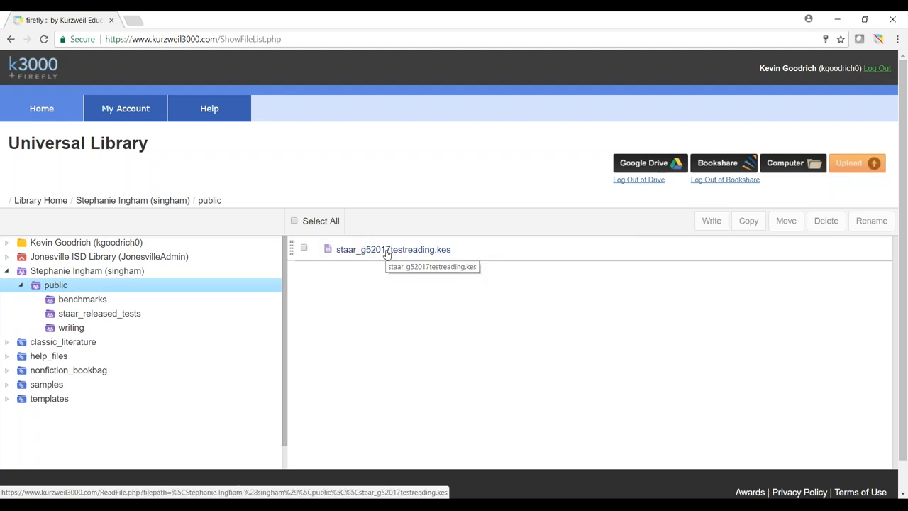
pyautogui.click(393, 250)
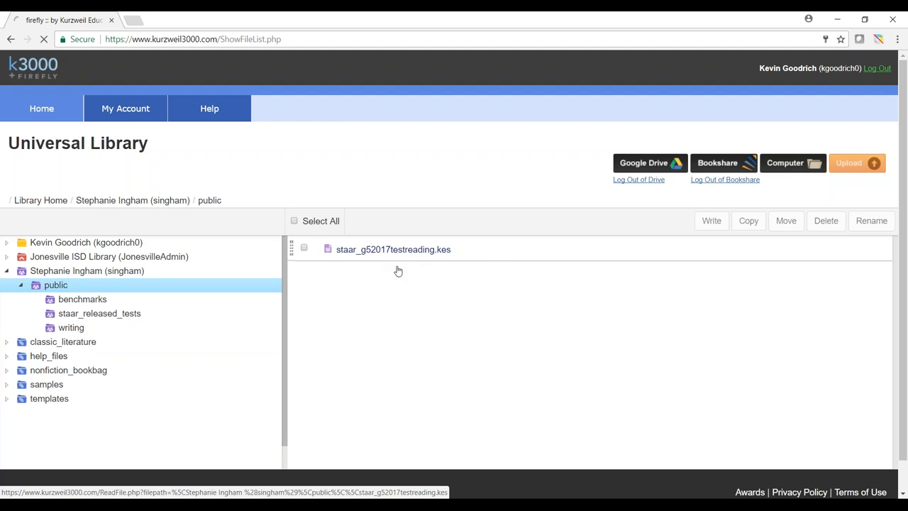
# Step: Open staar_g52017testreading.kes in the reader at the Science Time passage
pyautogui.doubleClick(393, 250)
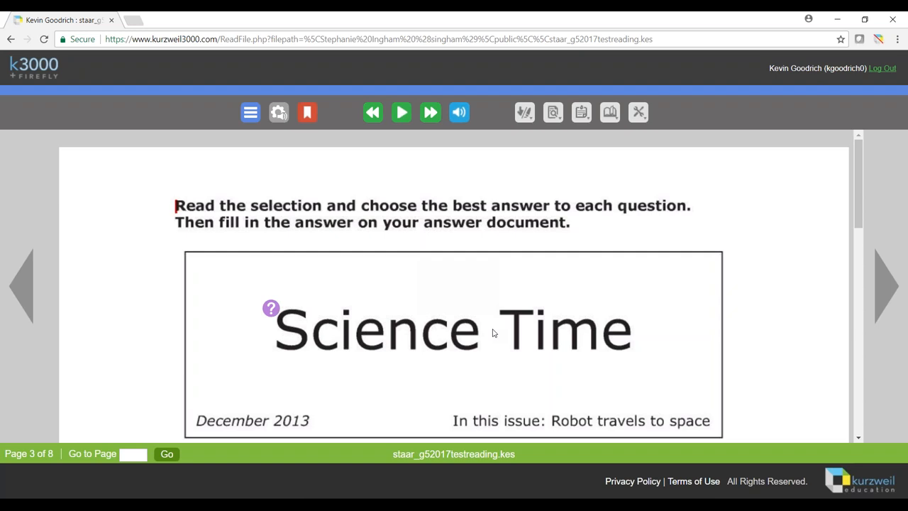
pyautogui.moveTo(545, 165)
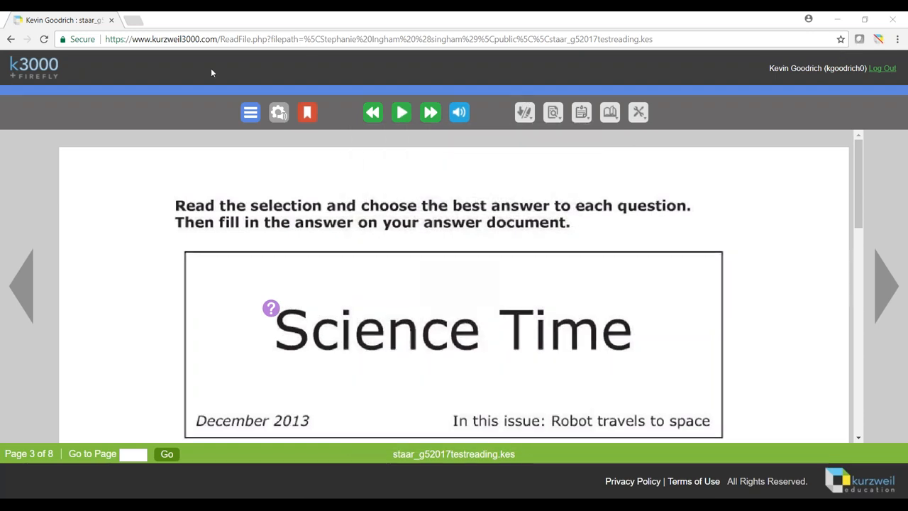
pyautogui.click(249, 113)
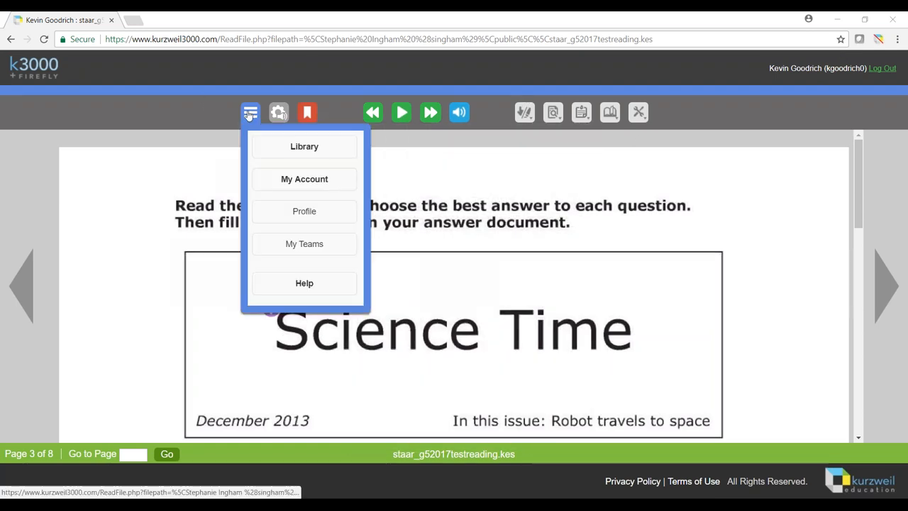
pyautogui.moveTo(303, 146)
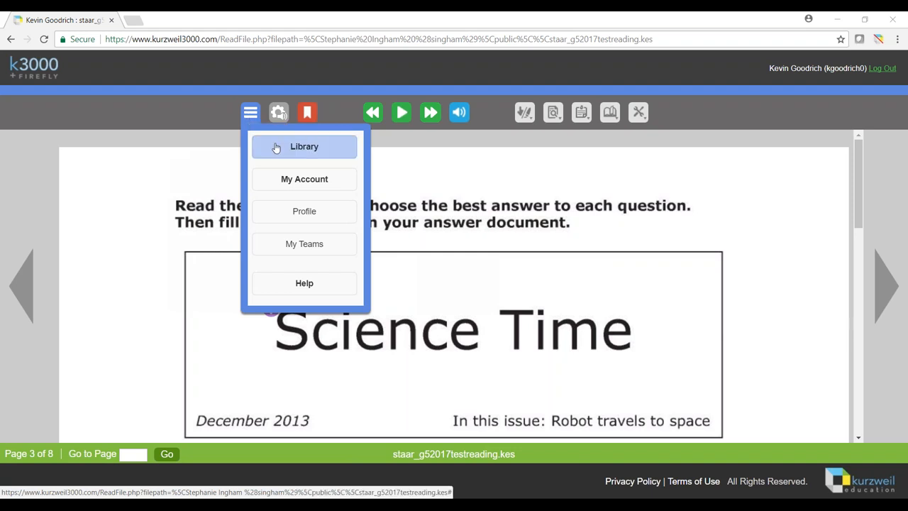
pyautogui.moveTo(304, 146)
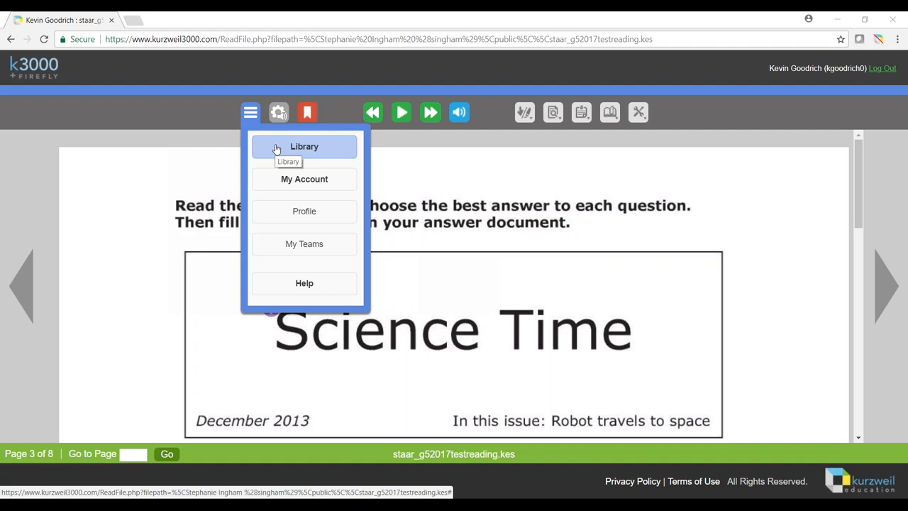
# Step: Review the Audio Options voice list and keep the Heather - US English voice
pyautogui.click(278, 112)
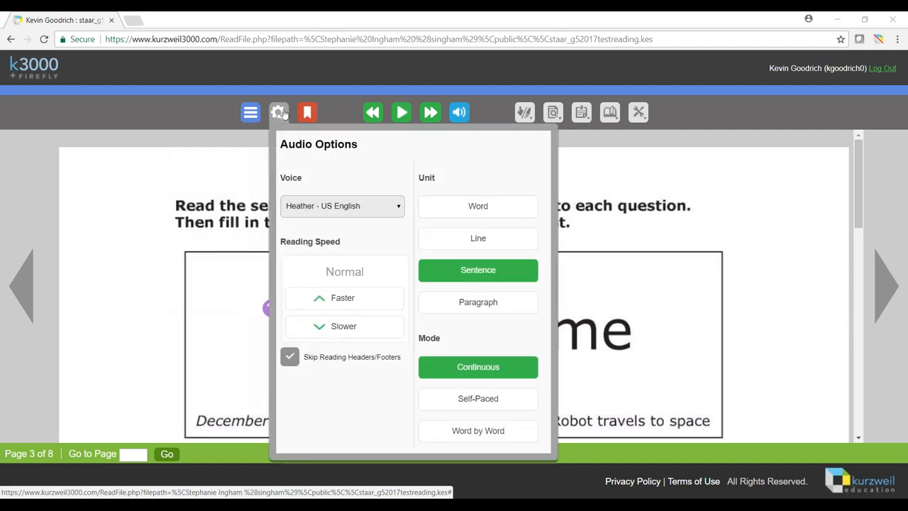
pyautogui.moveTo(279, 112)
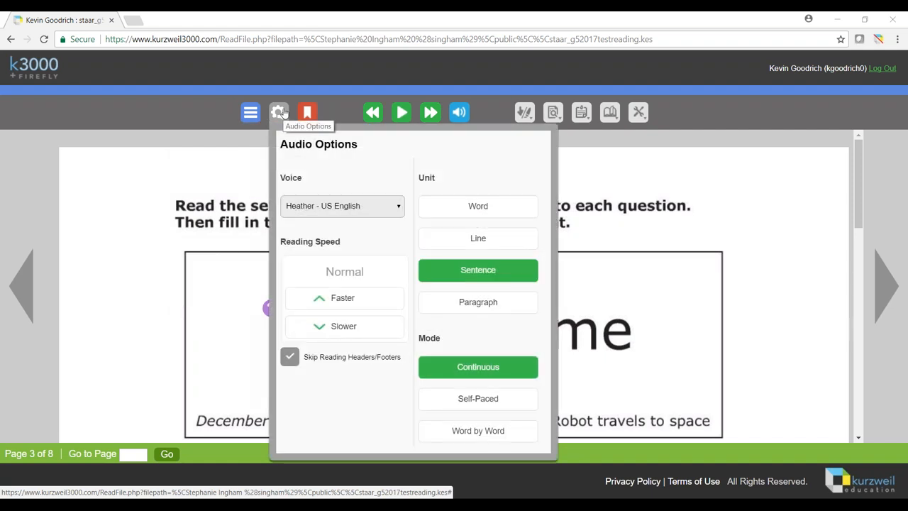
pyautogui.moveTo(283, 115)
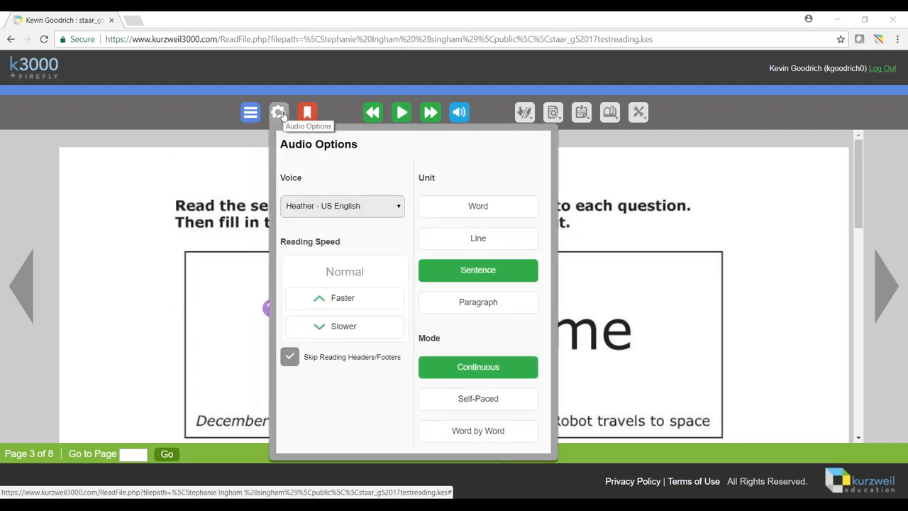
pyautogui.click(343, 206)
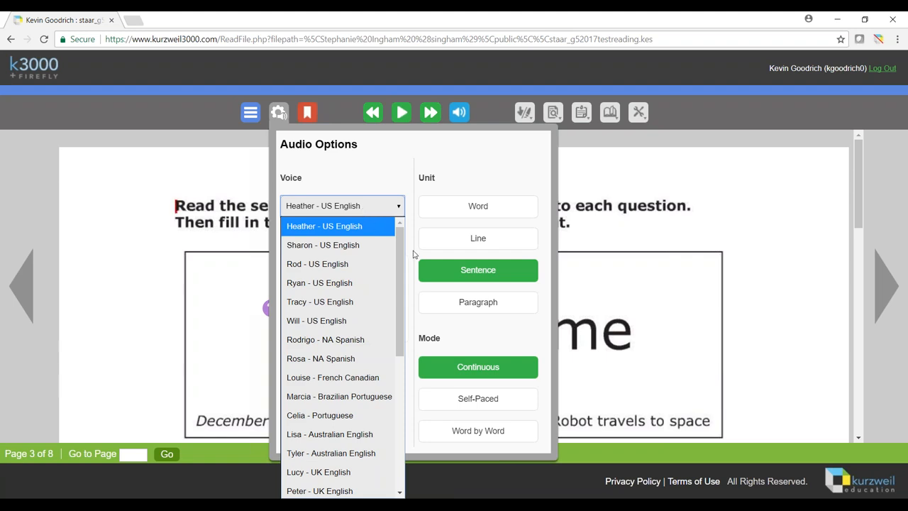
pyautogui.scroll(-3)
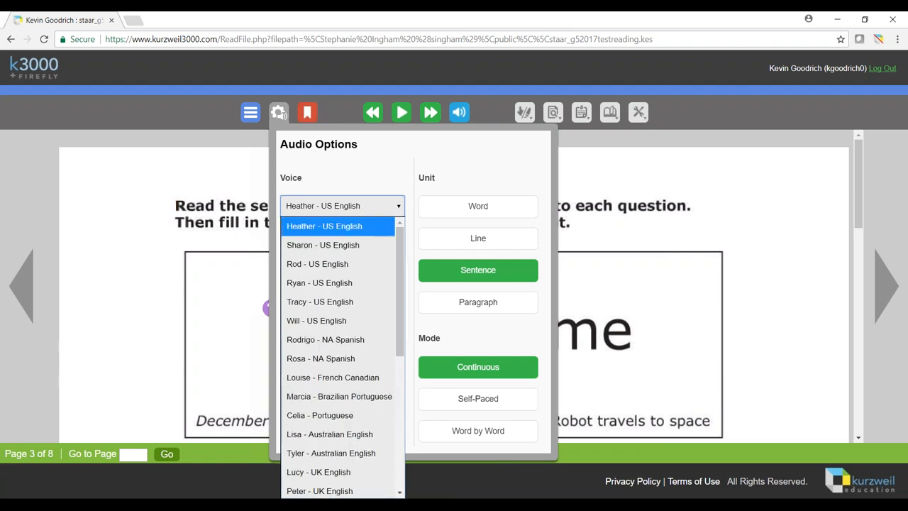
pyautogui.click(324, 225)
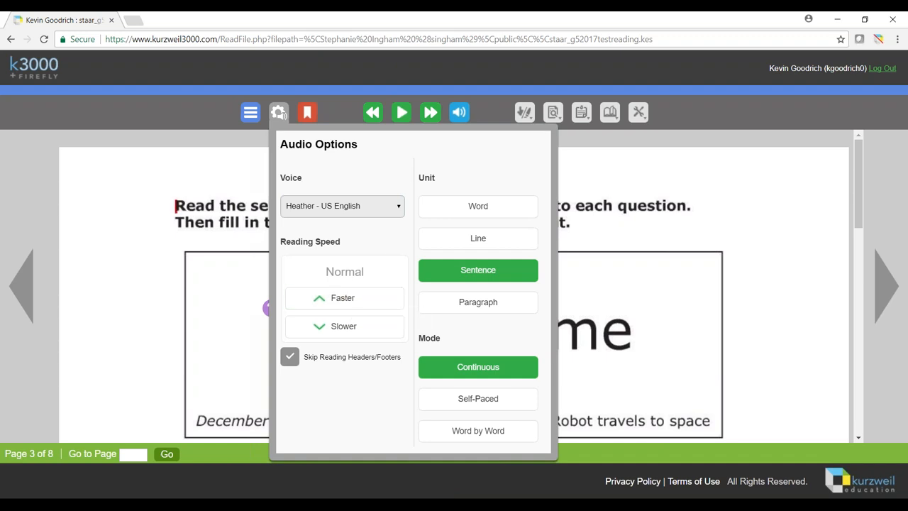
pyautogui.moveTo(344, 327)
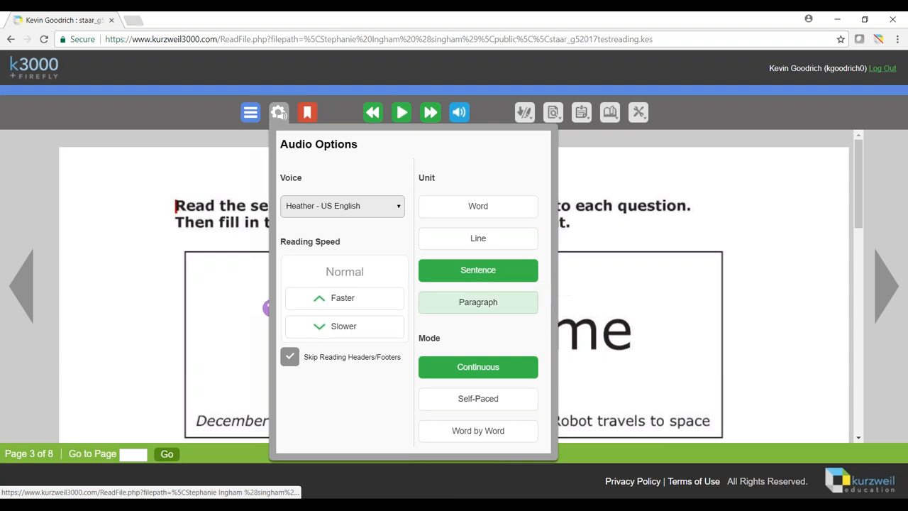
pyautogui.moveTo(488, 301)
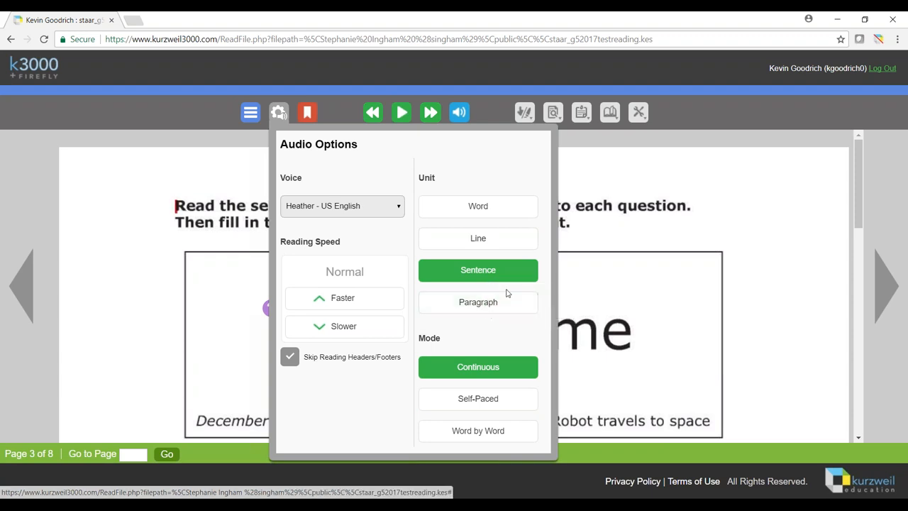
pyautogui.moveTo(522, 273)
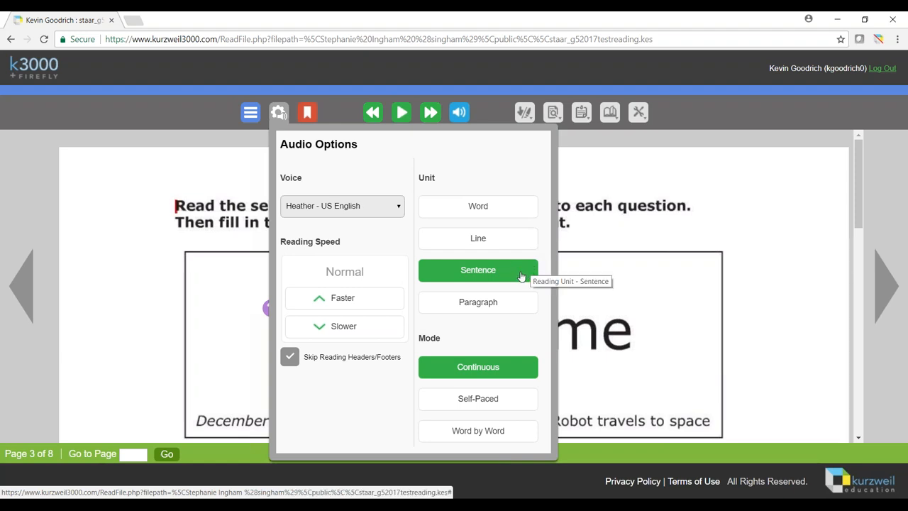
pyautogui.moveTo(414, 135)
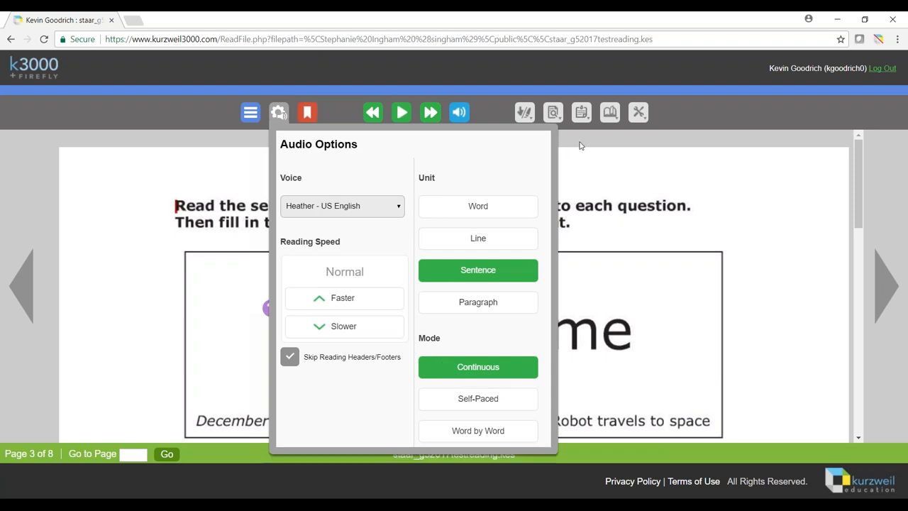
pyautogui.moveTo(579, 141)
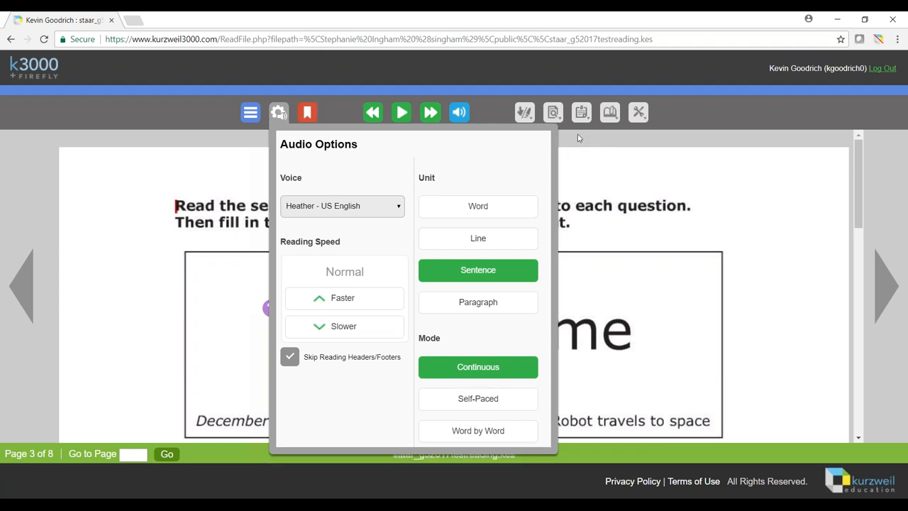
pyautogui.click(278, 112)
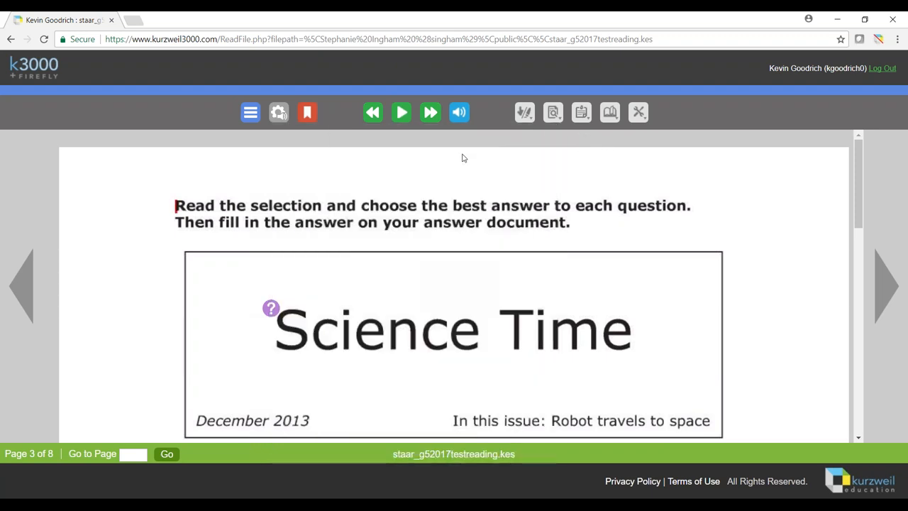
pyautogui.moveTo(402, 112)
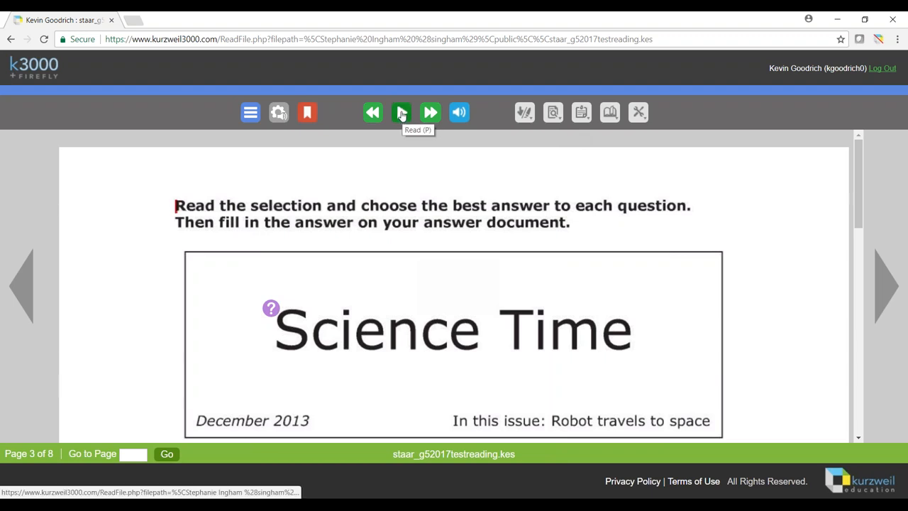
# Step: Read the page's opening directions aloud, then pause the reading
pyautogui.click(401, 112)
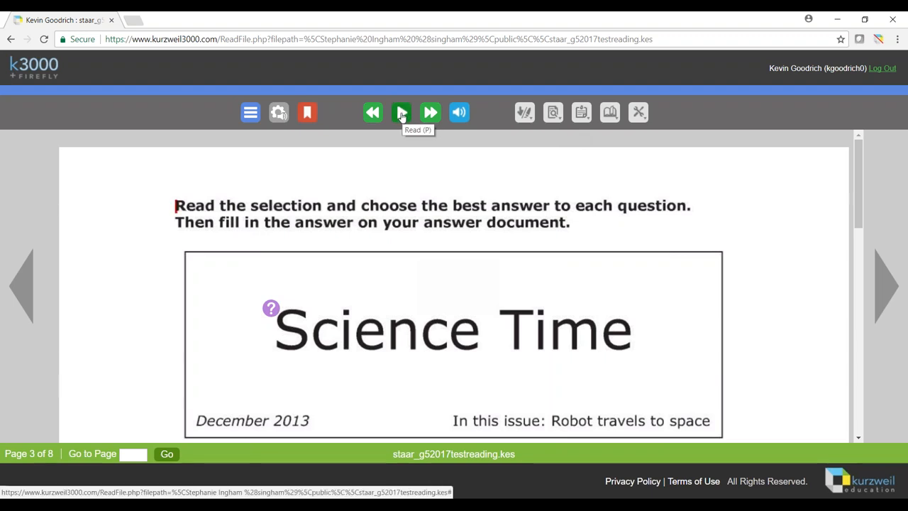
pyautogui.click(400, 112)
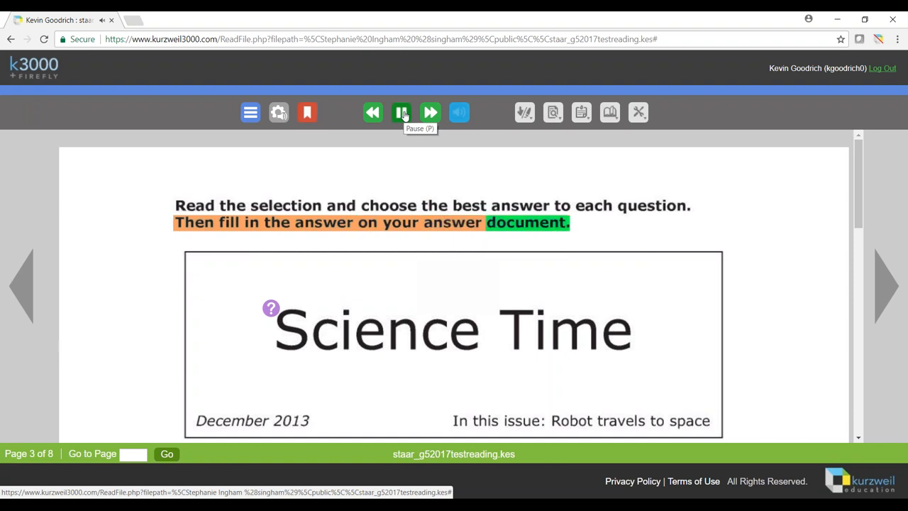
pyautogui.click(402, 112)
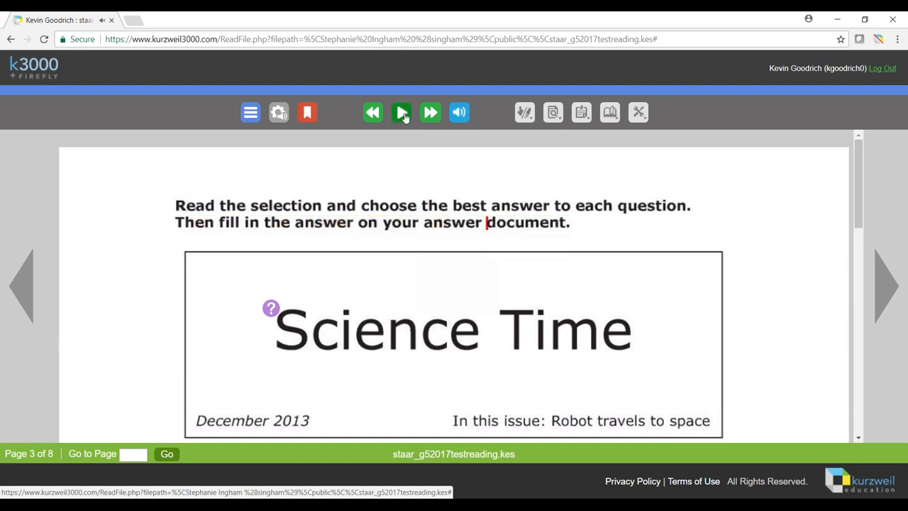
pyautogui.moveTo(401, 112)
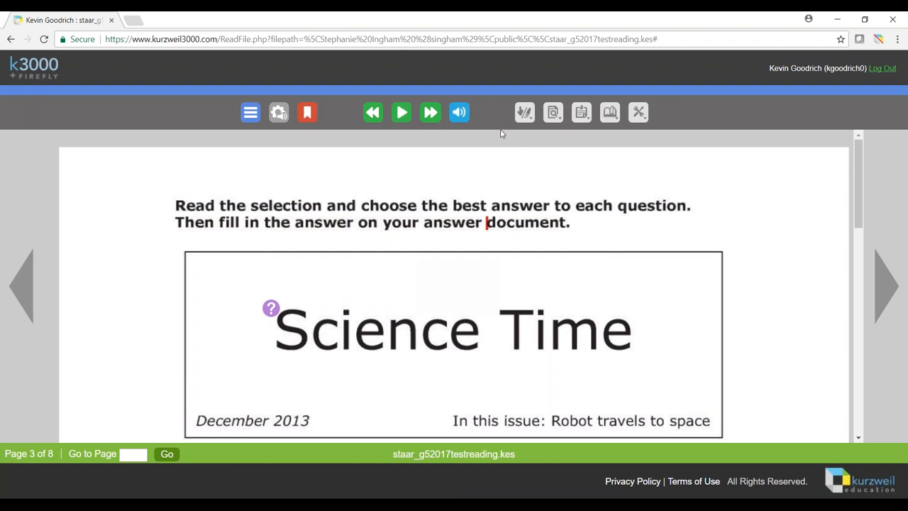
pyautogui.click(525, 113)
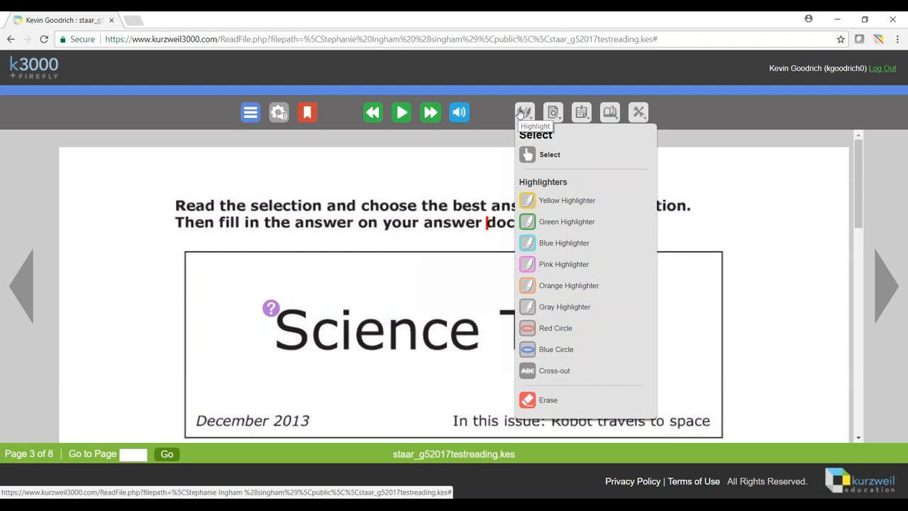
pyautogui.click(525, 112)
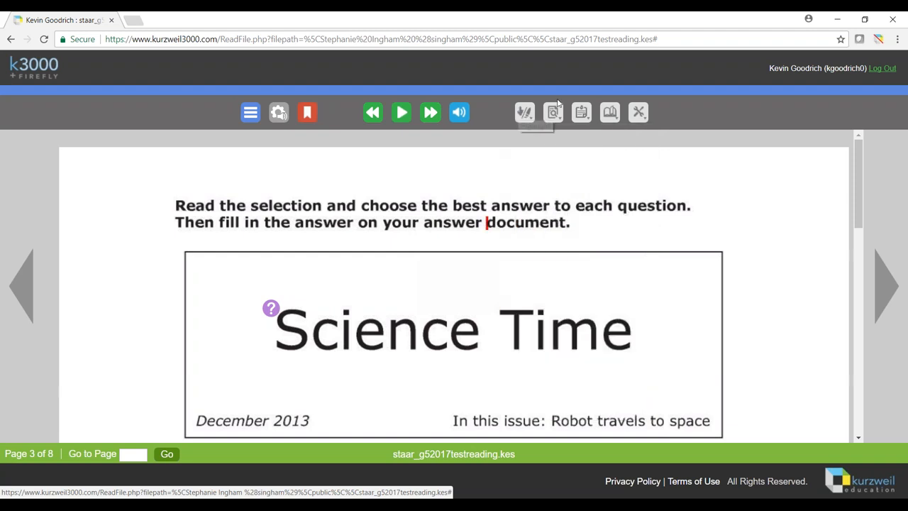
pyautogui.click(554, 112)
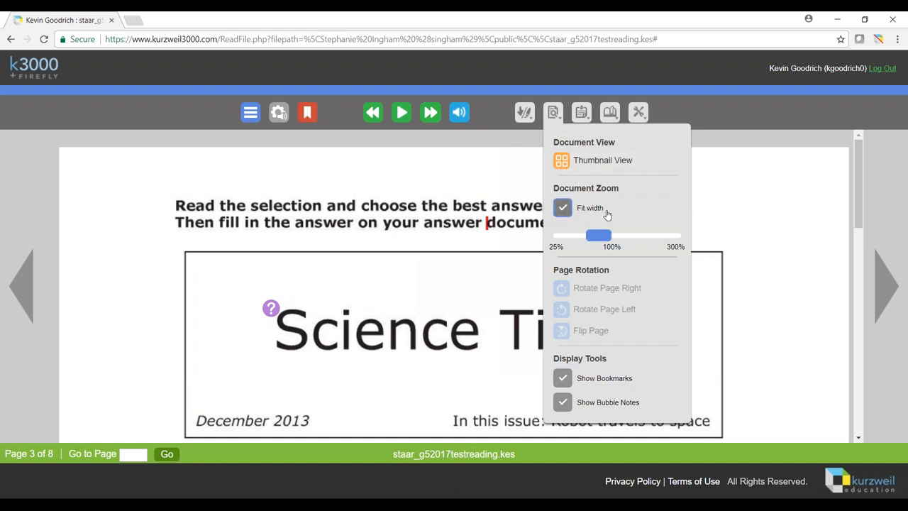
pyautogui.moveTo(562, 208)
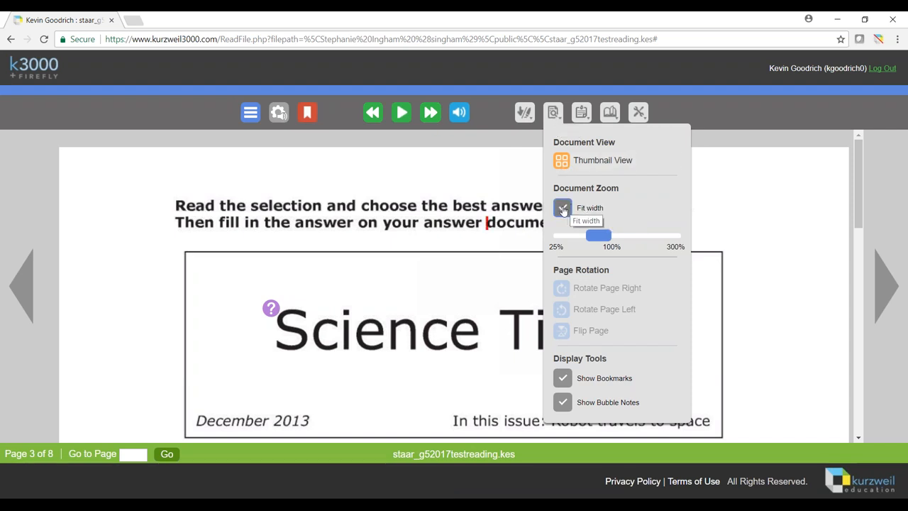
pyautogui.click(562, 207)
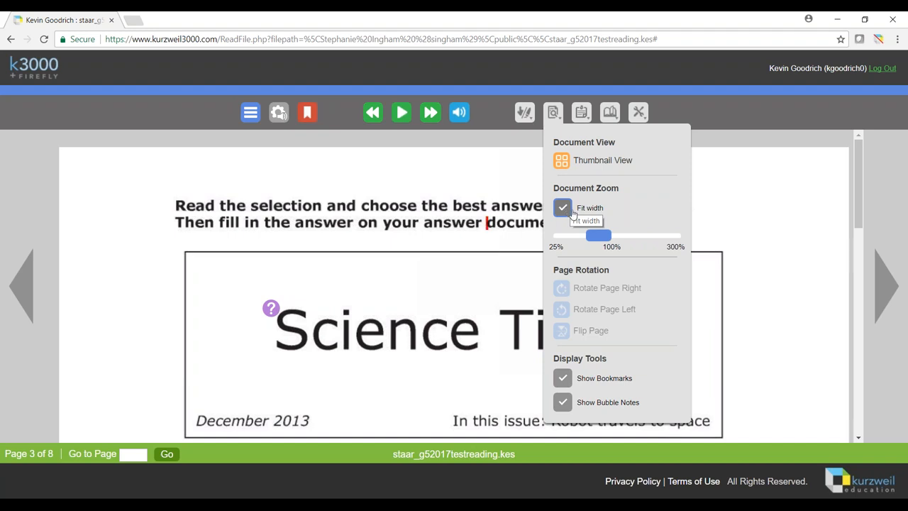
pyautogui.click(562, 207)
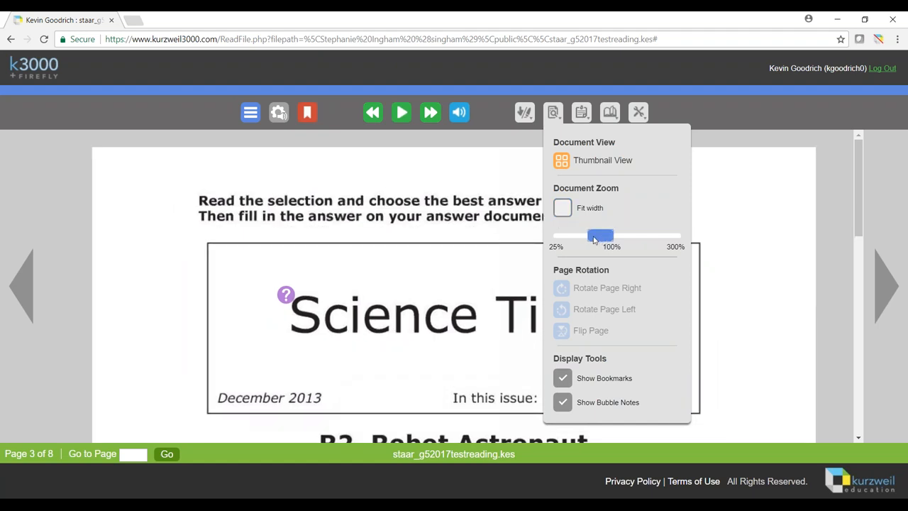
pyautogui.moveTo(601, 236); pyautogui.dragTo(567, 236)
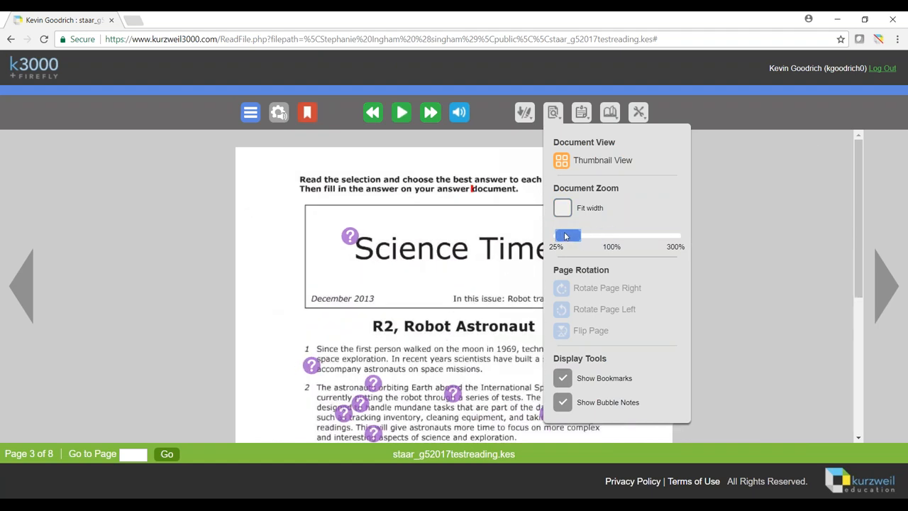
pyautogui.moveTo(568, 236); pyautogui.dragTo(611, 236)
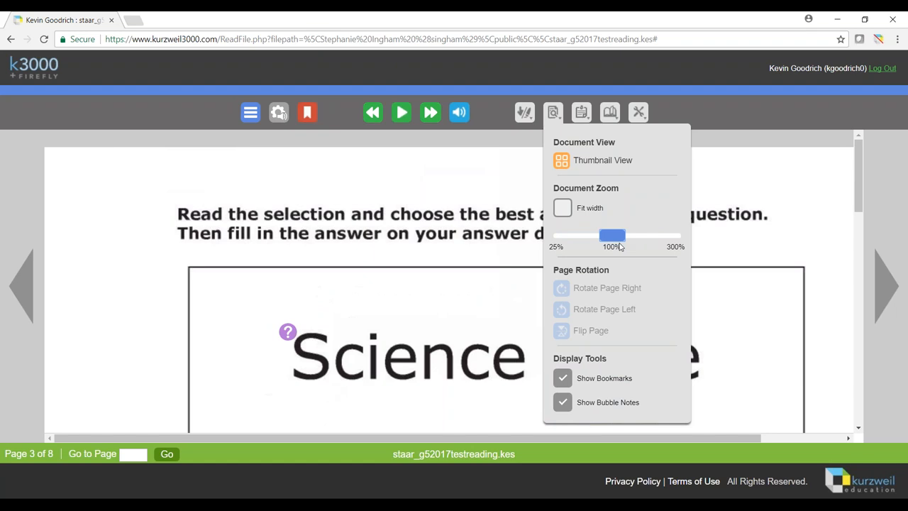
pyautogui.moveTo(613, 235); pyautogui.dragTo(630, 235)
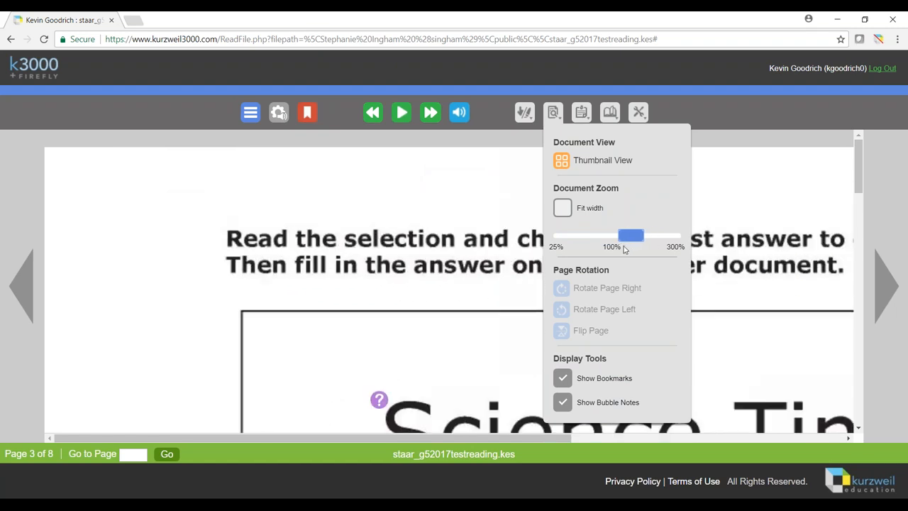
pyautogui.click(562, 207)
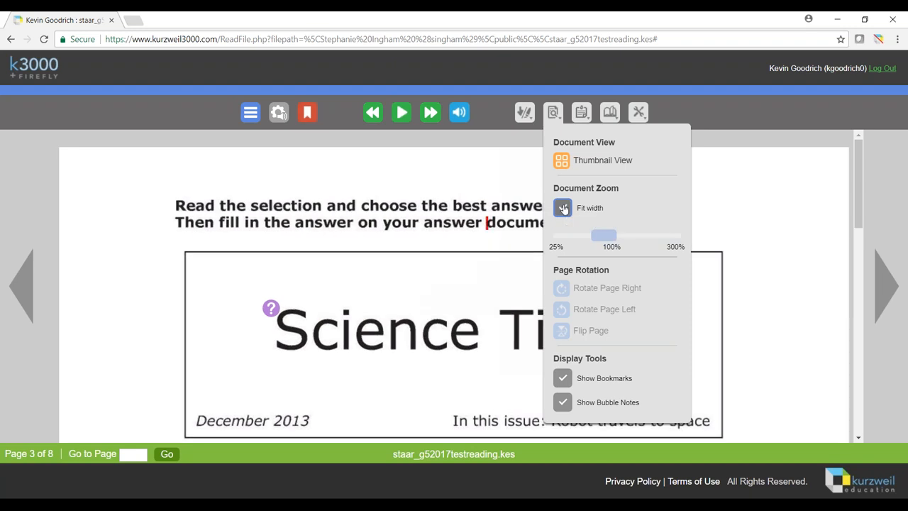
pyautogui.click(553, 112)
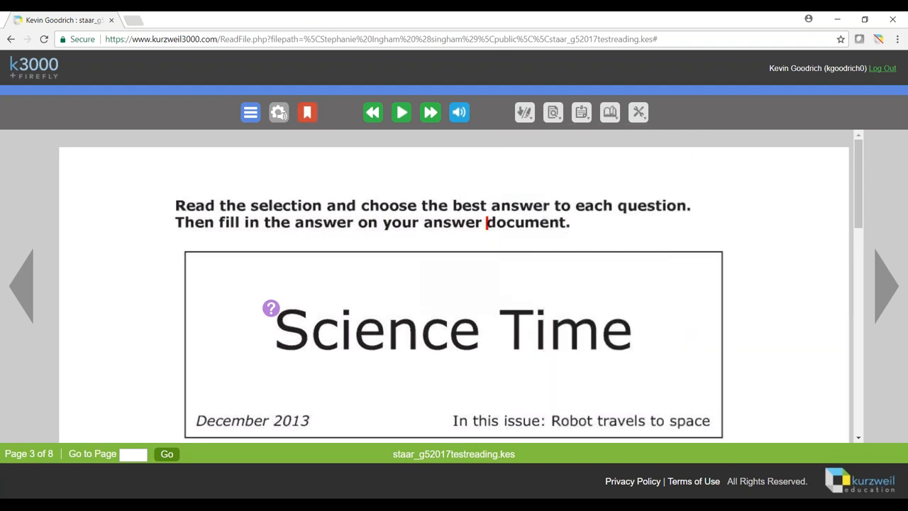
# Step: Add a sticky note beside the Science Time banner reading "These are my notes."
pyautogui.click(582, 112)
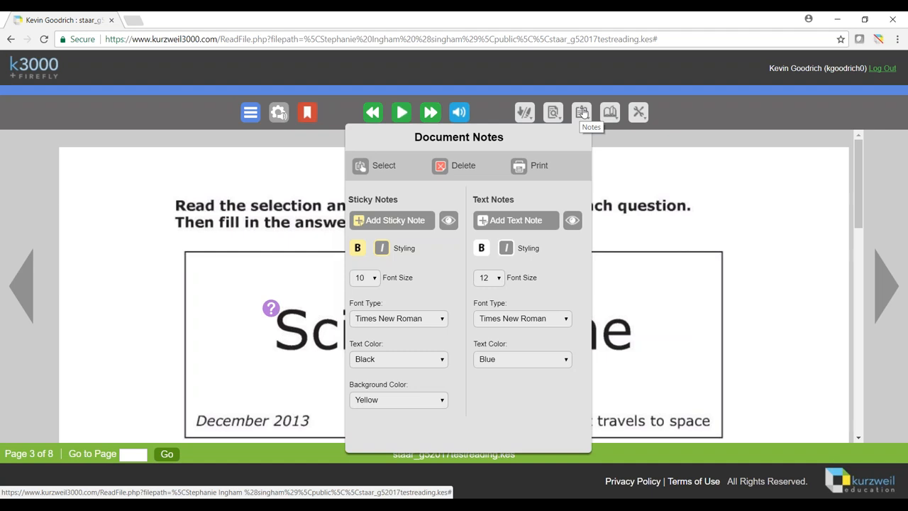
pyautogui.moveTo(545, 182)
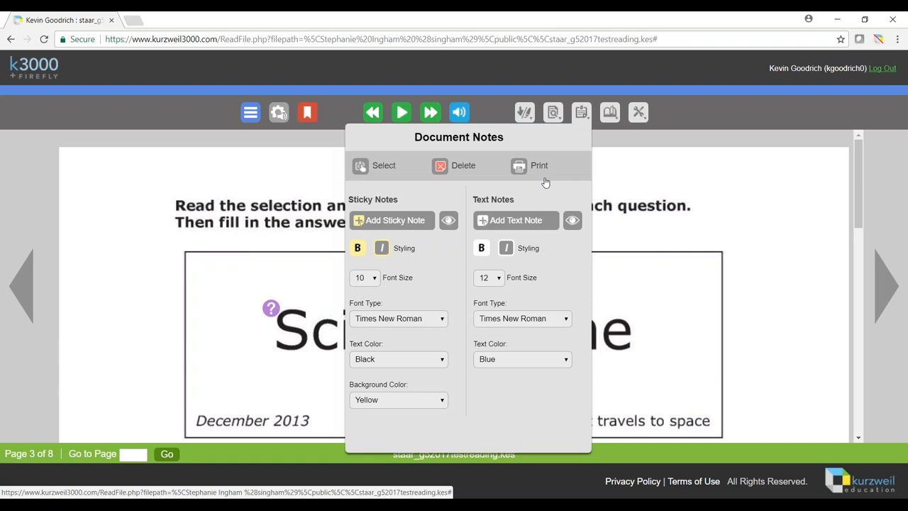
pyautogui.moveTo(386, 224)
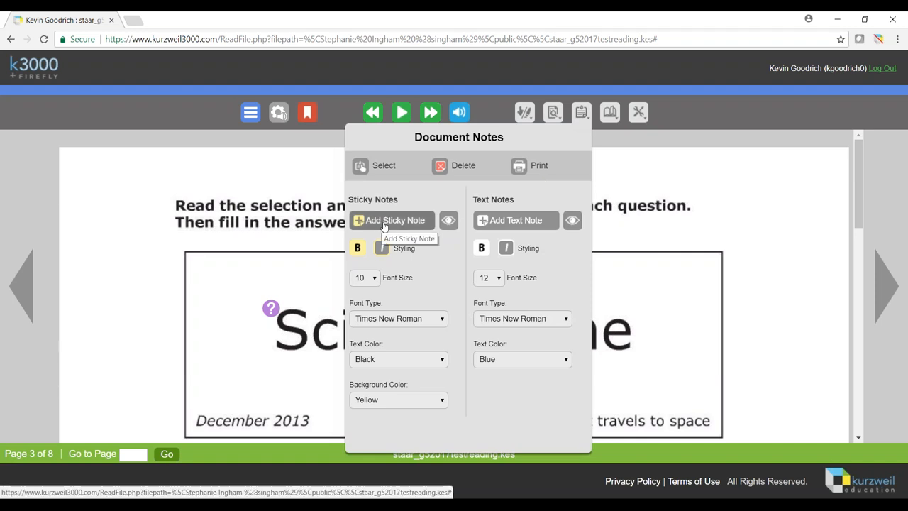
pyautogui.click(582, 112)
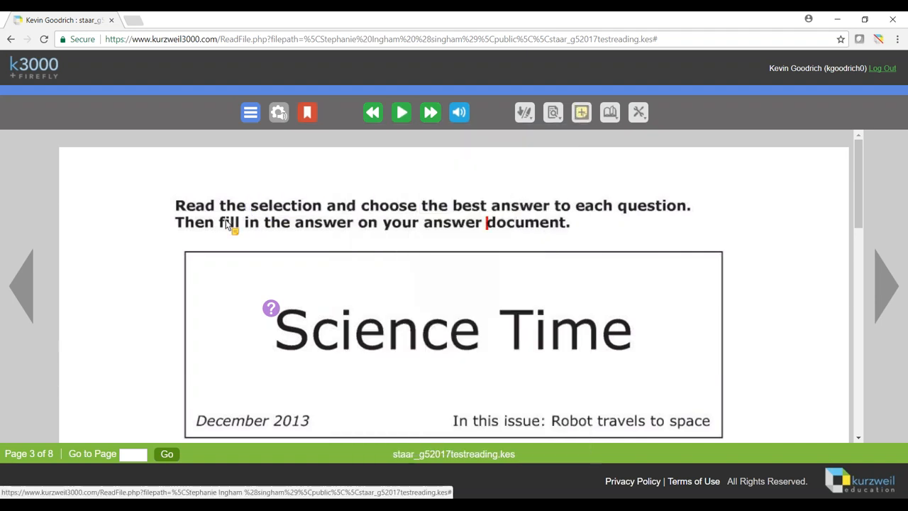
pyautogui.moveTo(139, 262)
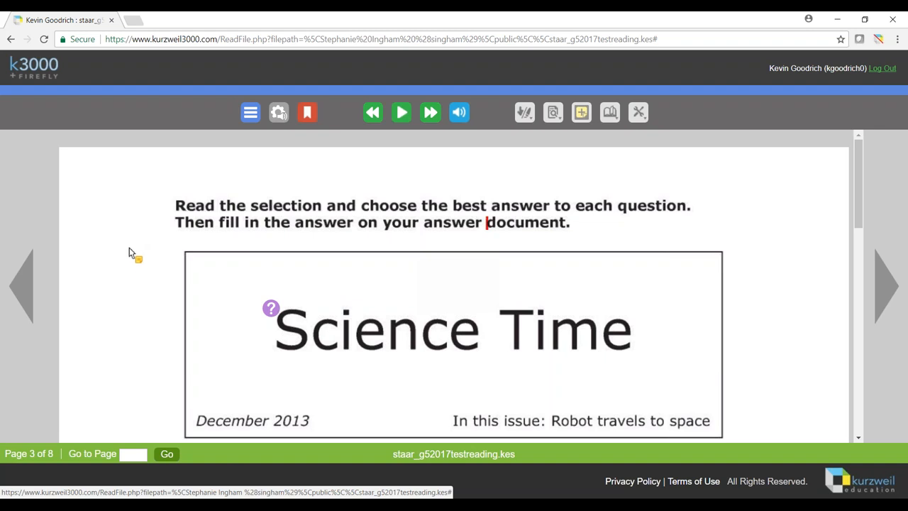
pyautogui.moveTo(127, 261)
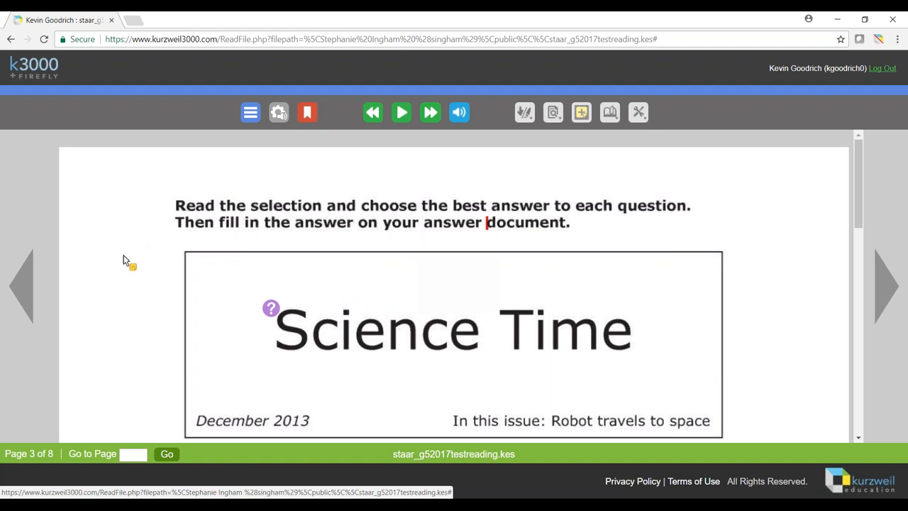
pyautogui.moveTo(117, 316)
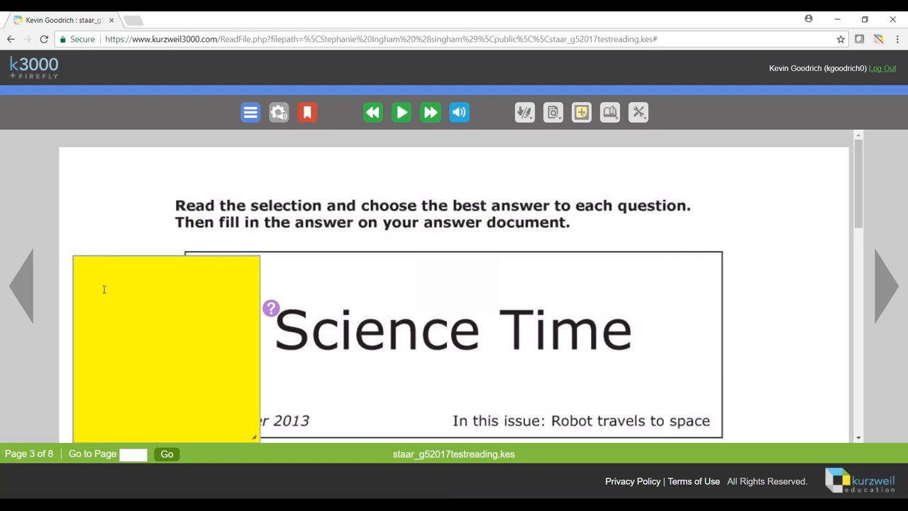
pyautogui.moveTo(102, 303)
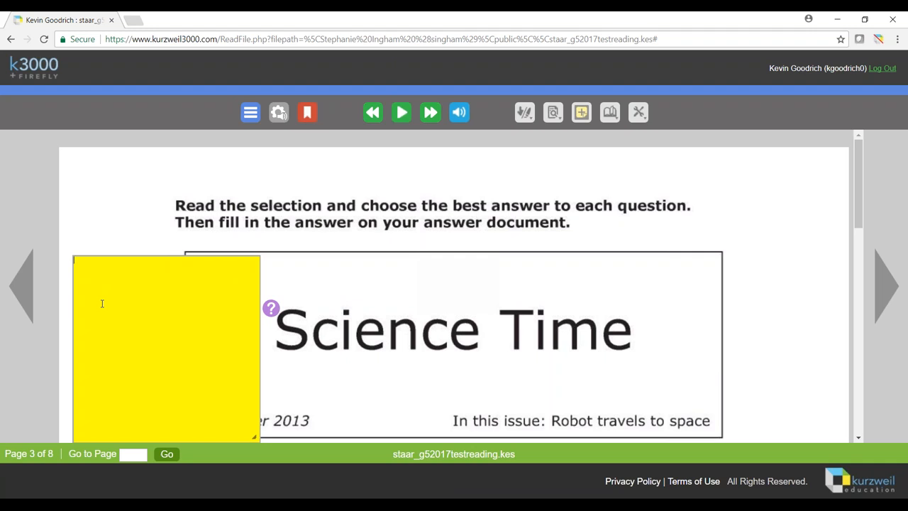
pyautogui.write('These are my notes.')
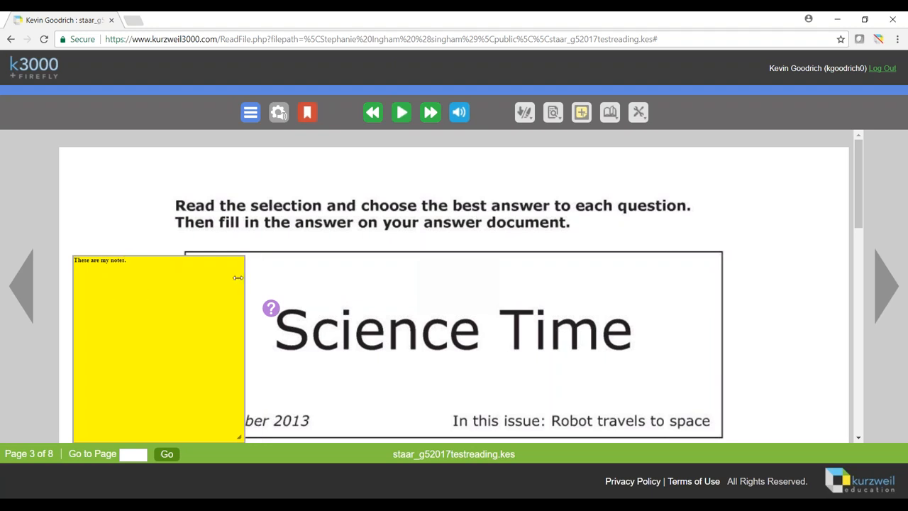
# Step: Shrink the sticky note by dragging it narrower and shorter
pyautogui.moveTo(238, 277); pyautogui.dragTo(168, 276)
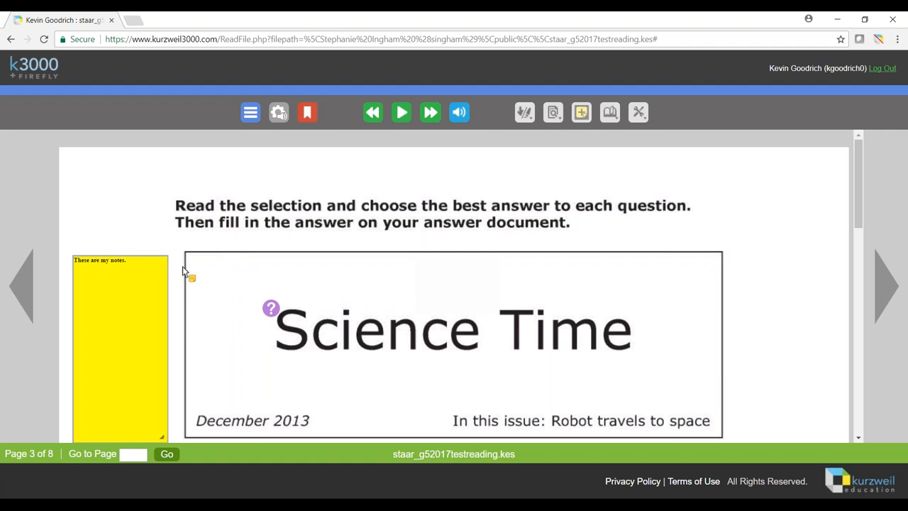
pyautogui.scroll(-3)
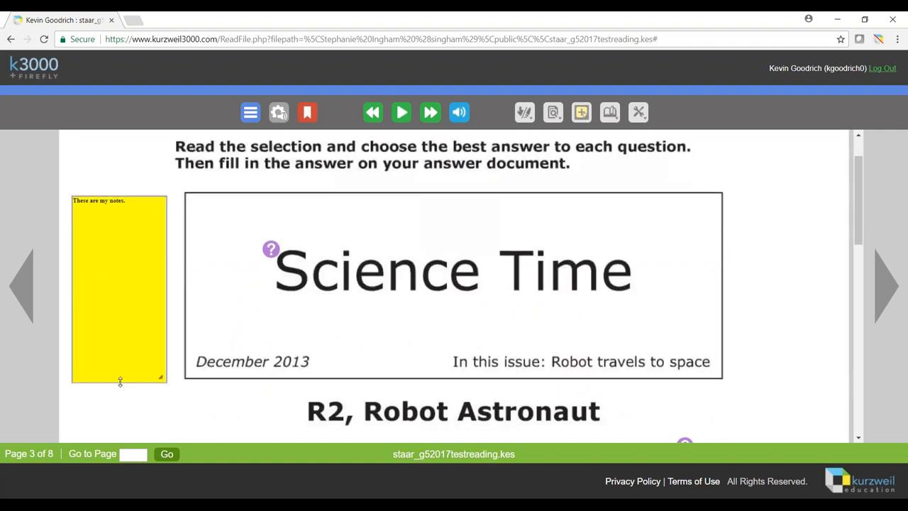
pyautogui.moveTo(119, 383); pyautogui.dragTo(119, 252)
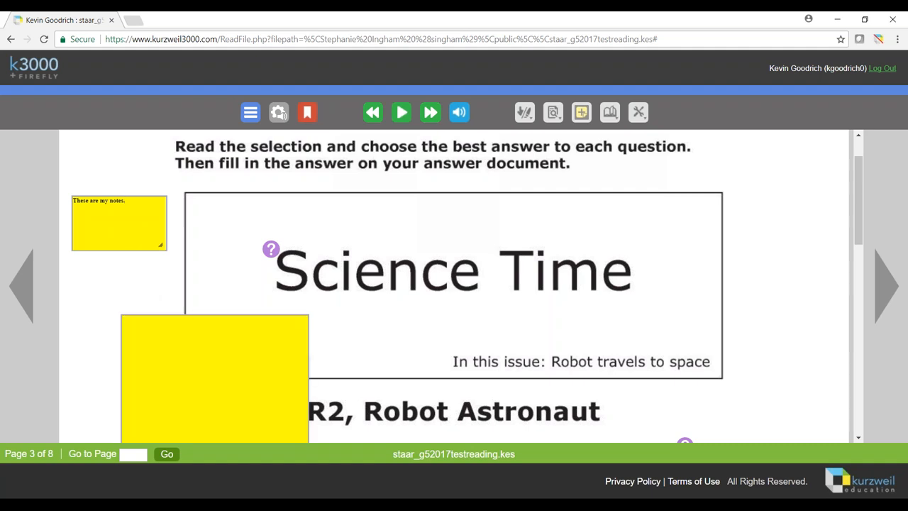
pyautogui.click(565, 271)
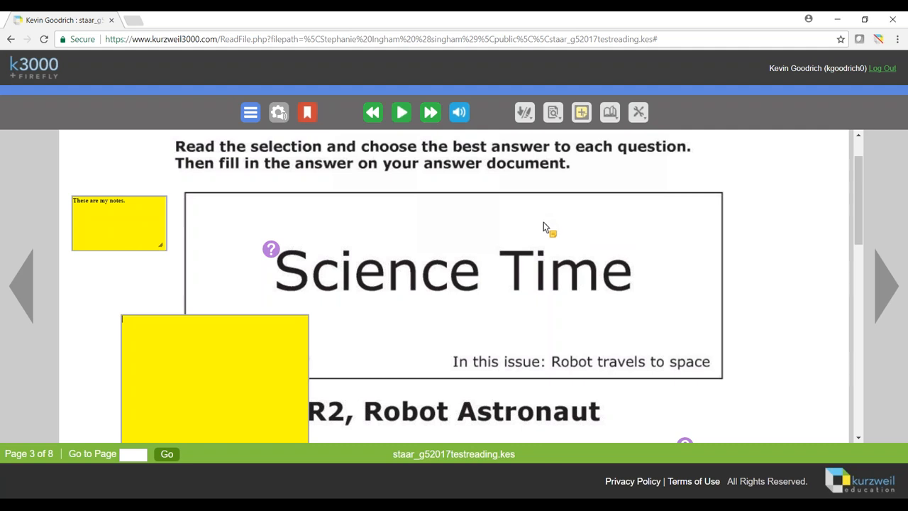
pyautogui.click(581, 112)
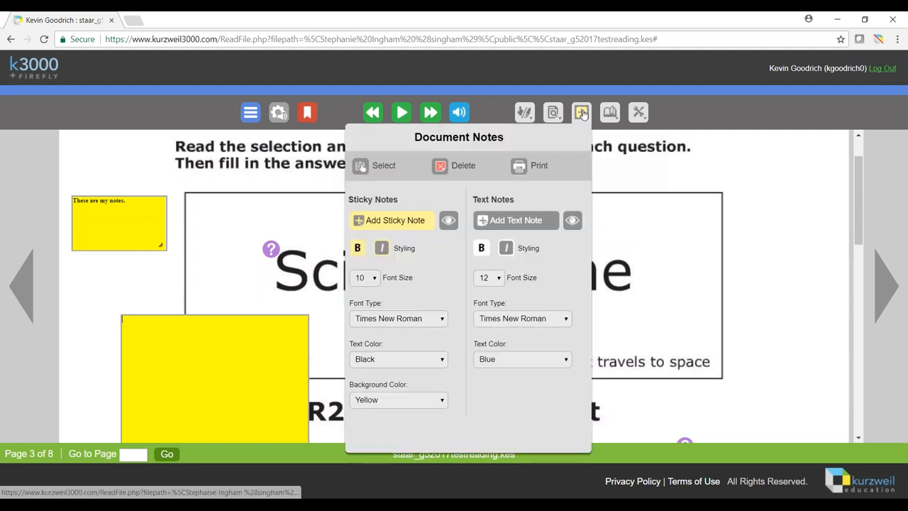
pyautogui.click(582, 112)
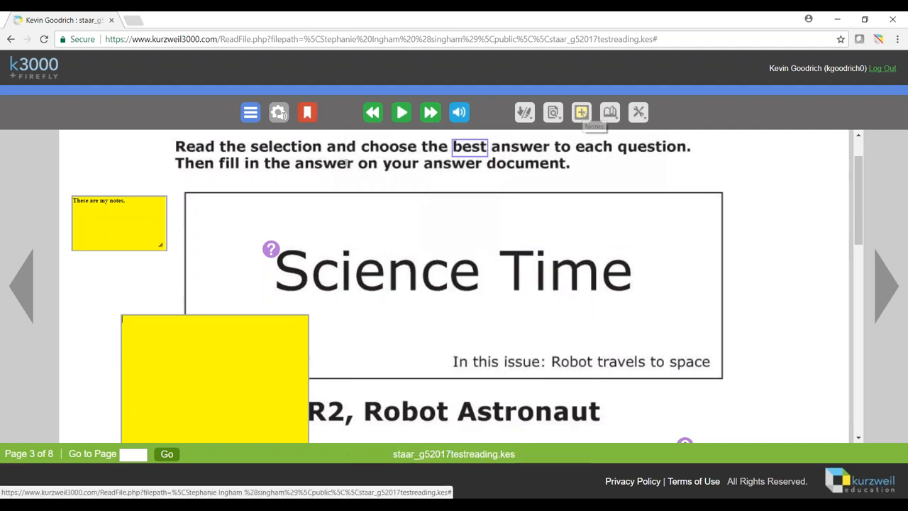
pyautogui.click(582, 112)
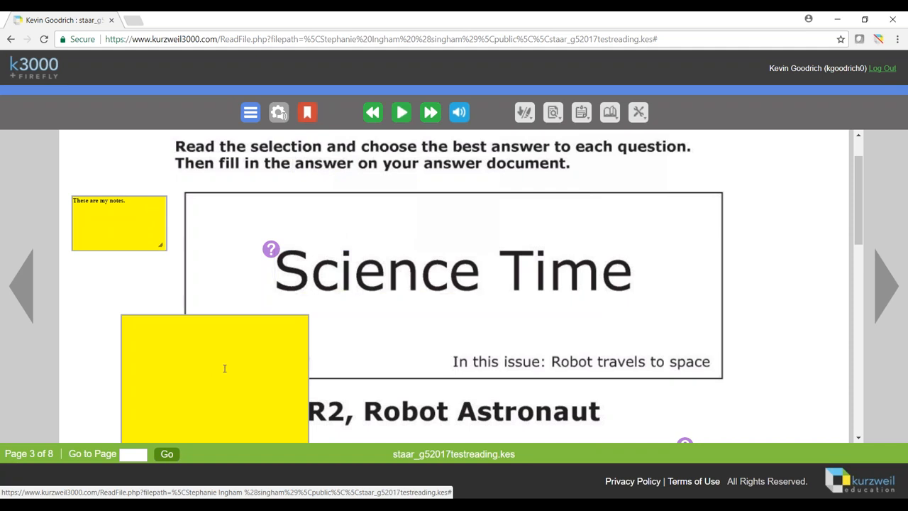
pyautogui.click(528, 163)
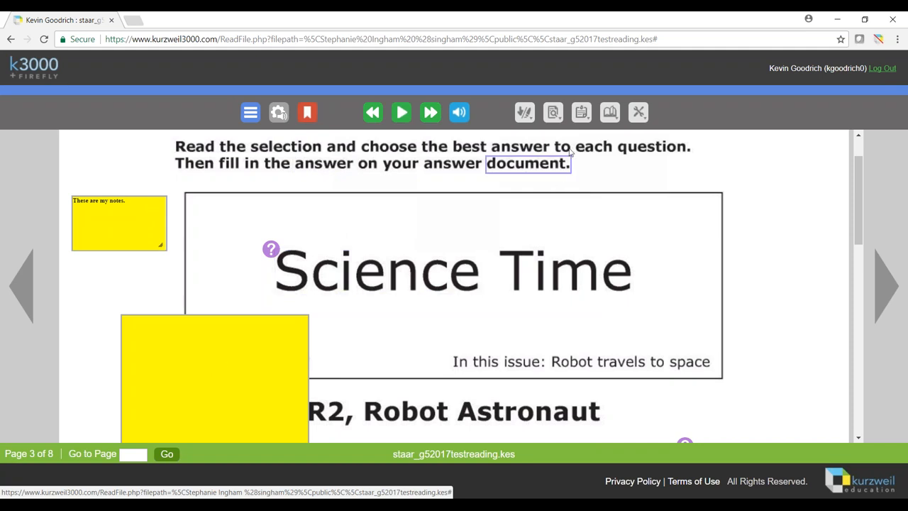
pyautogui.click(581, 112)
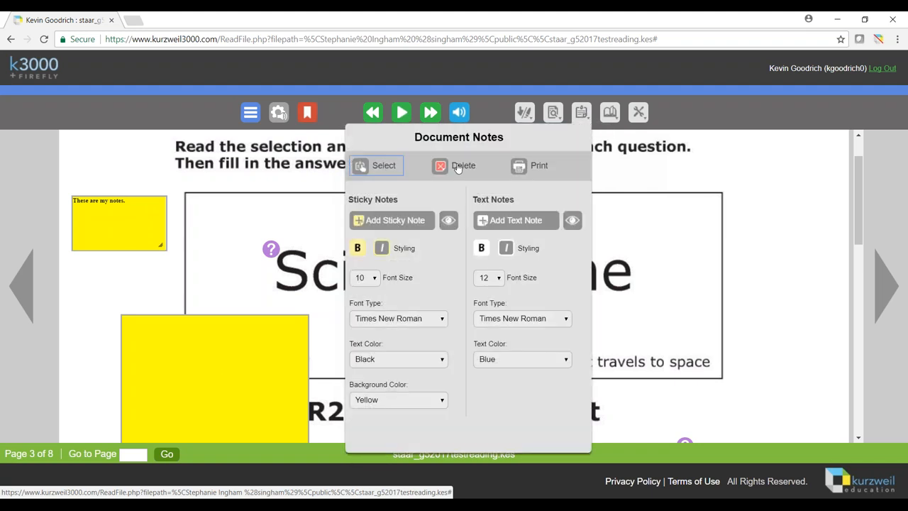
pyautogui.click(454, 165)
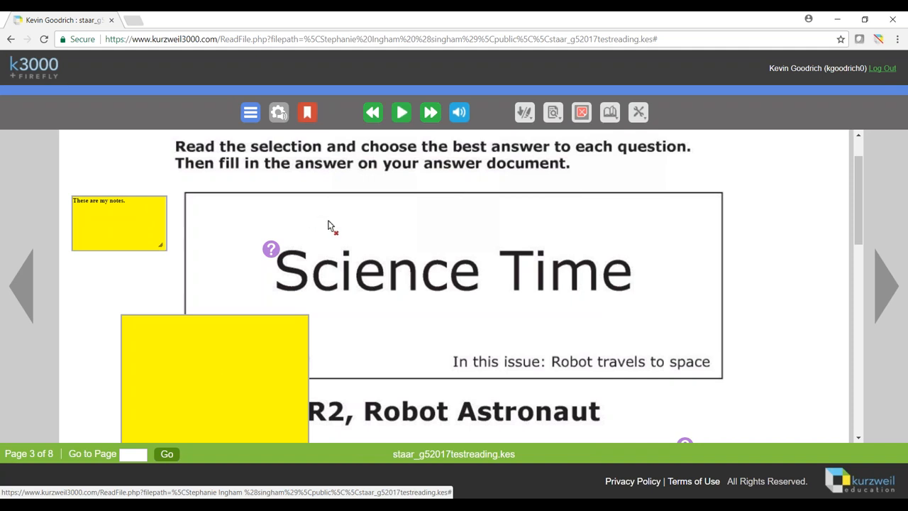
pyautogui.moveTo(325, 213)
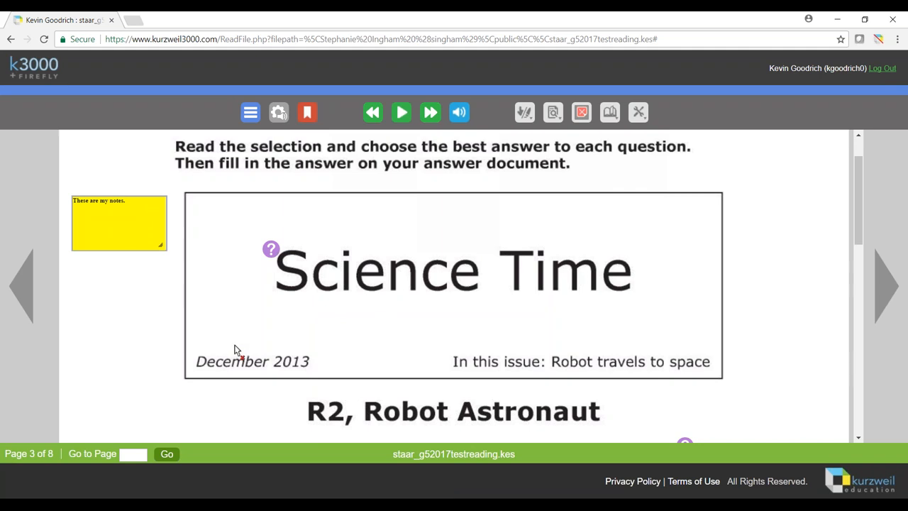
pyautogui.moveTo(245, 253)
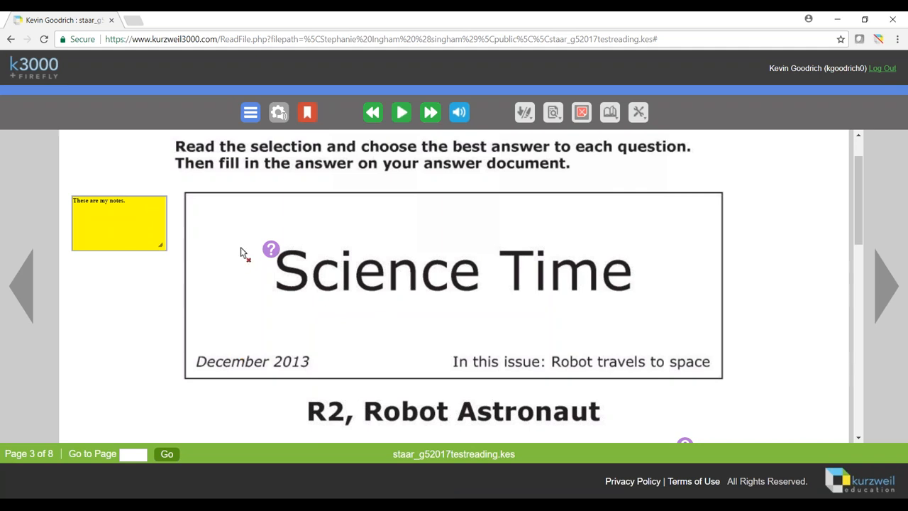
pyautogui.moveTo(583, 158)
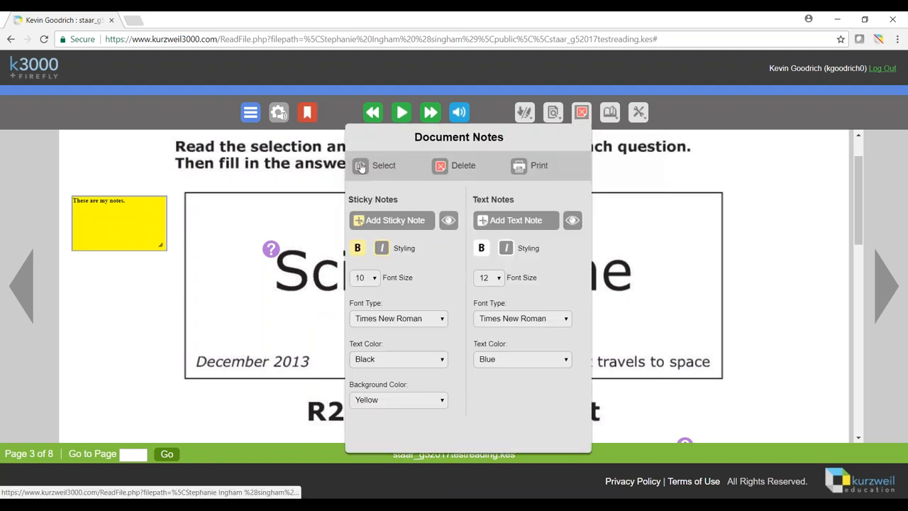
pyautogui.click(377, 164)
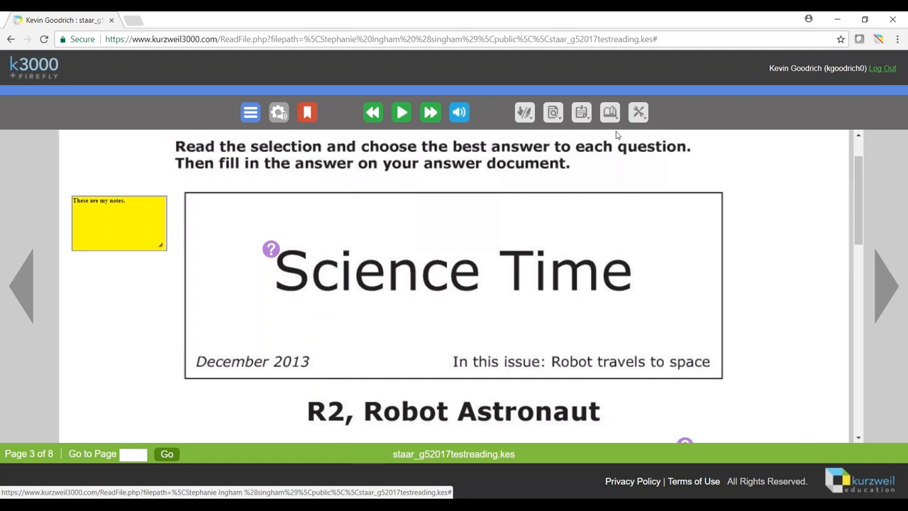
pyautogui.click(610, 112)
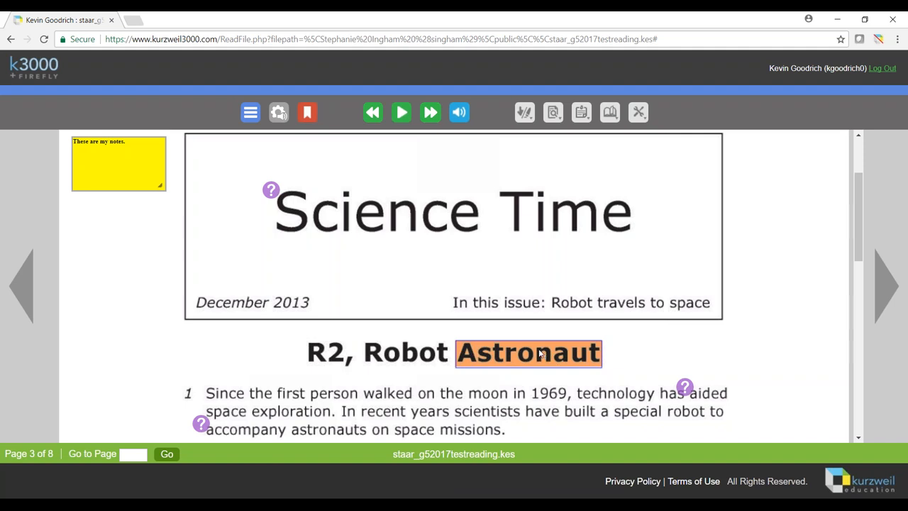
pyautogui.moveTo(542, 355)
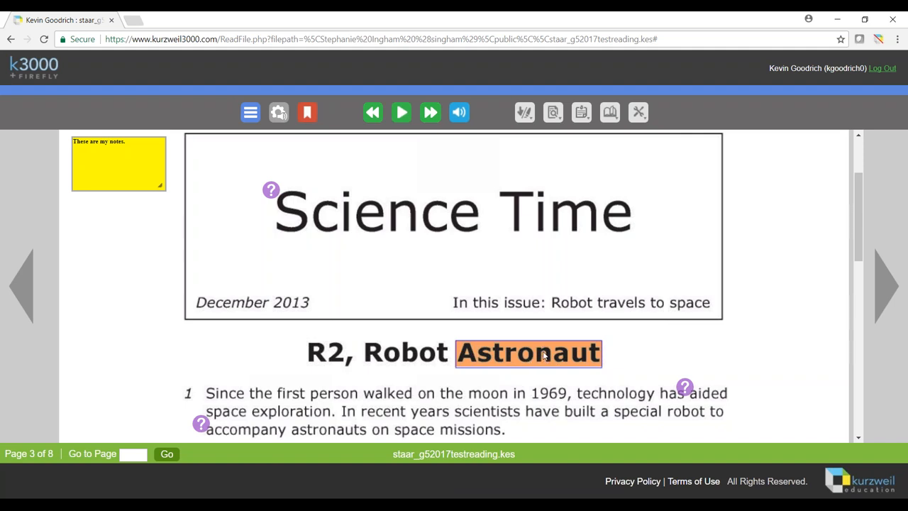
# Step: Look up the selected word Astronaut in the Dictionary from the References menu
pyautogui.click(610, 112)
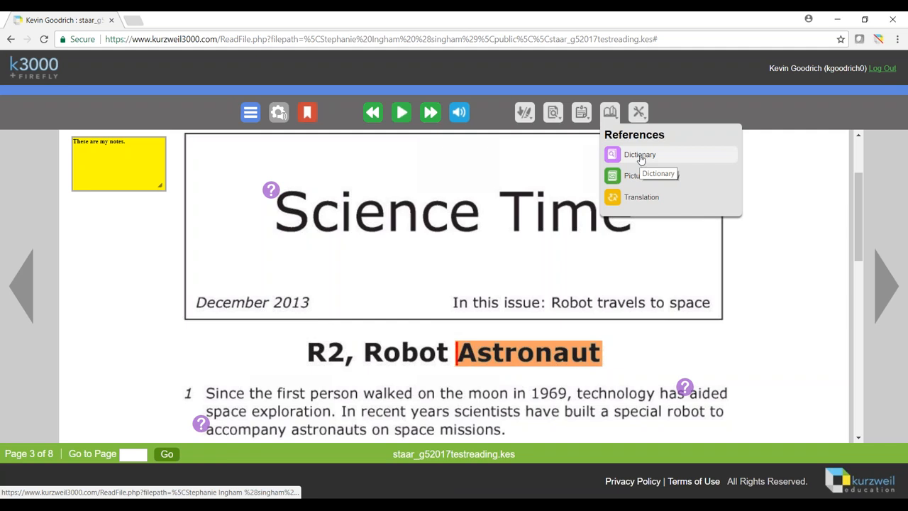
pyautogui.click(638, 154)
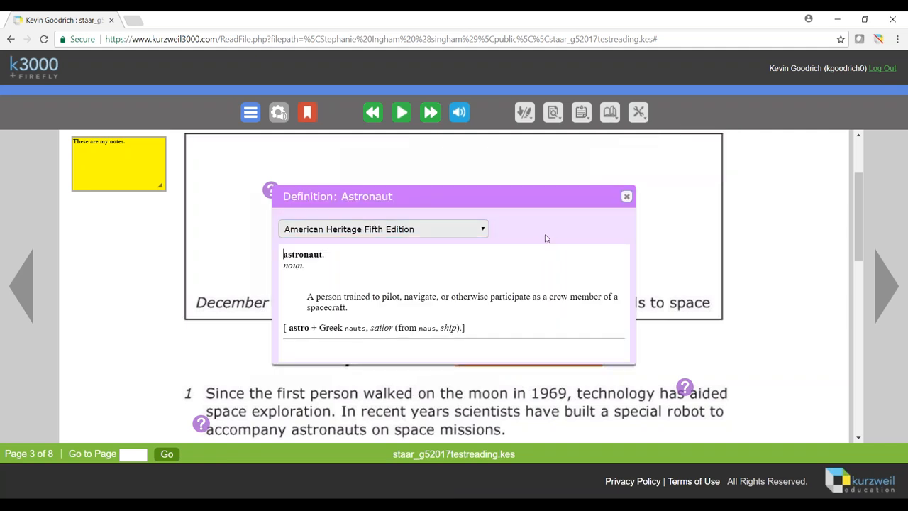
pyautogui.moveTo(553, 239)
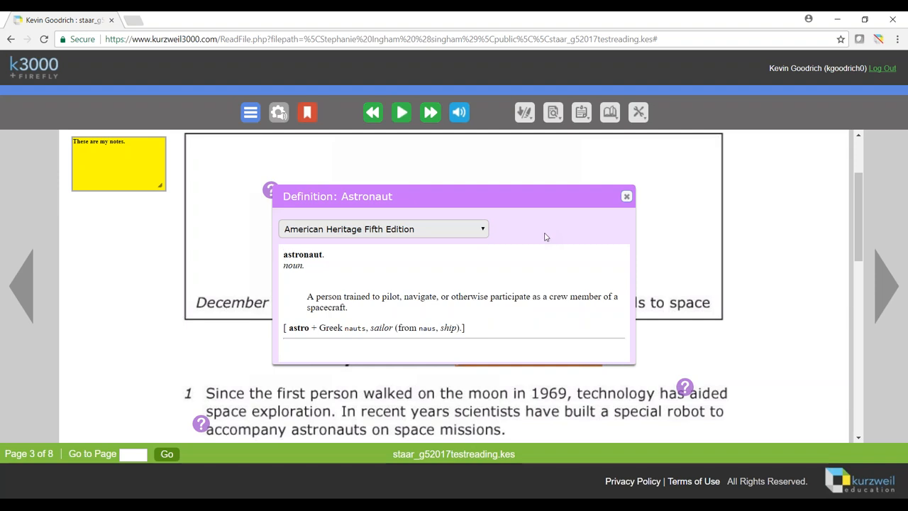
pyautogui.moveTo(400, 113)
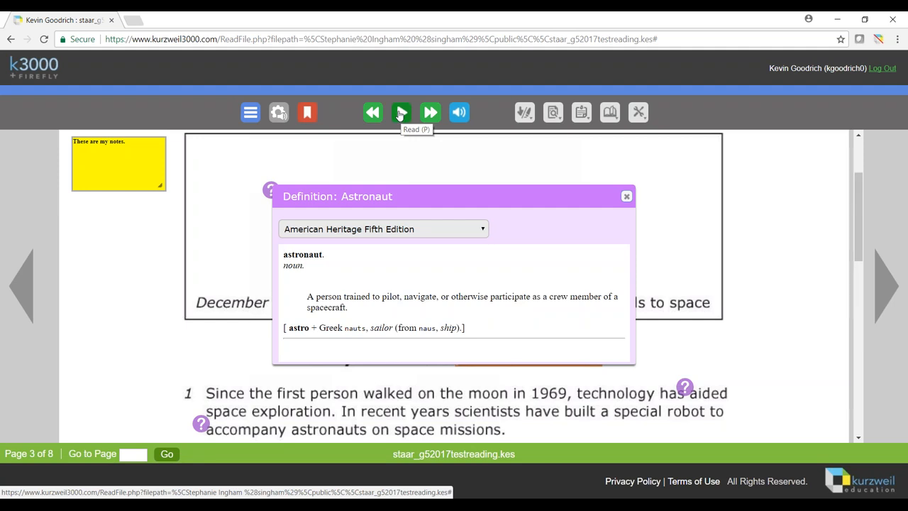
# Step: Read the Astronaut definition aloud, then stop the reading
pyautogui.click(400, 112)
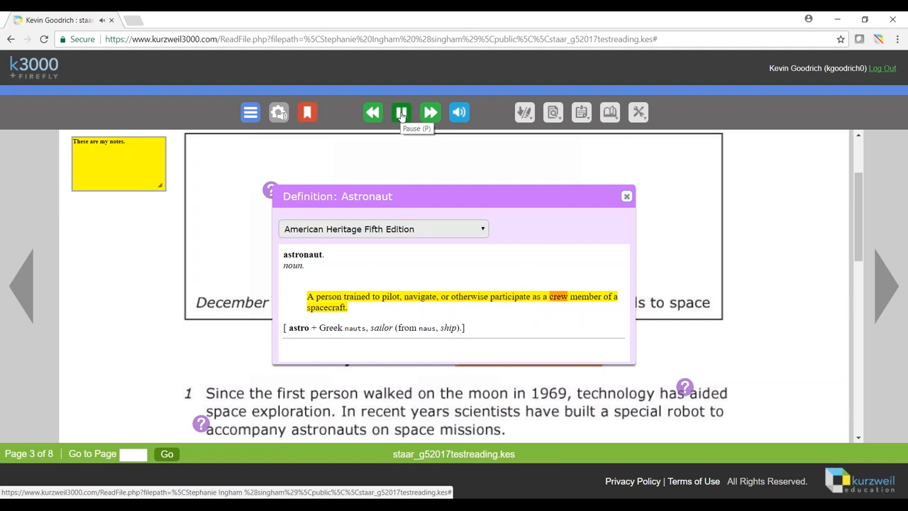
pyautogui.click(400, 112)
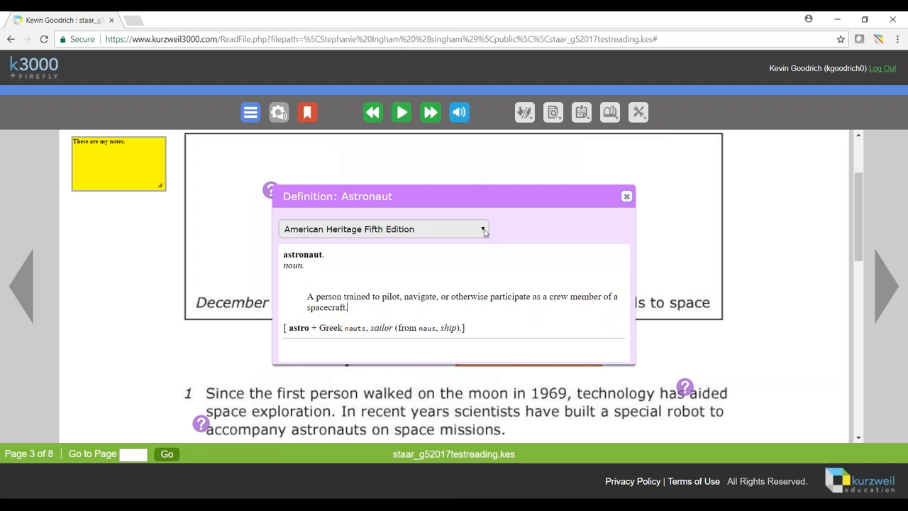
# Step: Switch the Astronaut definition to the Picture Dictionary, view it, then close the definition window
pyautogui.click(384, 228)
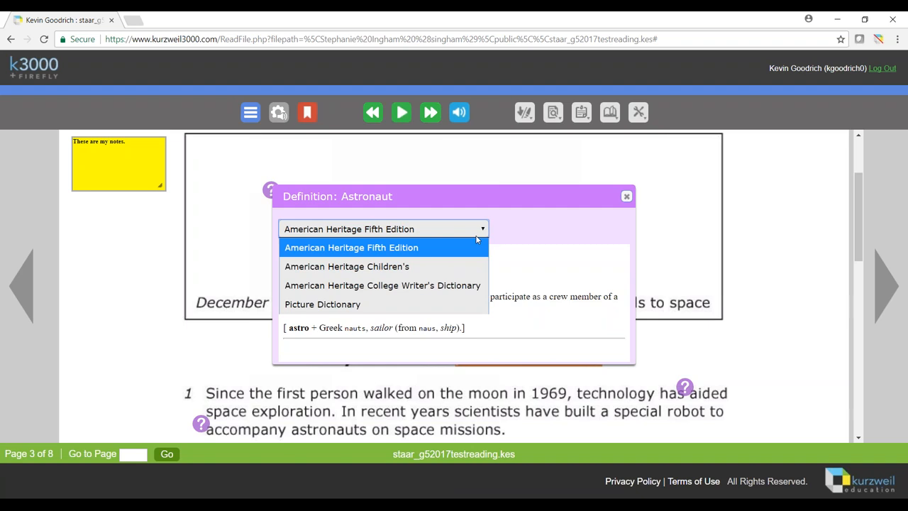
pyautogui.moveTo(443, 254)
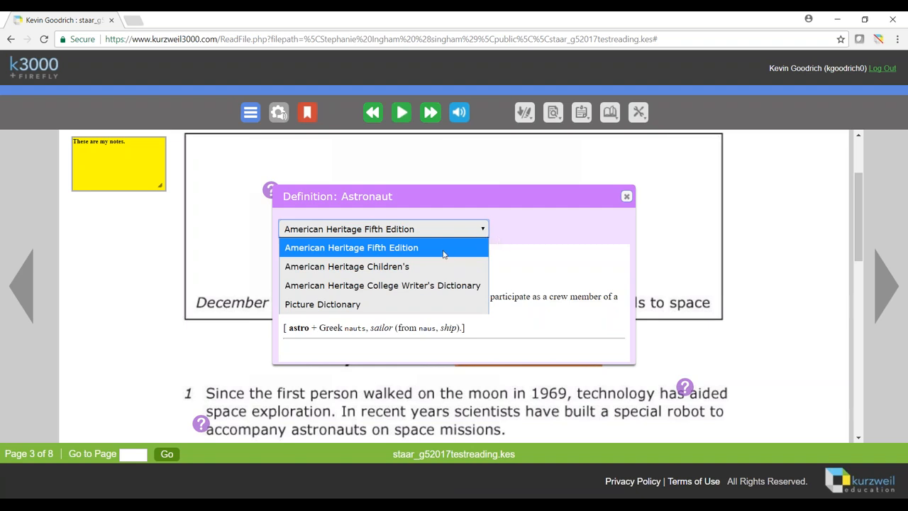
pyautogui.moveTo(435, 266)
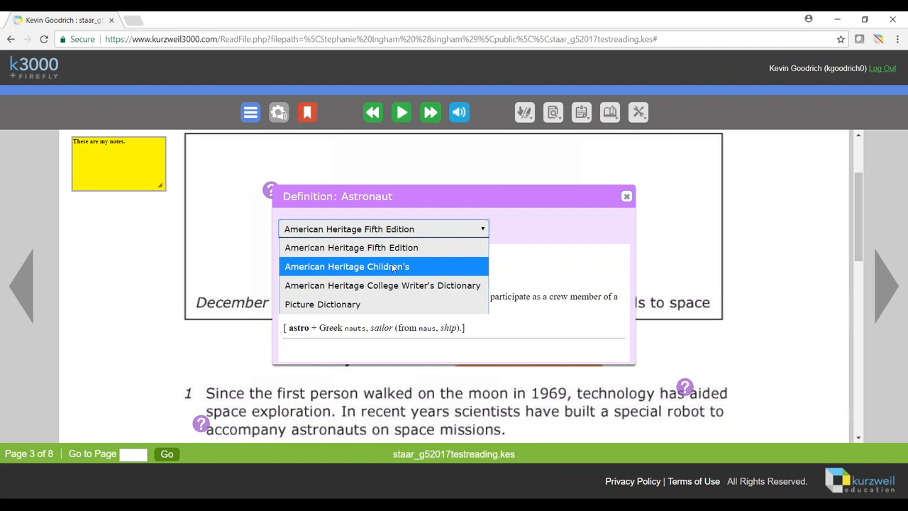
pyautogui.moveTo(324, 304)
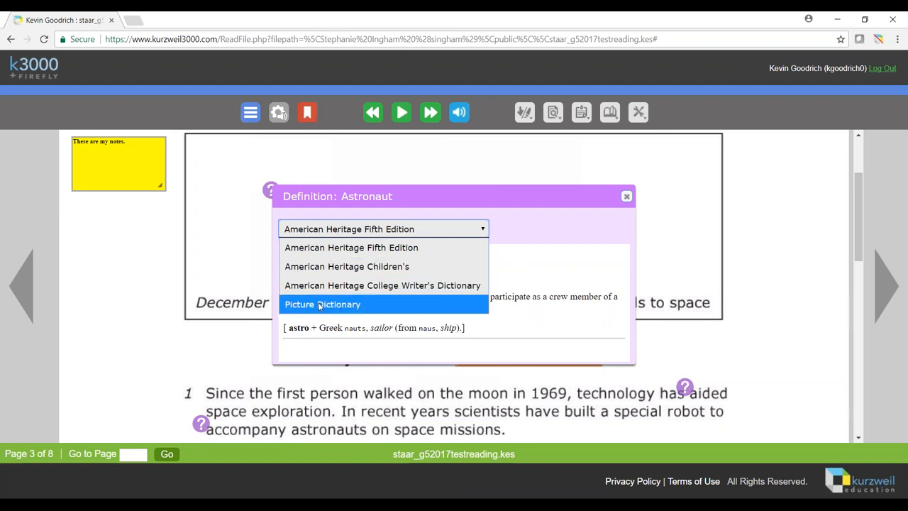
pyautogui.click(323, 303)
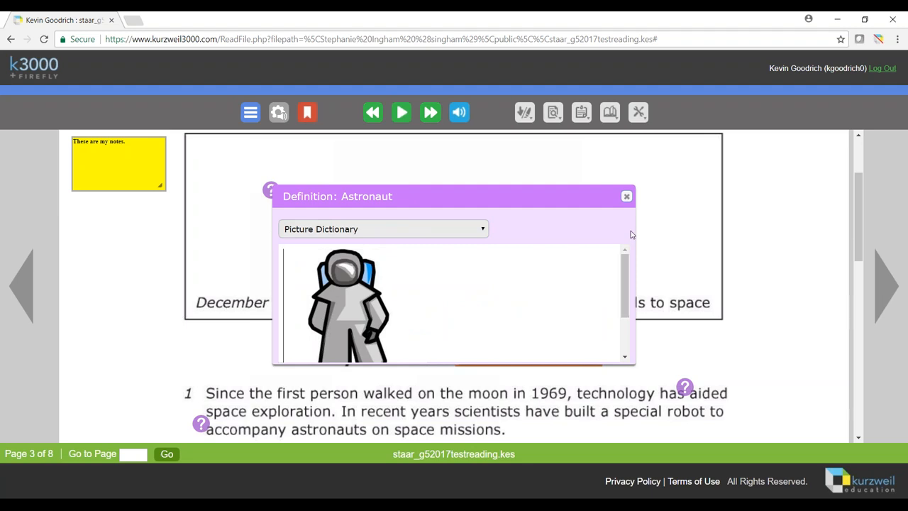
pyautogui.click(628, 196)
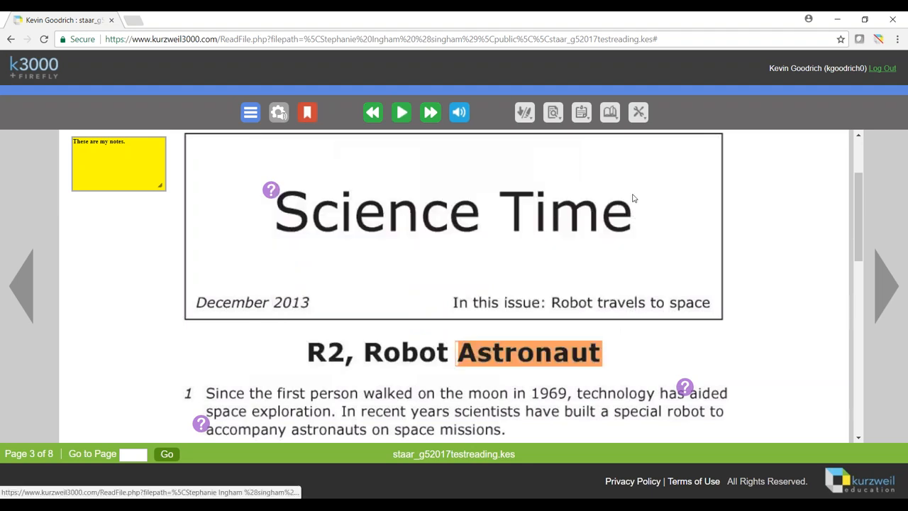
# Step: Show the References menu listing Dictionary, Picture Dictionary and Translation
pyautogui.click(610, 112)
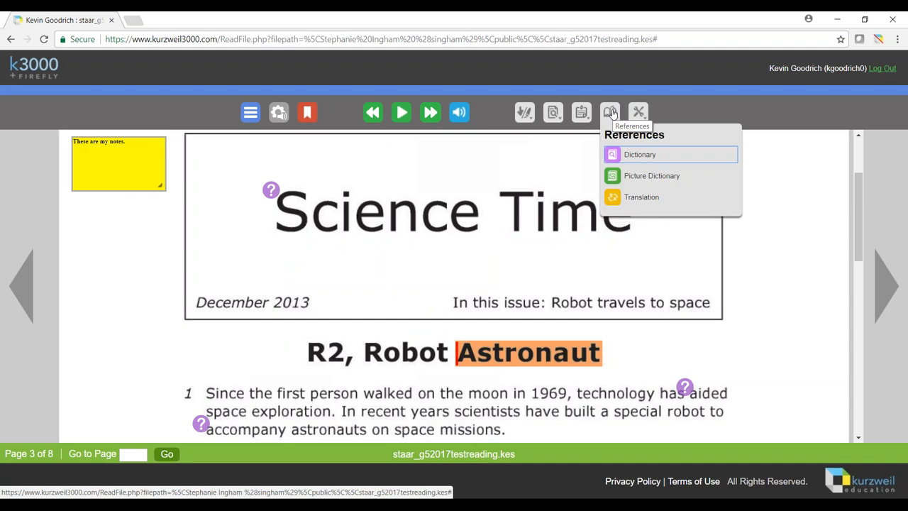
pyautogui.moveTo(656, 176)
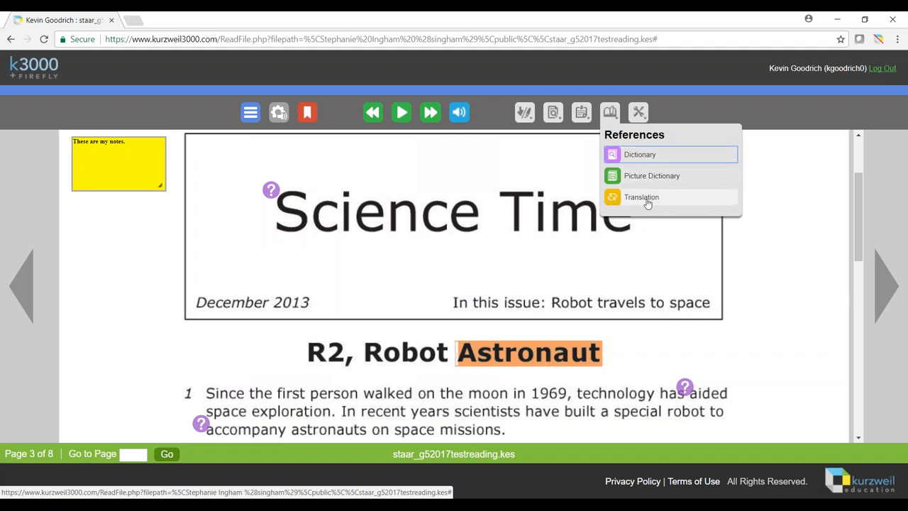
pyautogui.moveTo(642, 197)
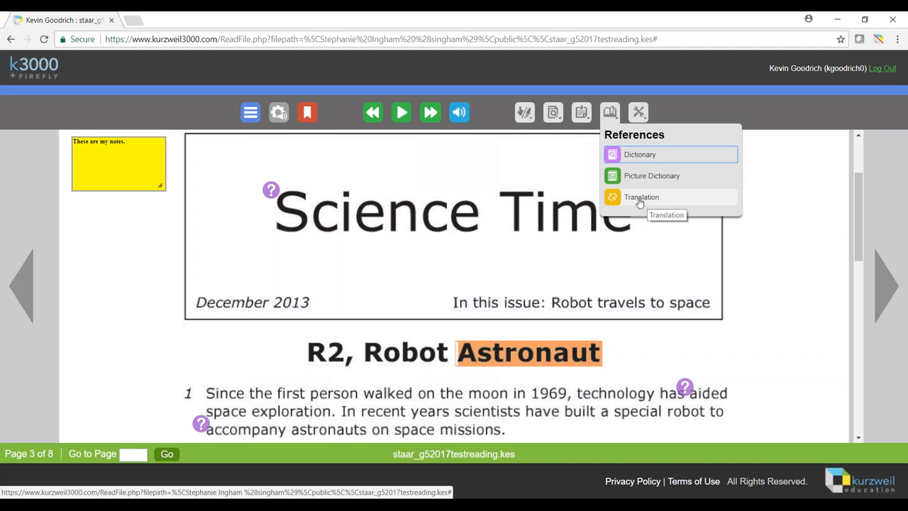
pyautogui.moveTo(639, 201)
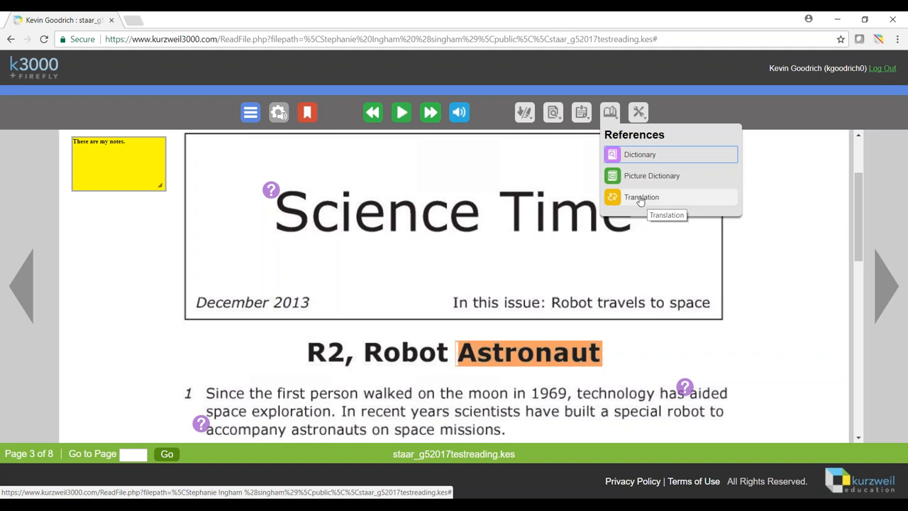
# Step: Translate the word Astronaut into Spanish, getting Astronauta
pyautogui.click(641, 196)
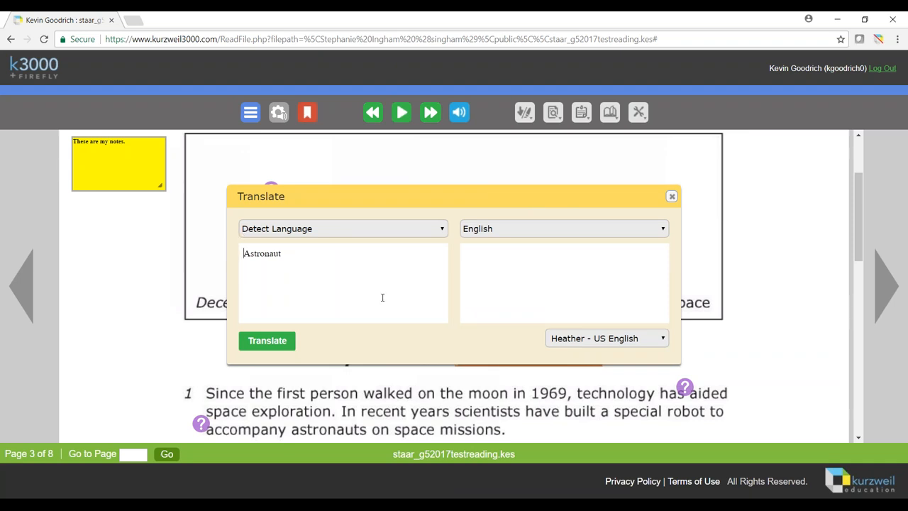
pyautogui.moveTo(579, 295)
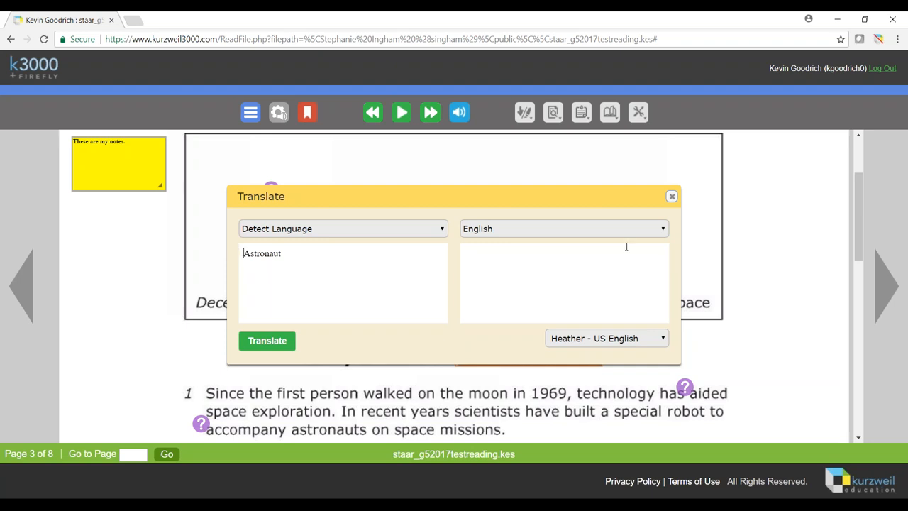
pyautogui.click(562, 228)
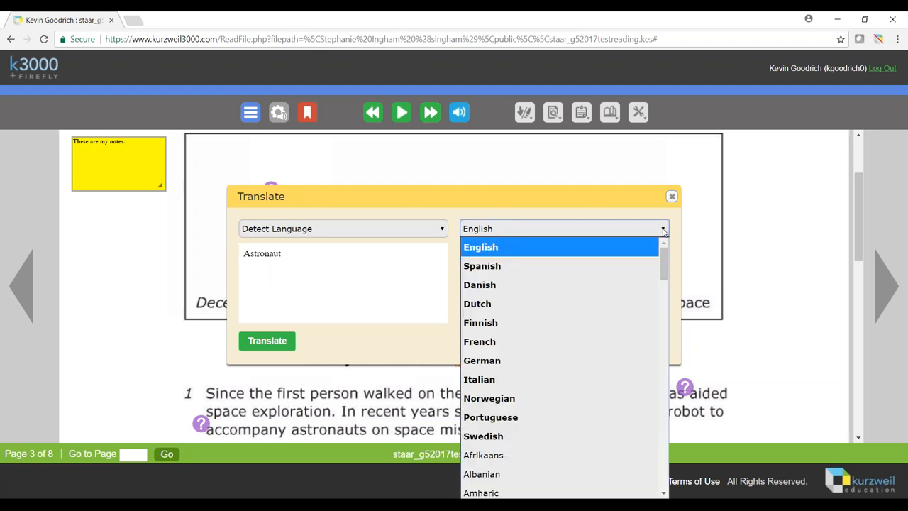
pyautogui.scroll(-3)
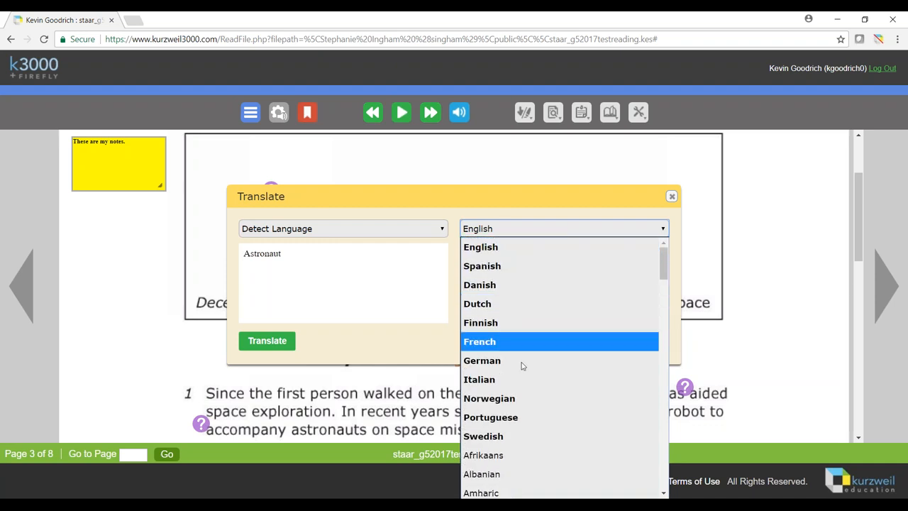
pyautogui.moveTo(504, 284)
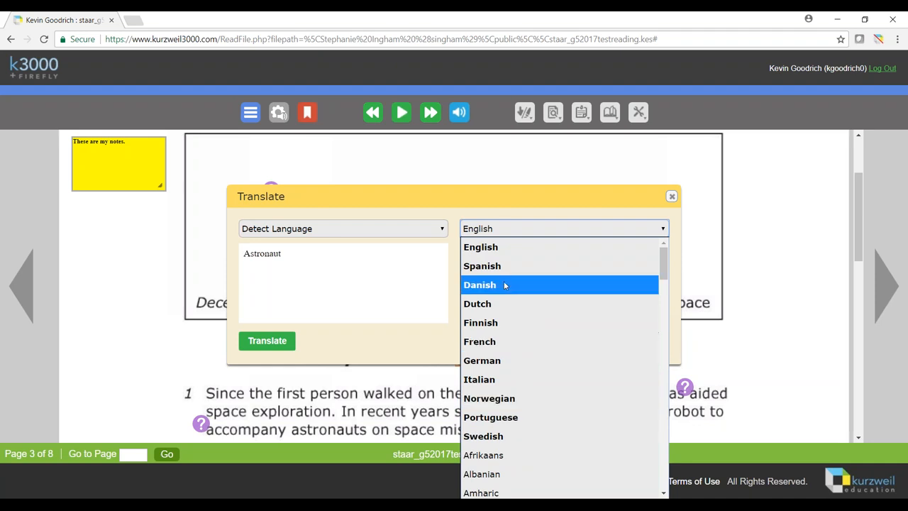
pyautogui.moveTo(483, 265)
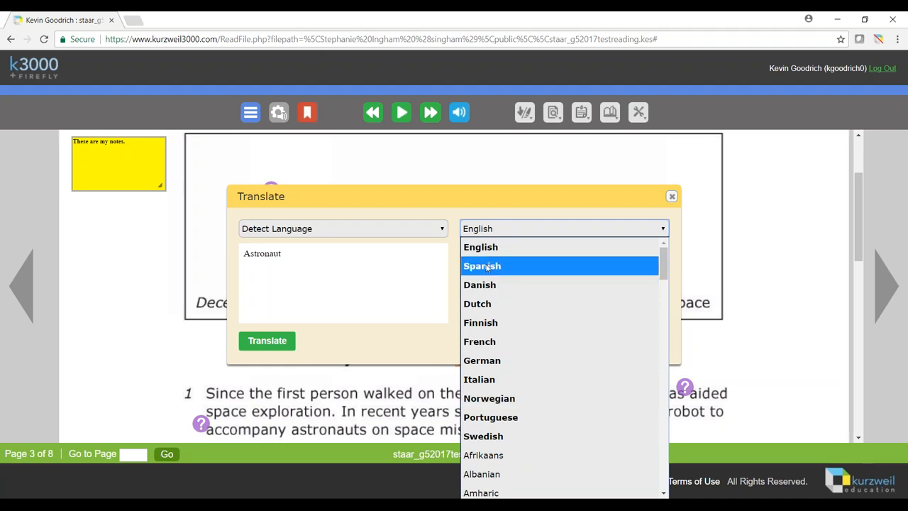
pyautogui.click(482, 265)
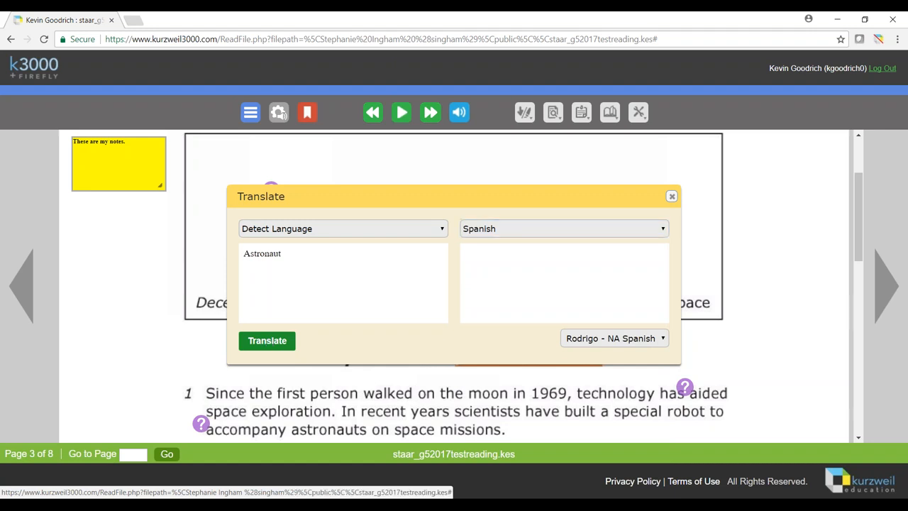
pyautogui.click(266, 340)
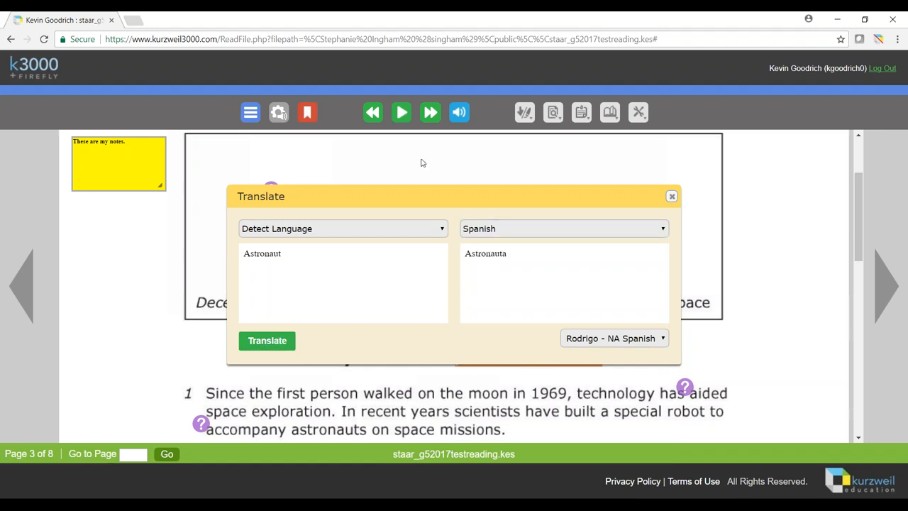
pyautogui.moveTo(400, 112)
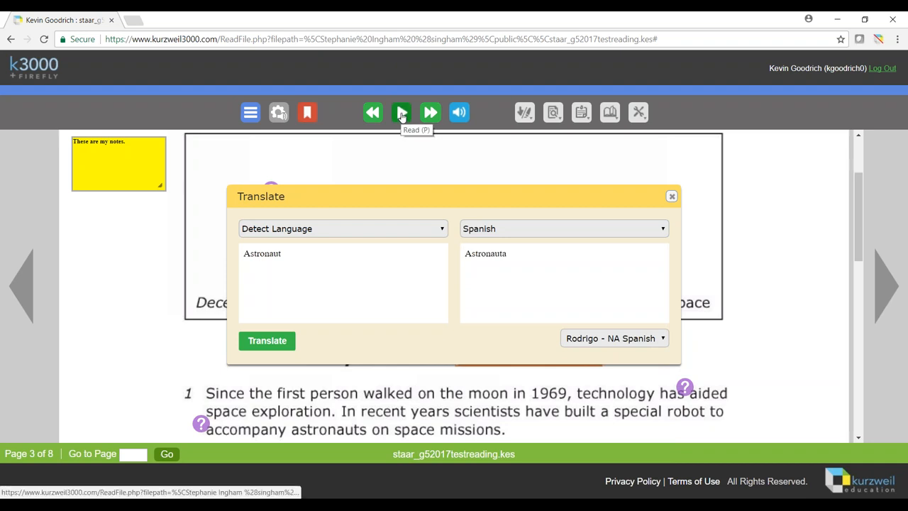
# Step: Have the Spanish translation Astronauta read aloud, stop it, and close the translator
pyautogui.click(400, 112)
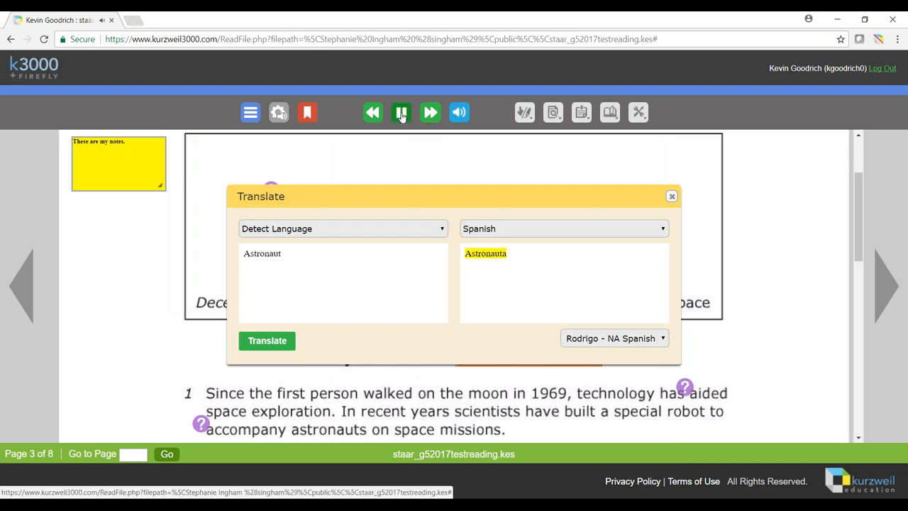
pyautogui.click(401, 112)
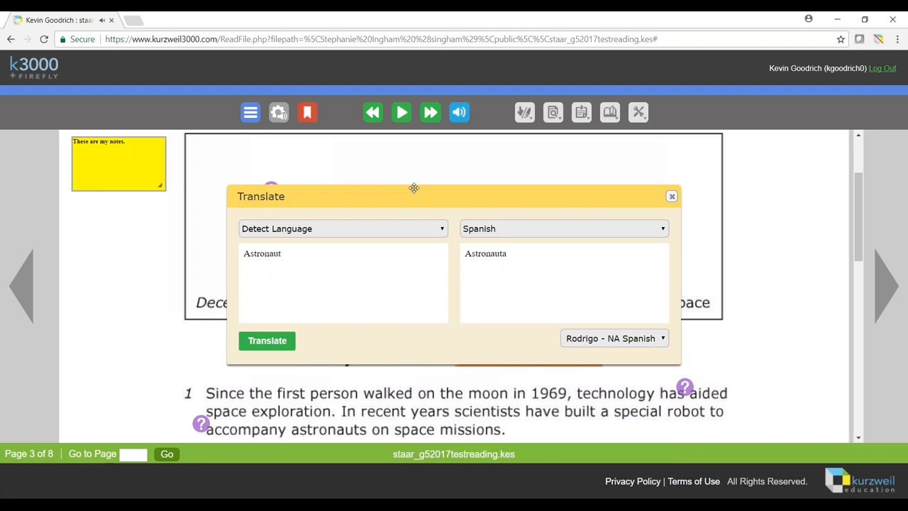
pyautogui.moveTo(656, 204)
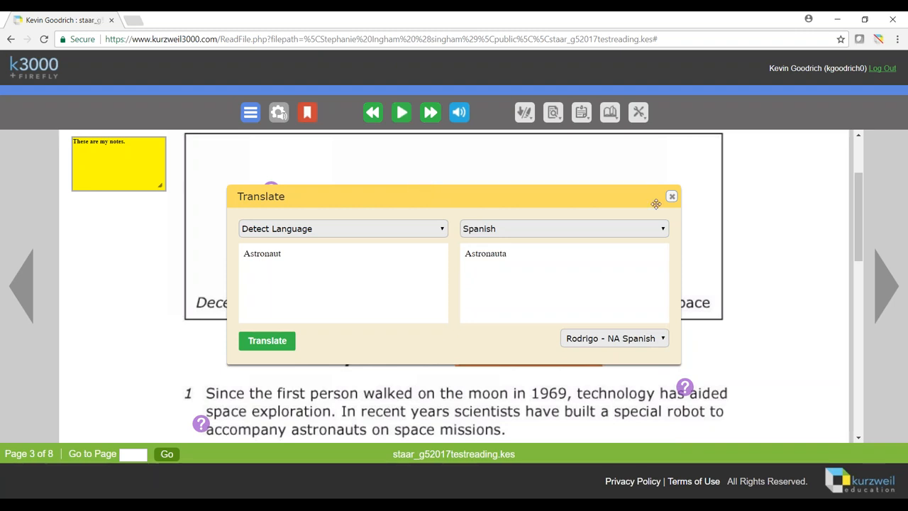
pyautogui.click(671, 196)
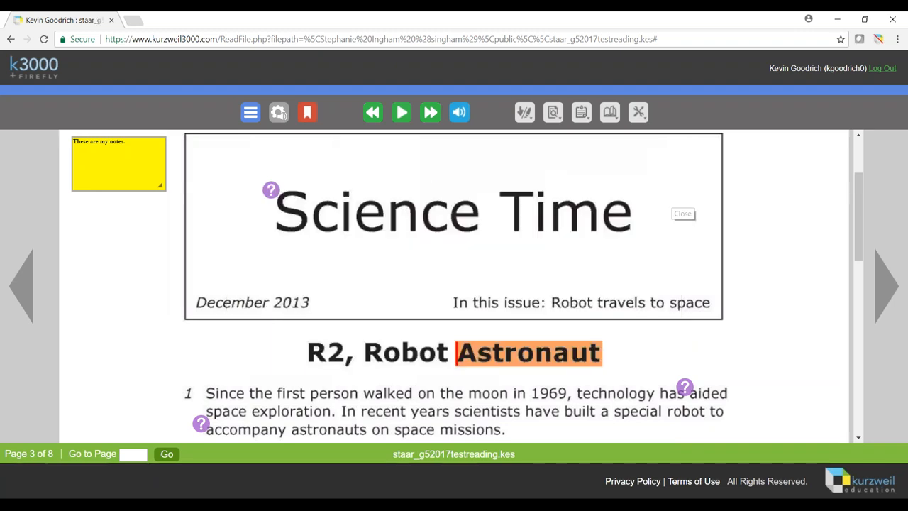
pyautogui.click(637, 112)
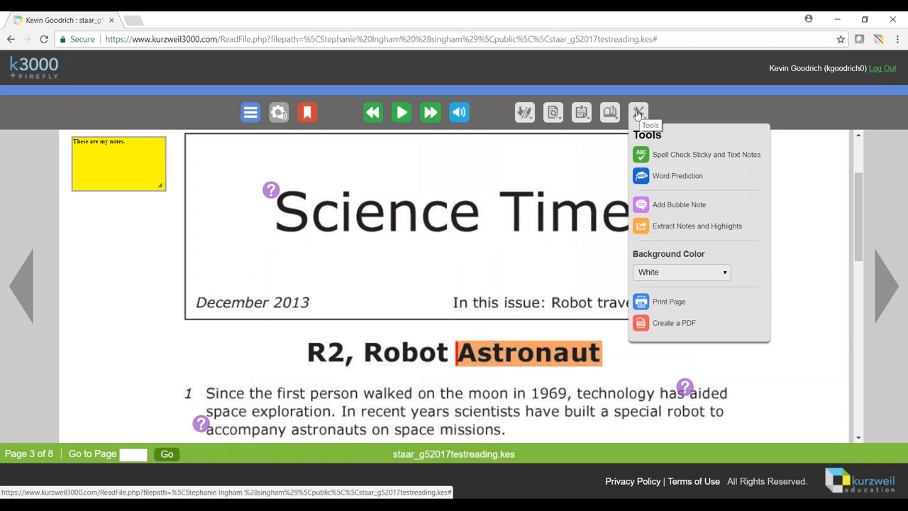
pyautogui.moveTo(639, 110)
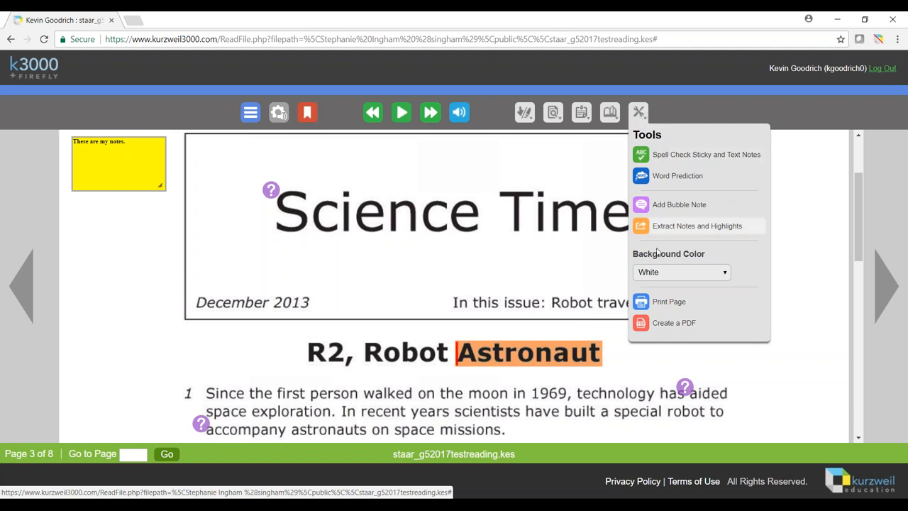
pyautogui.moveTo(681, 275)
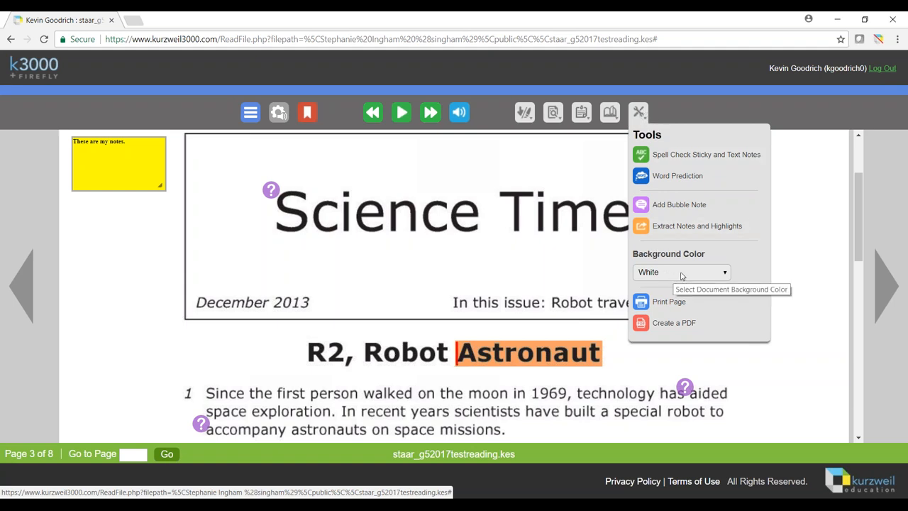
pyautogui.click(681, 272)
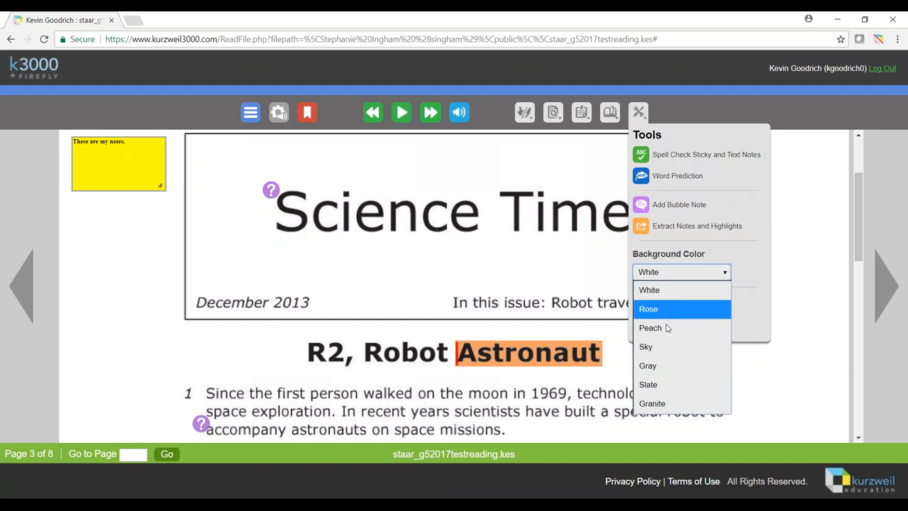
pyautogui.moveTo(646, 346)
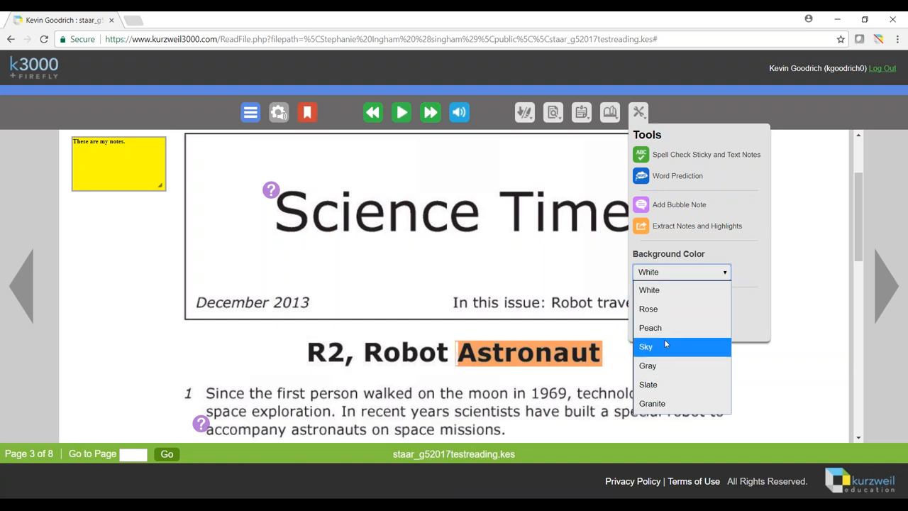
pyautogui.click(647, 309)
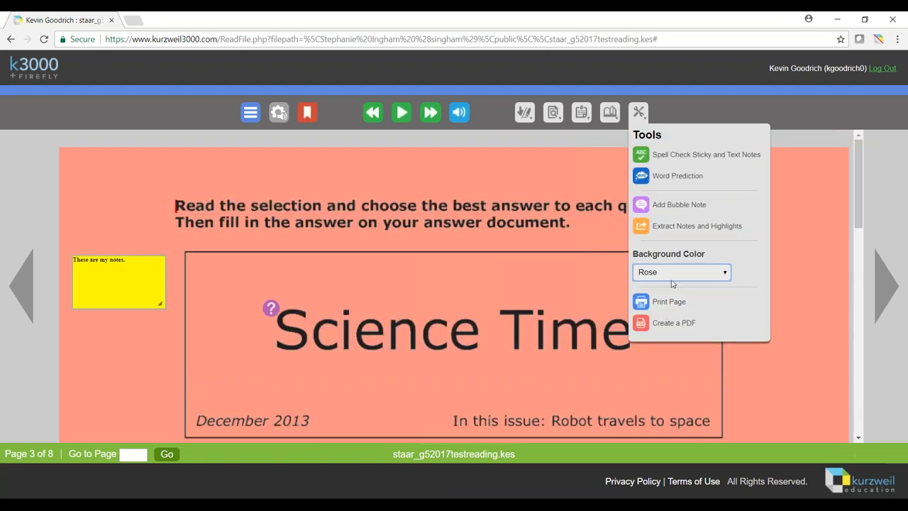
pyautogui.click(681, 272)
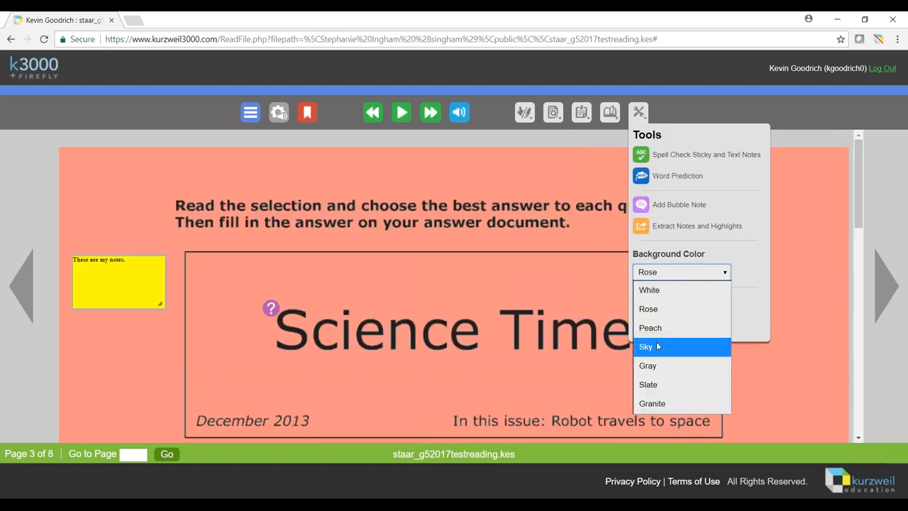
pyautogui.click(646, 346)
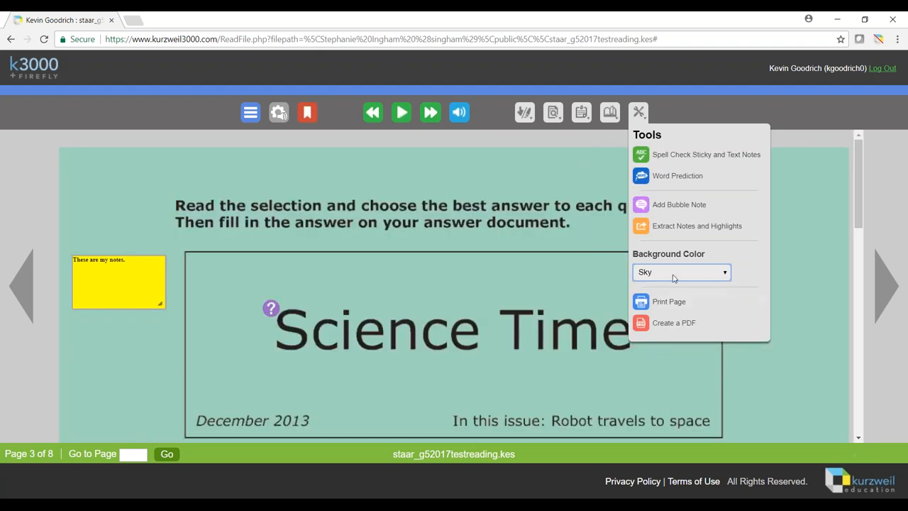
pyautogui.click(681, 272)
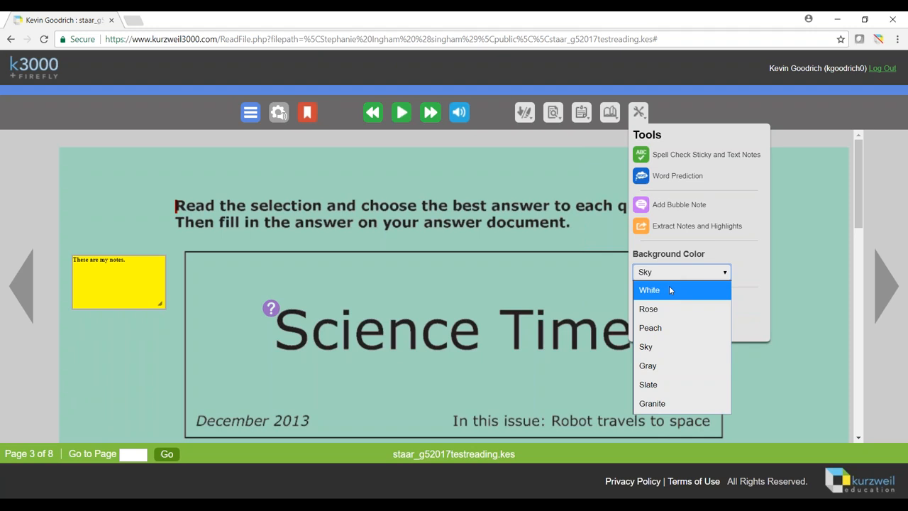
pyautogui.click(650, 289)
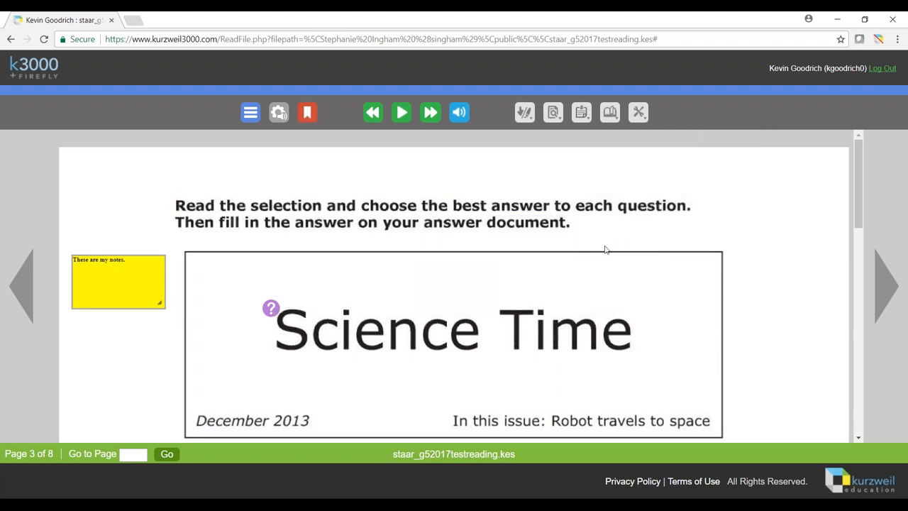
pyautogui.scroll(-3)
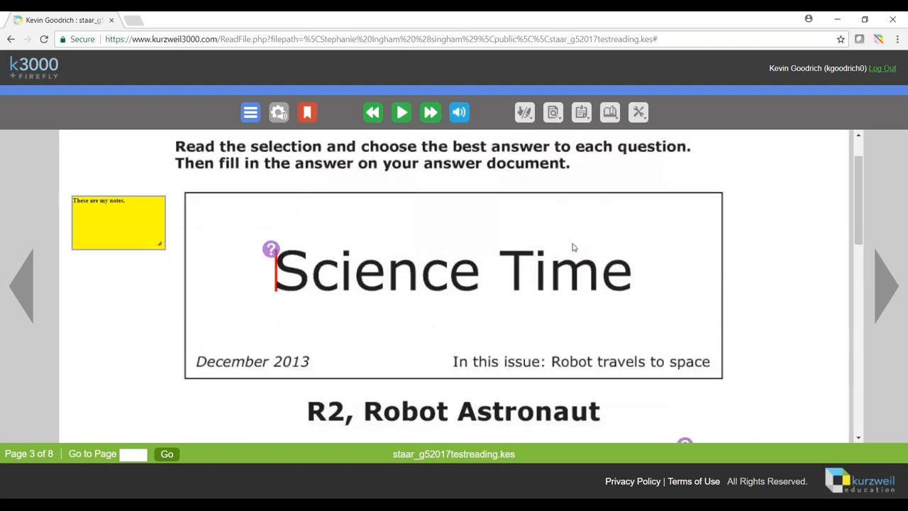
pyautogui.scroll(-3)
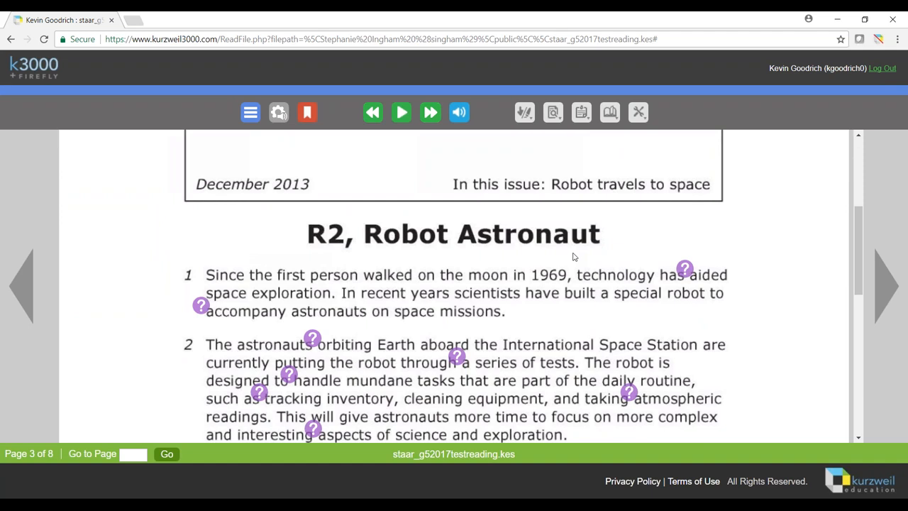
pyautogui.moveTo(573, 254)
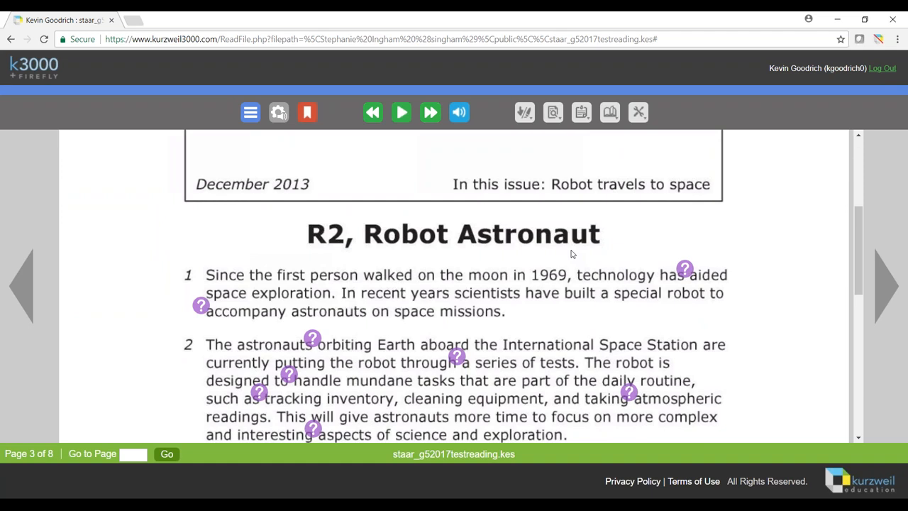
pyautogui.moveTo(588, 253)
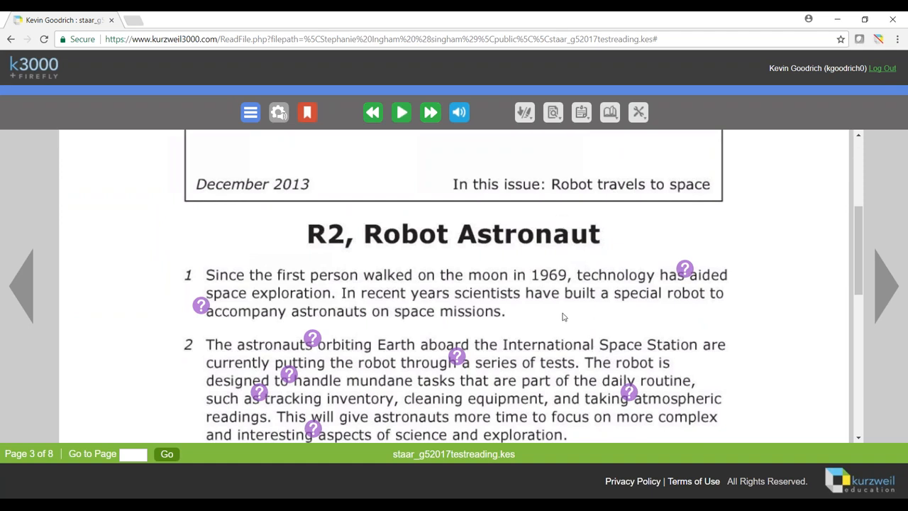
pyautogui.moveTo(607, 325)
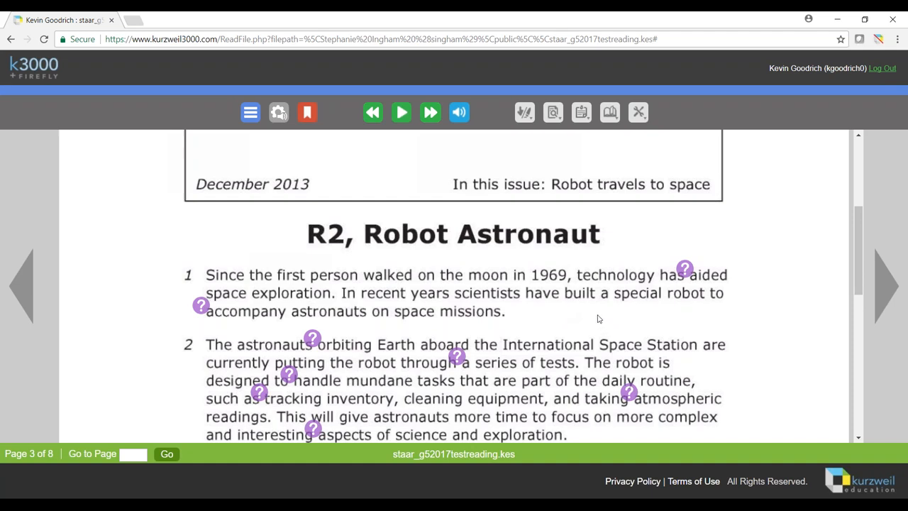
pyautogui.click(685, 292)
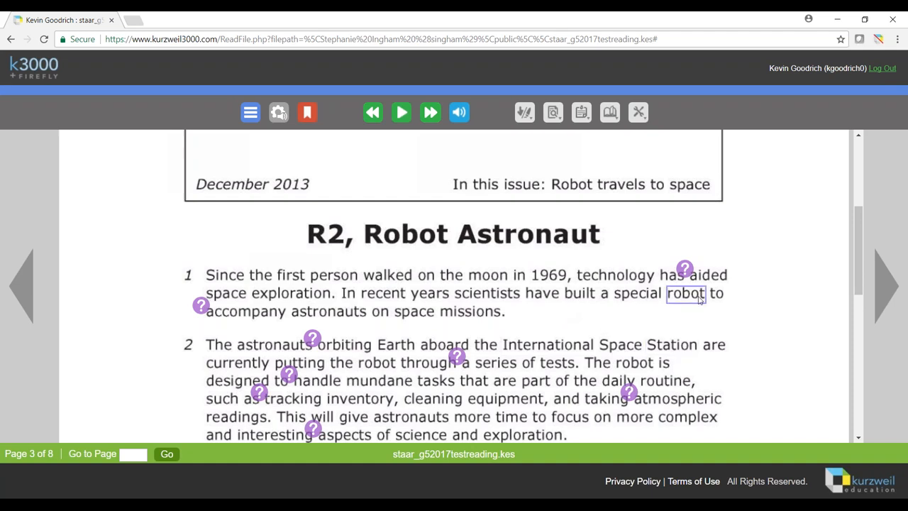
pyautogui.moveTo(684, 268)
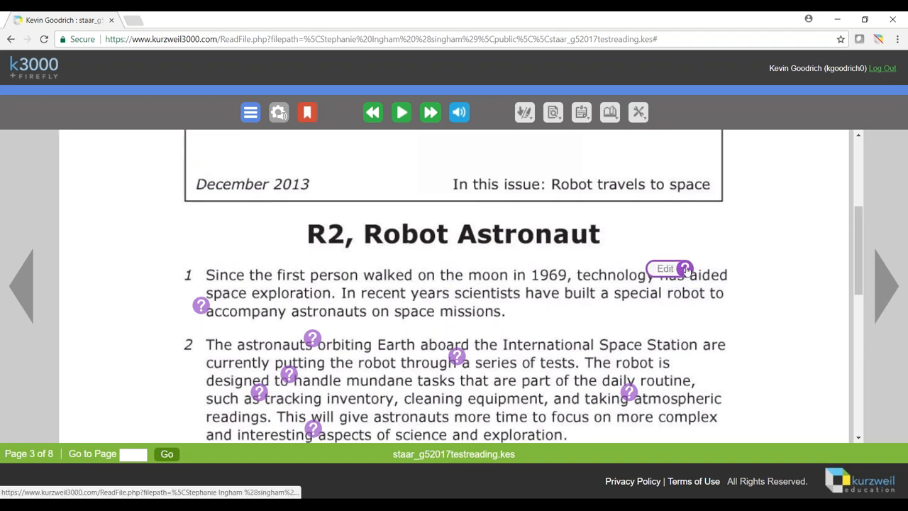
pyautogui.click(684, 269)
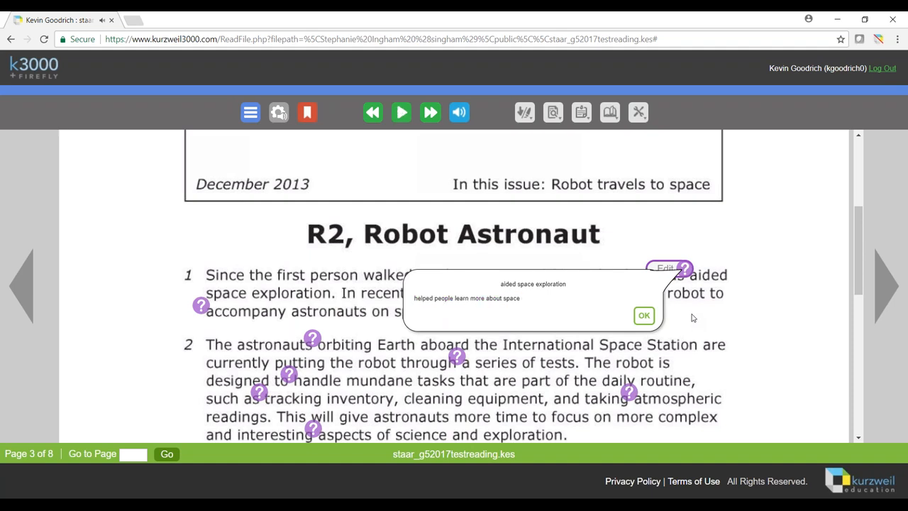
pyautogui.moveTo(693, 323)
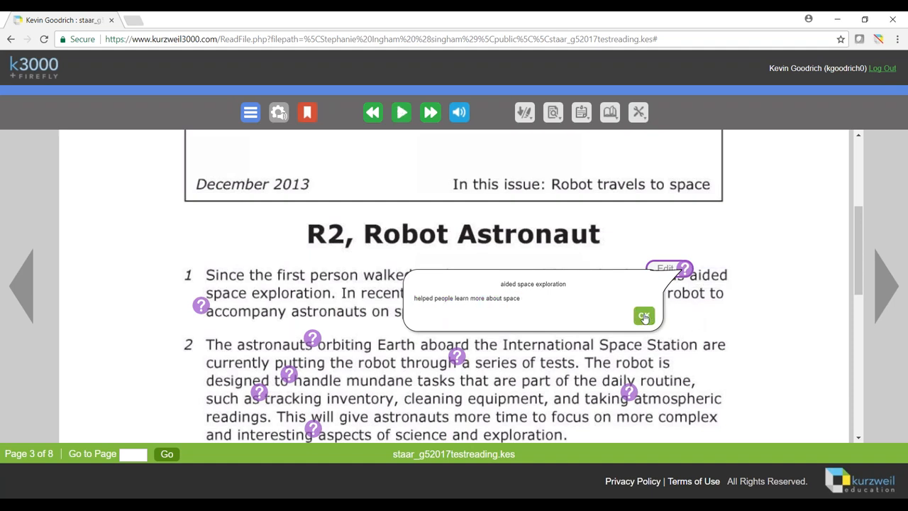
pyautogui.click(644, 315)
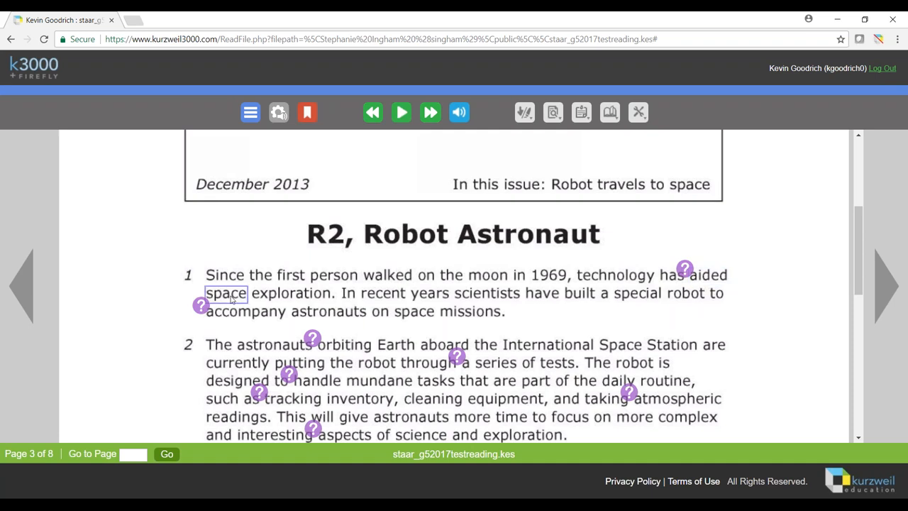
pyautogui.click(396, 345)
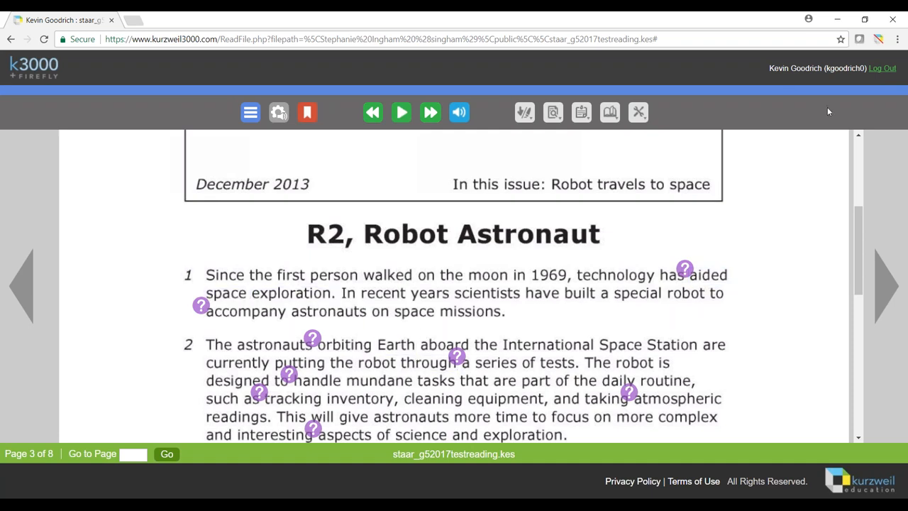
# Step: Advance page by page to page 6 with the question about why the author wrote the article
pyautogui.click(888, 286)
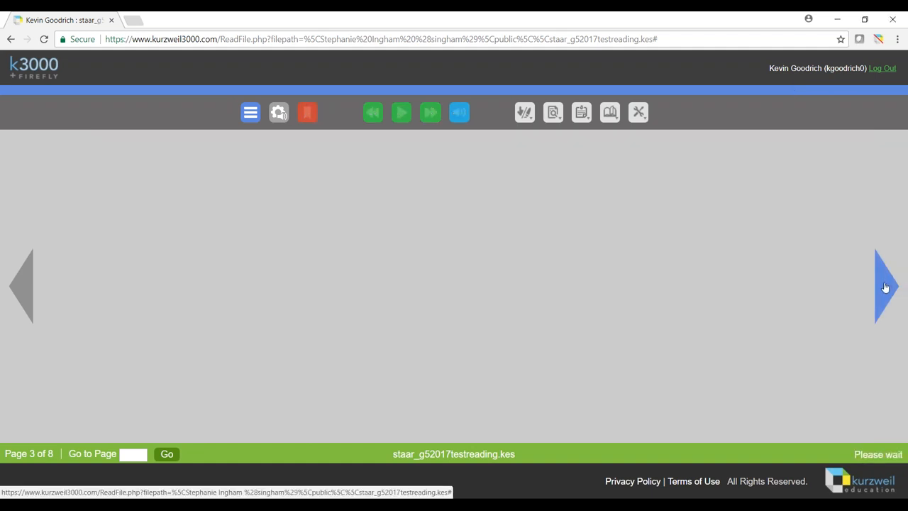
pyautogui.click(885, 287)
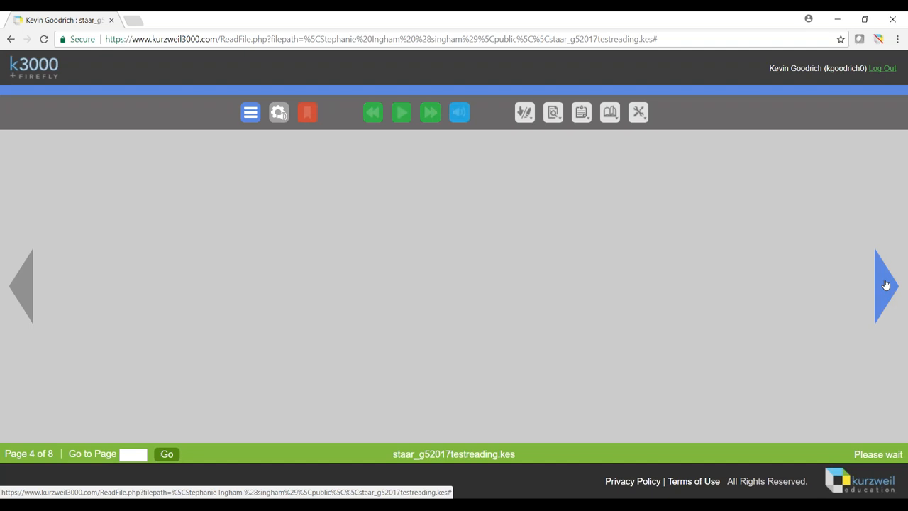
pyautogui.click(886, 285)
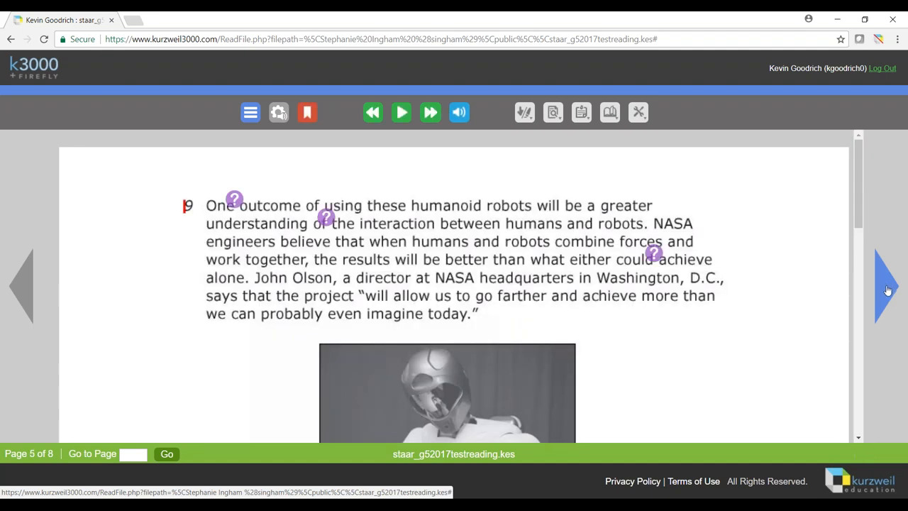
pyautogui.click(887, 286)
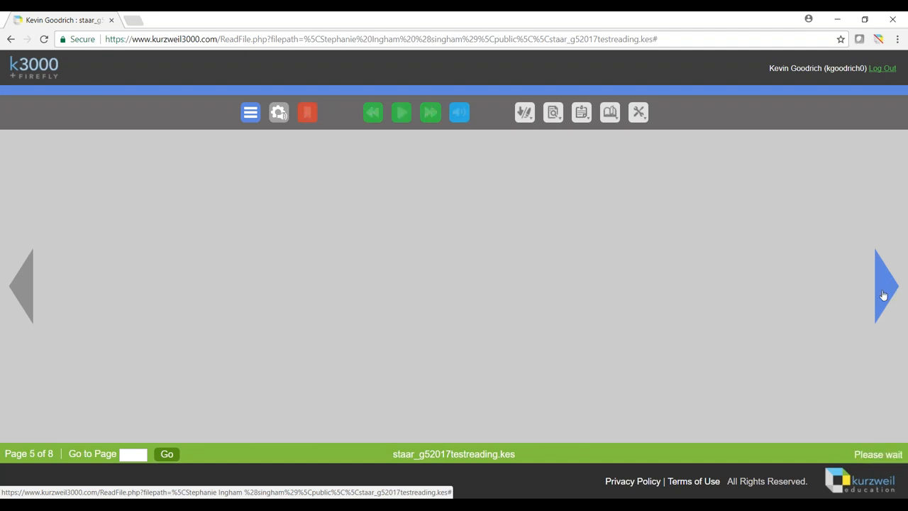
pyautogui.click(885, 287)
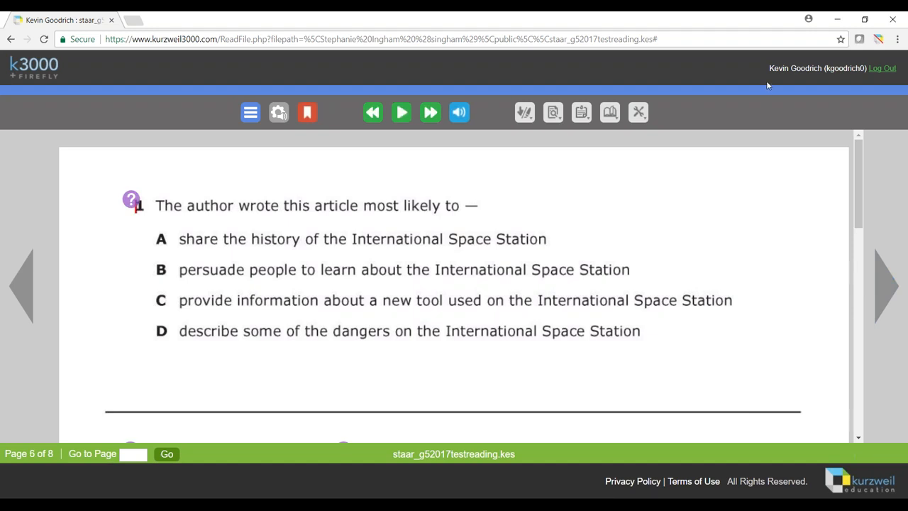
pyautogui.moveTo(434, 202)
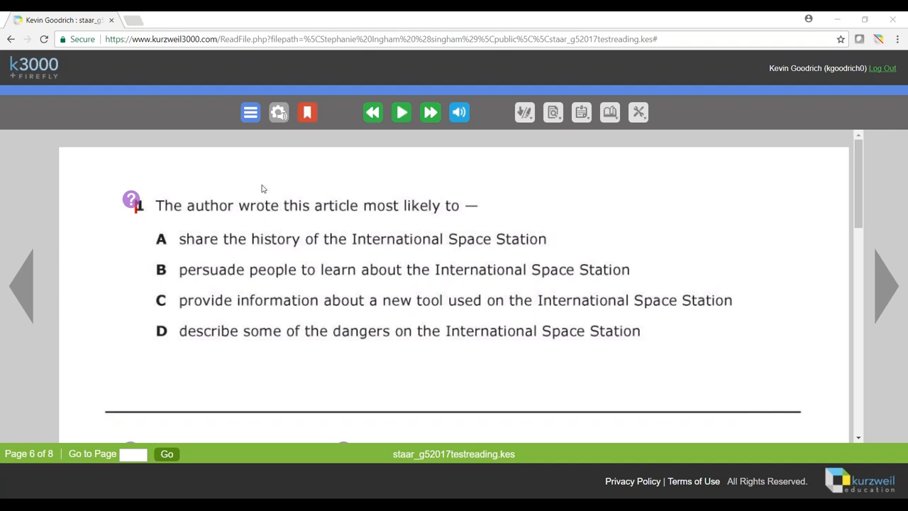
pyautogui.moveTo(223, 170)
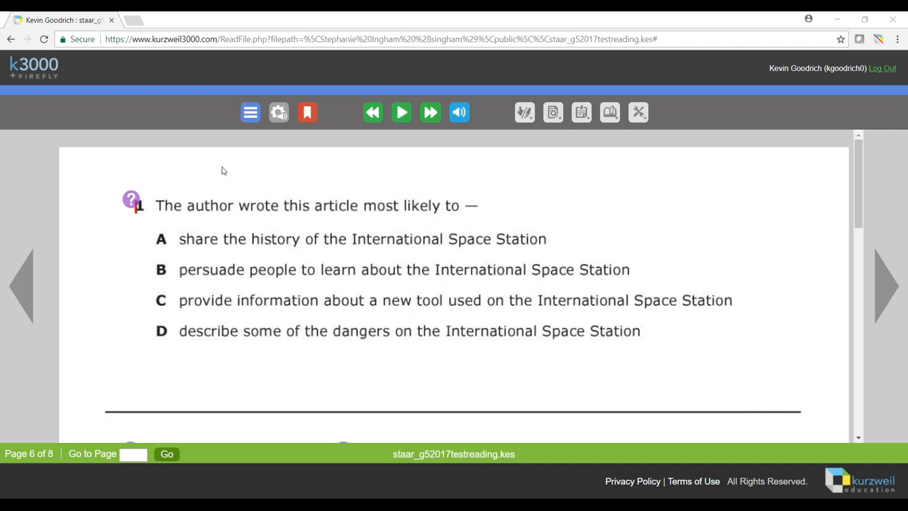
# Step: Mark answer choice A, about sharing the station's history, with the yellow highlighter
pyautogui.click(525, 112)
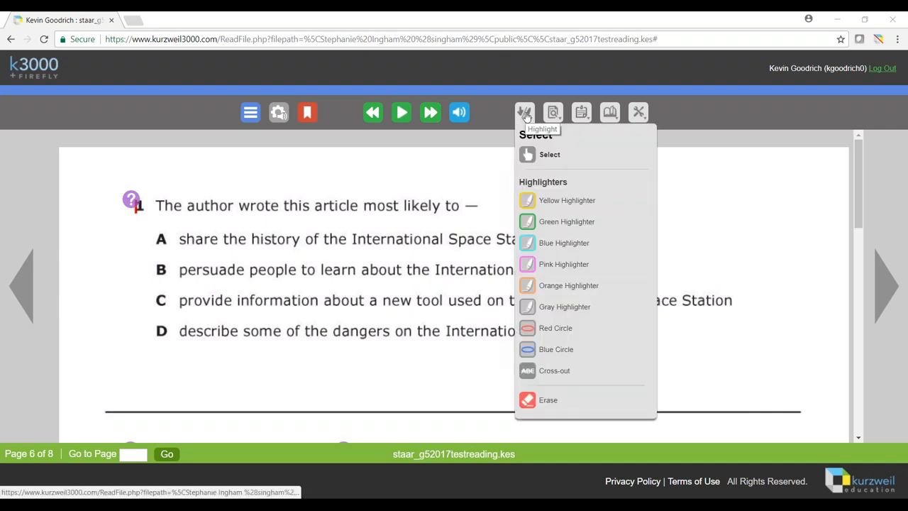
pyautogui.moveTo(568, 200)
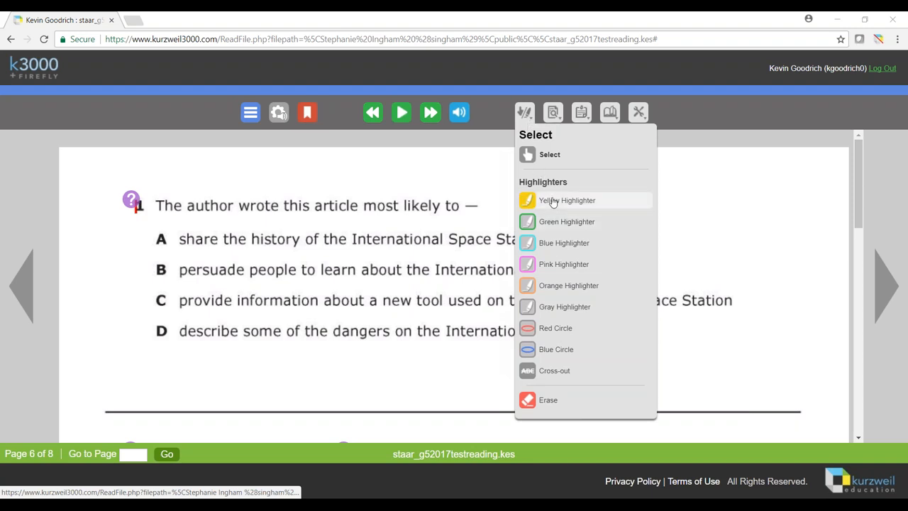
pyautogui.moveTo(556, 207)
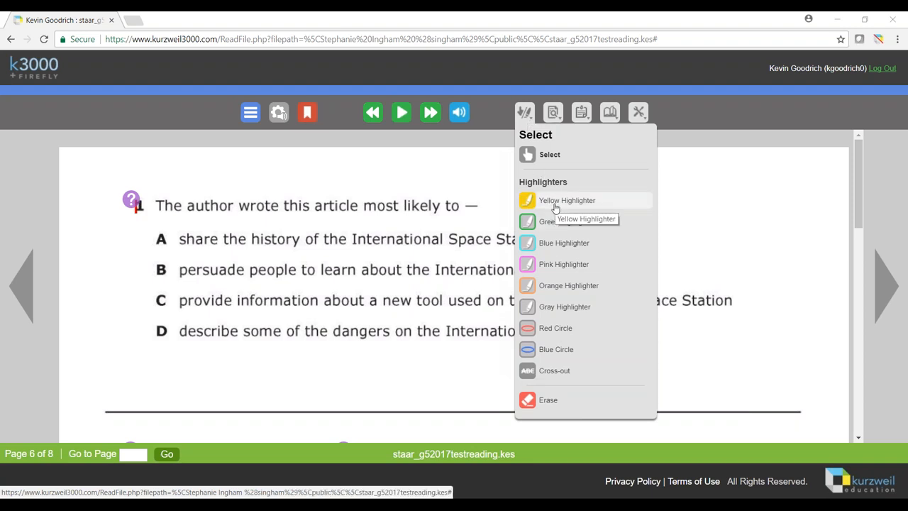
pyautogui.moveTo(560, 205)
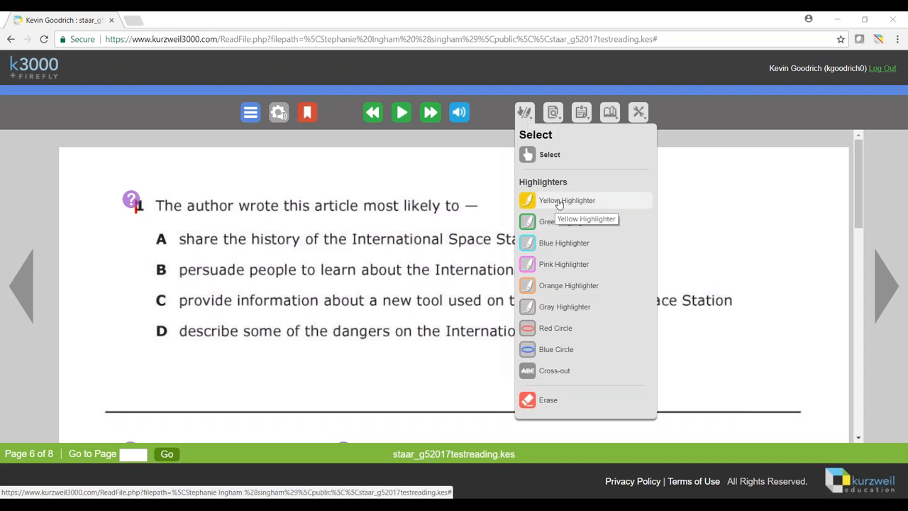
pyautogui.click(568, 200)
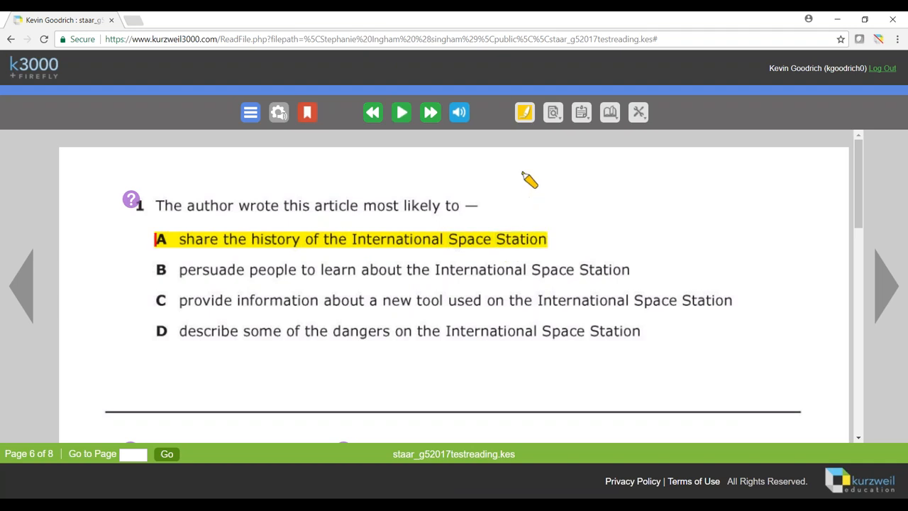
pyautogui.moveTo(520, 167)
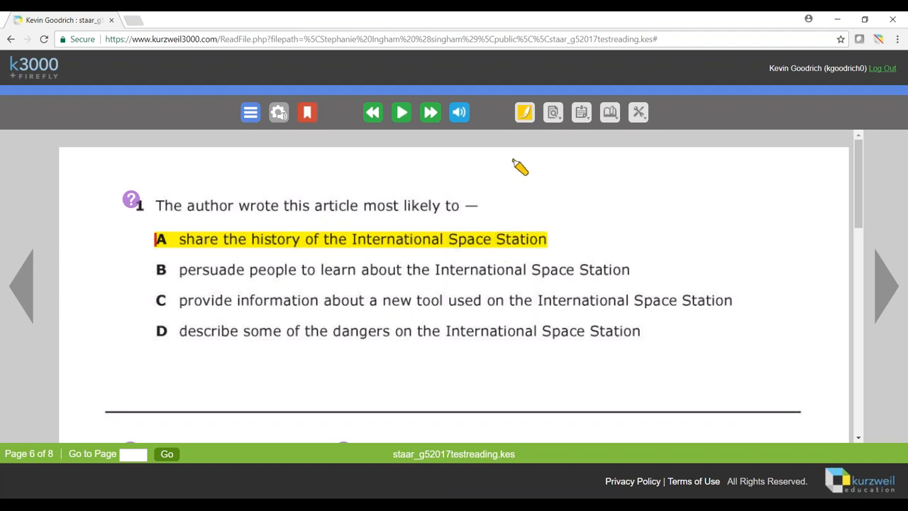
pyautogui.click(525, 112)
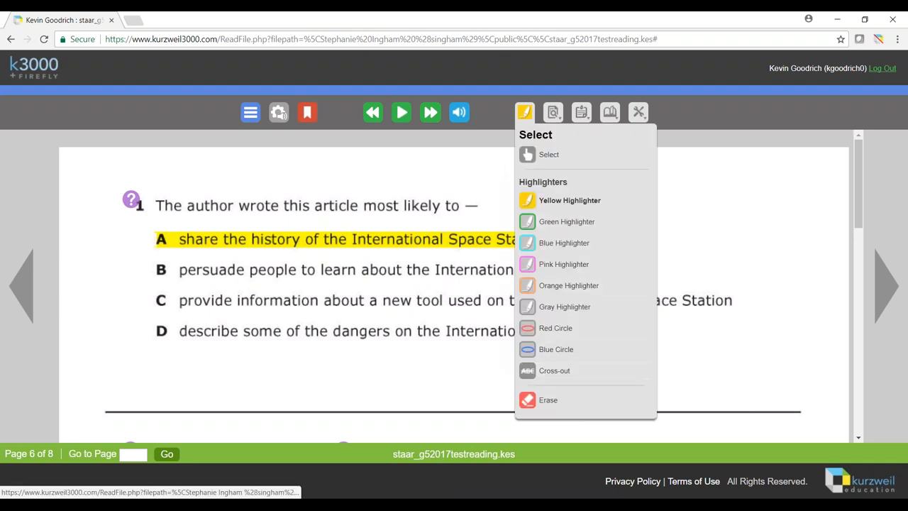
pyautogui.moveTo(553, 370)
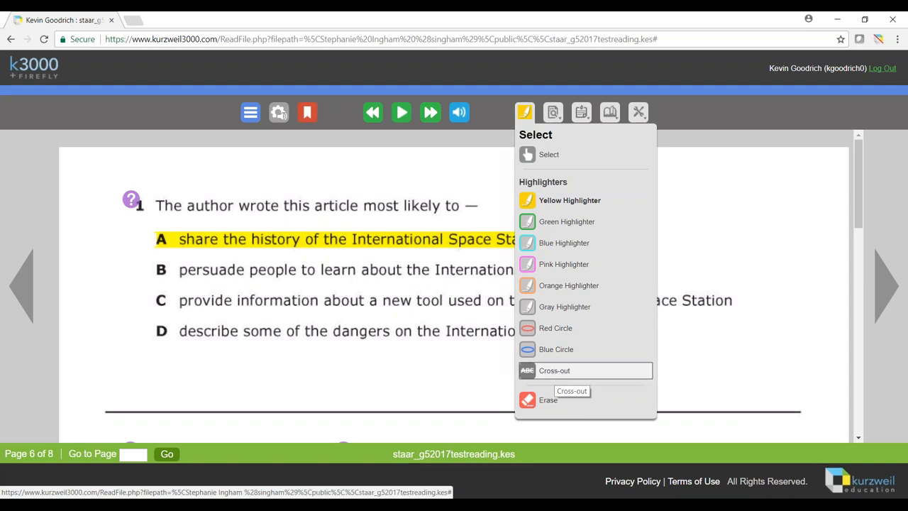
# Step: Cross out answer choices B, C and D with the Cross-out tool
pyautogui.click(554, 370)
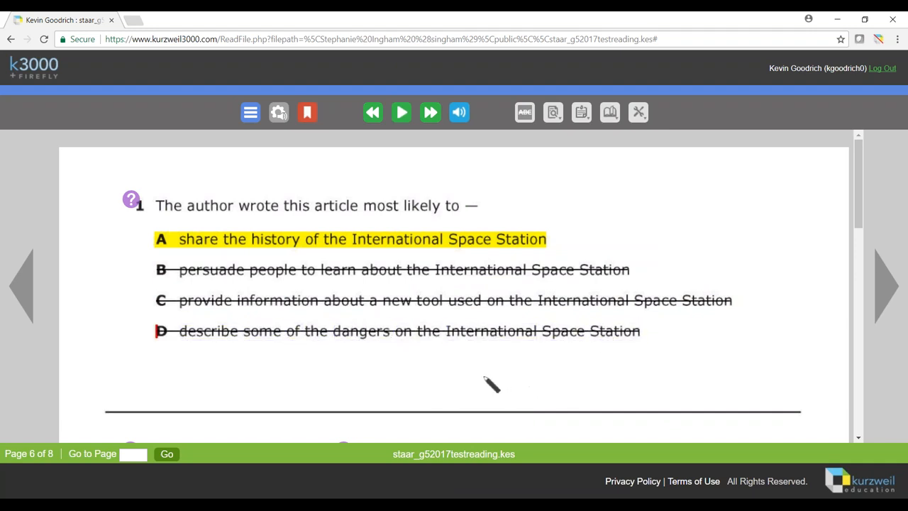
pyautogui.moveTo(475, 391)
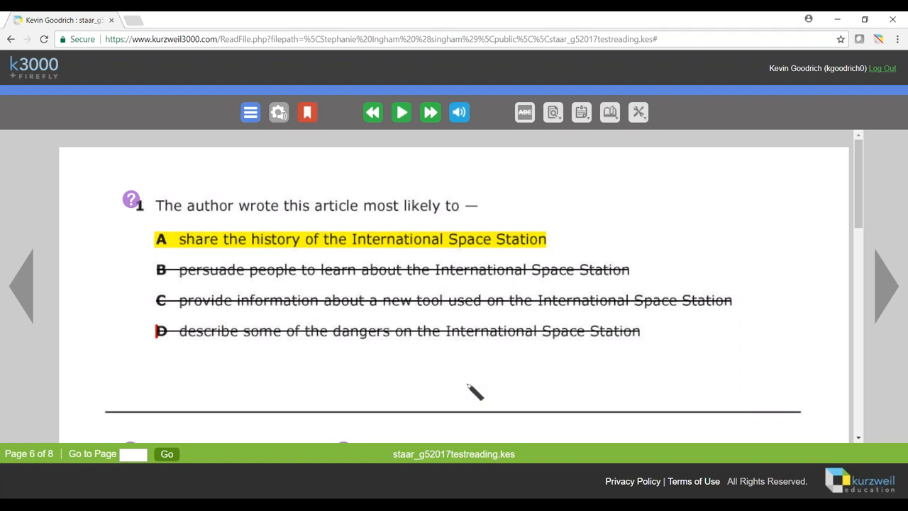
pyautogui.moveTo(547, 150)
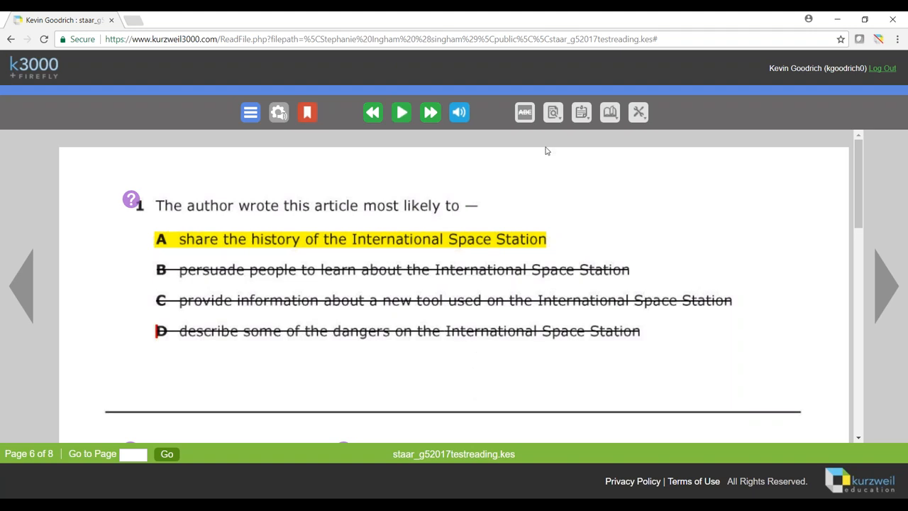
pyautogui.click(525, 112)
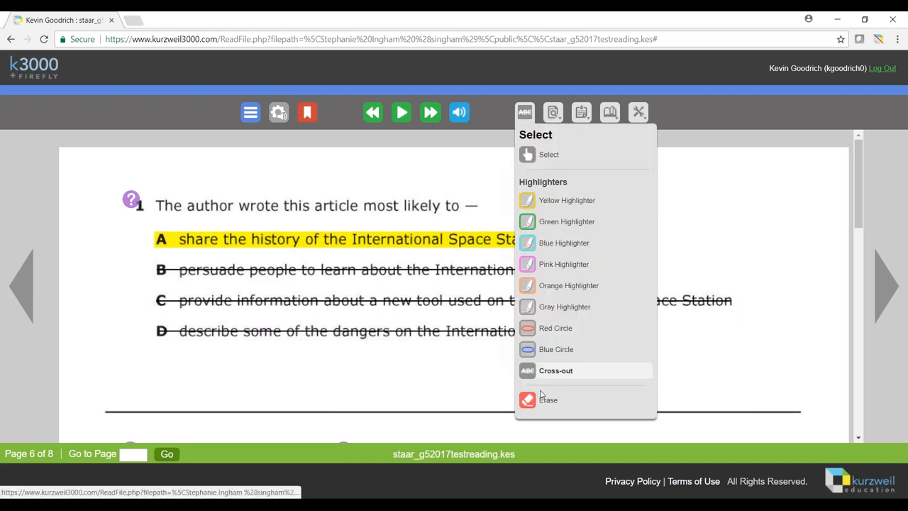
# Step: Erase the yellow highlight and cross-outs from all question 1 answer choices
pyautogui.click(547, 400)
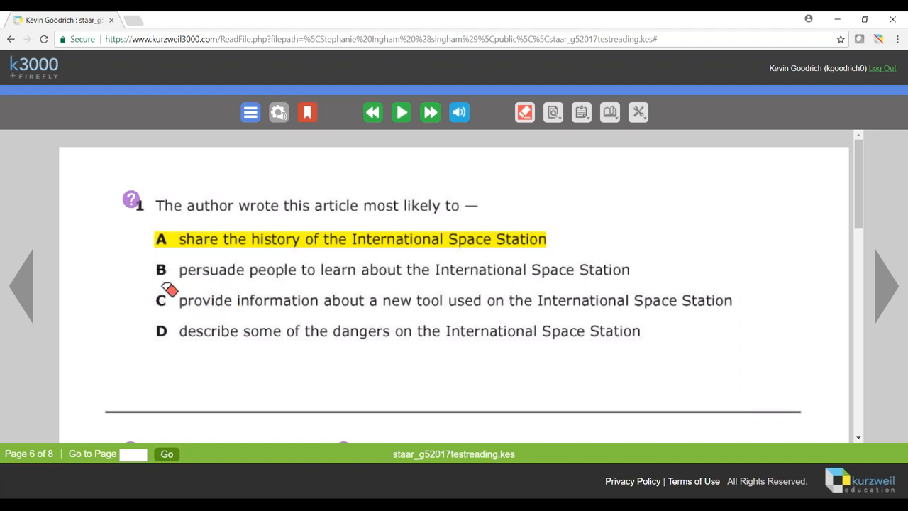
pyautogui.click(171, 238)
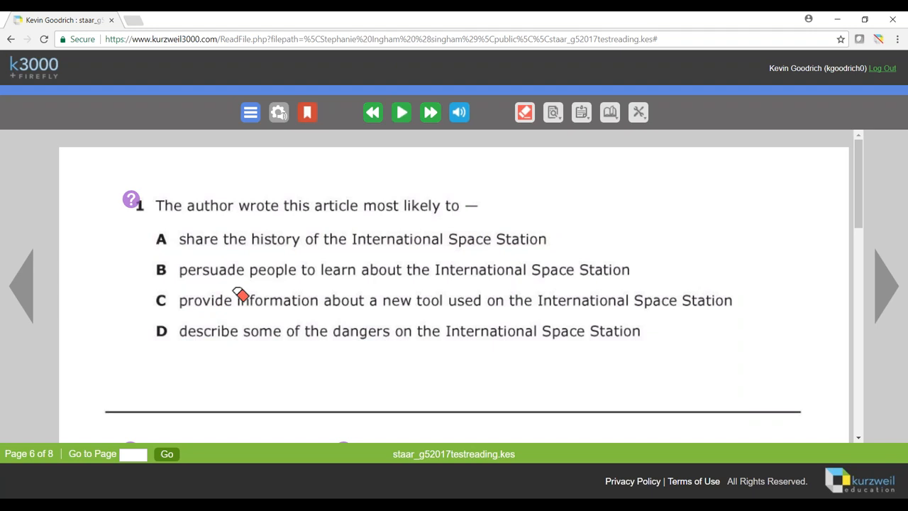
pyautogui.click(158, 239)
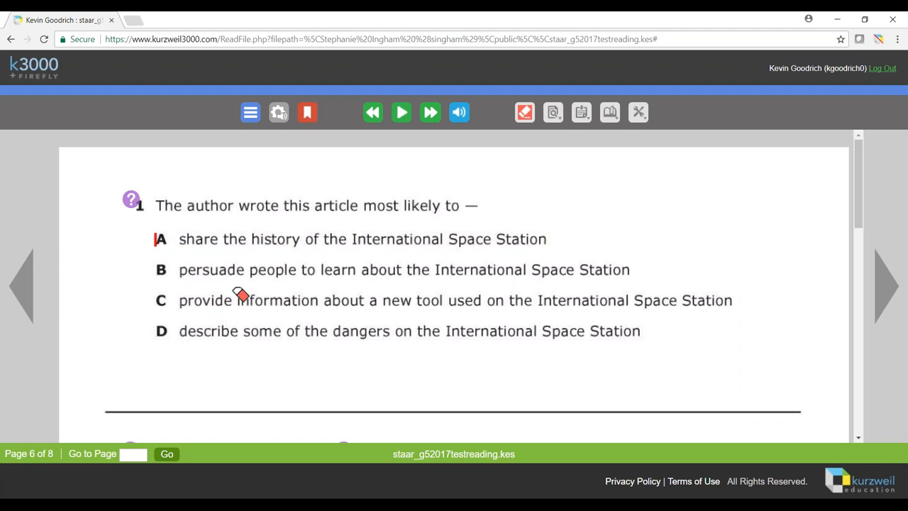